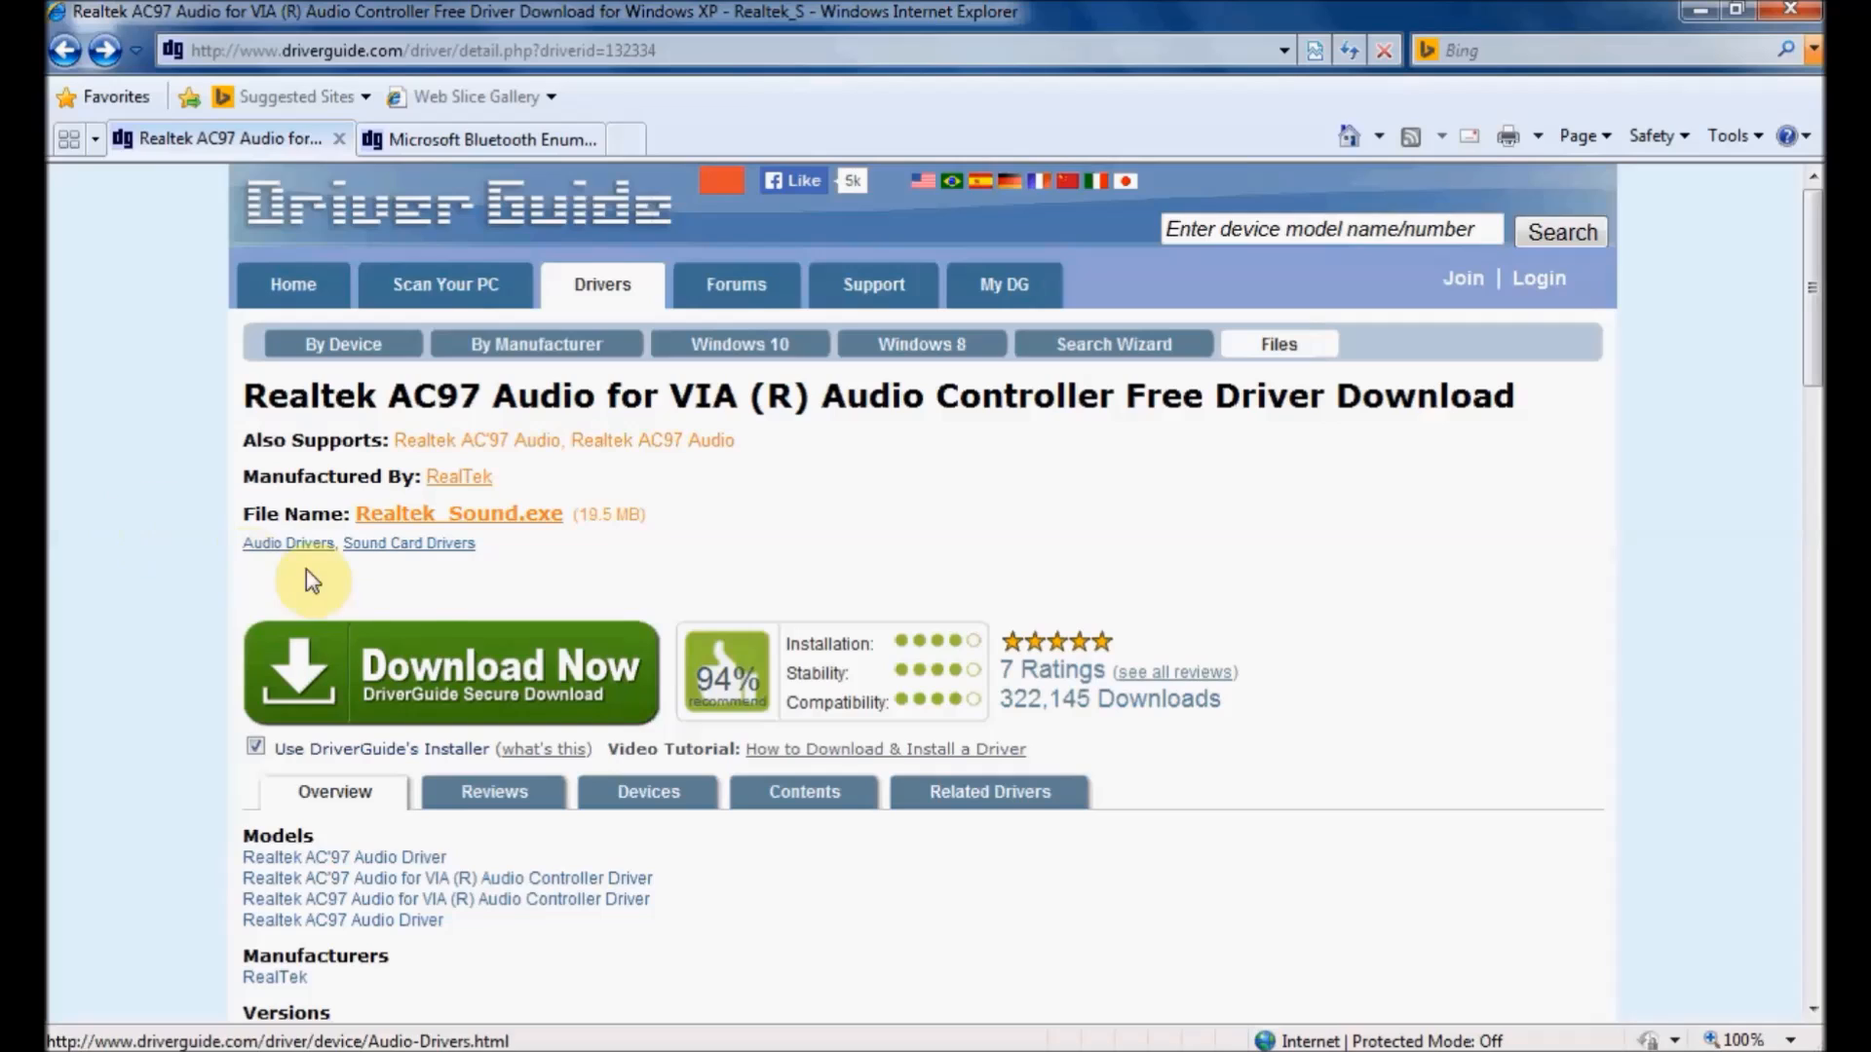
{"action": "mouse_move", "coordinate": [489, 676]}
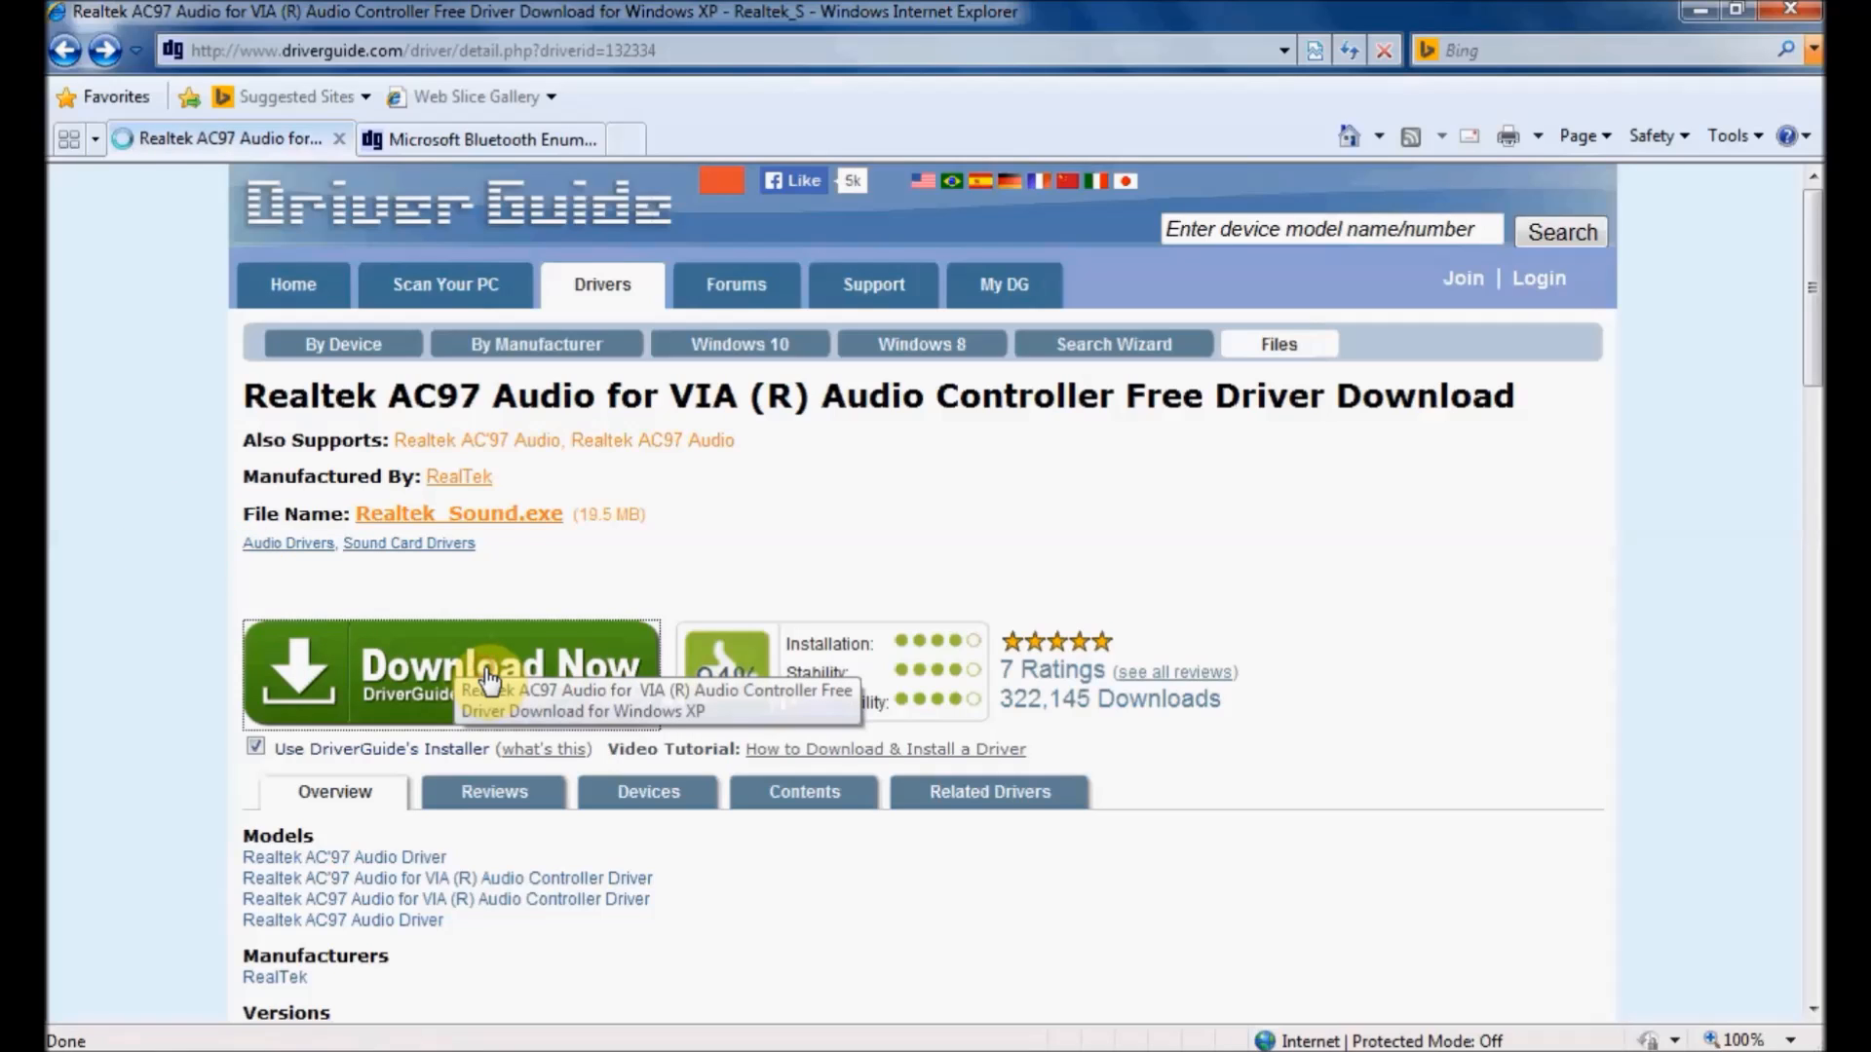
- Start the Realtek AC97 audio driver download and continue to the actual file download
{"action": "left_click", "coordinate": [450, 669]}
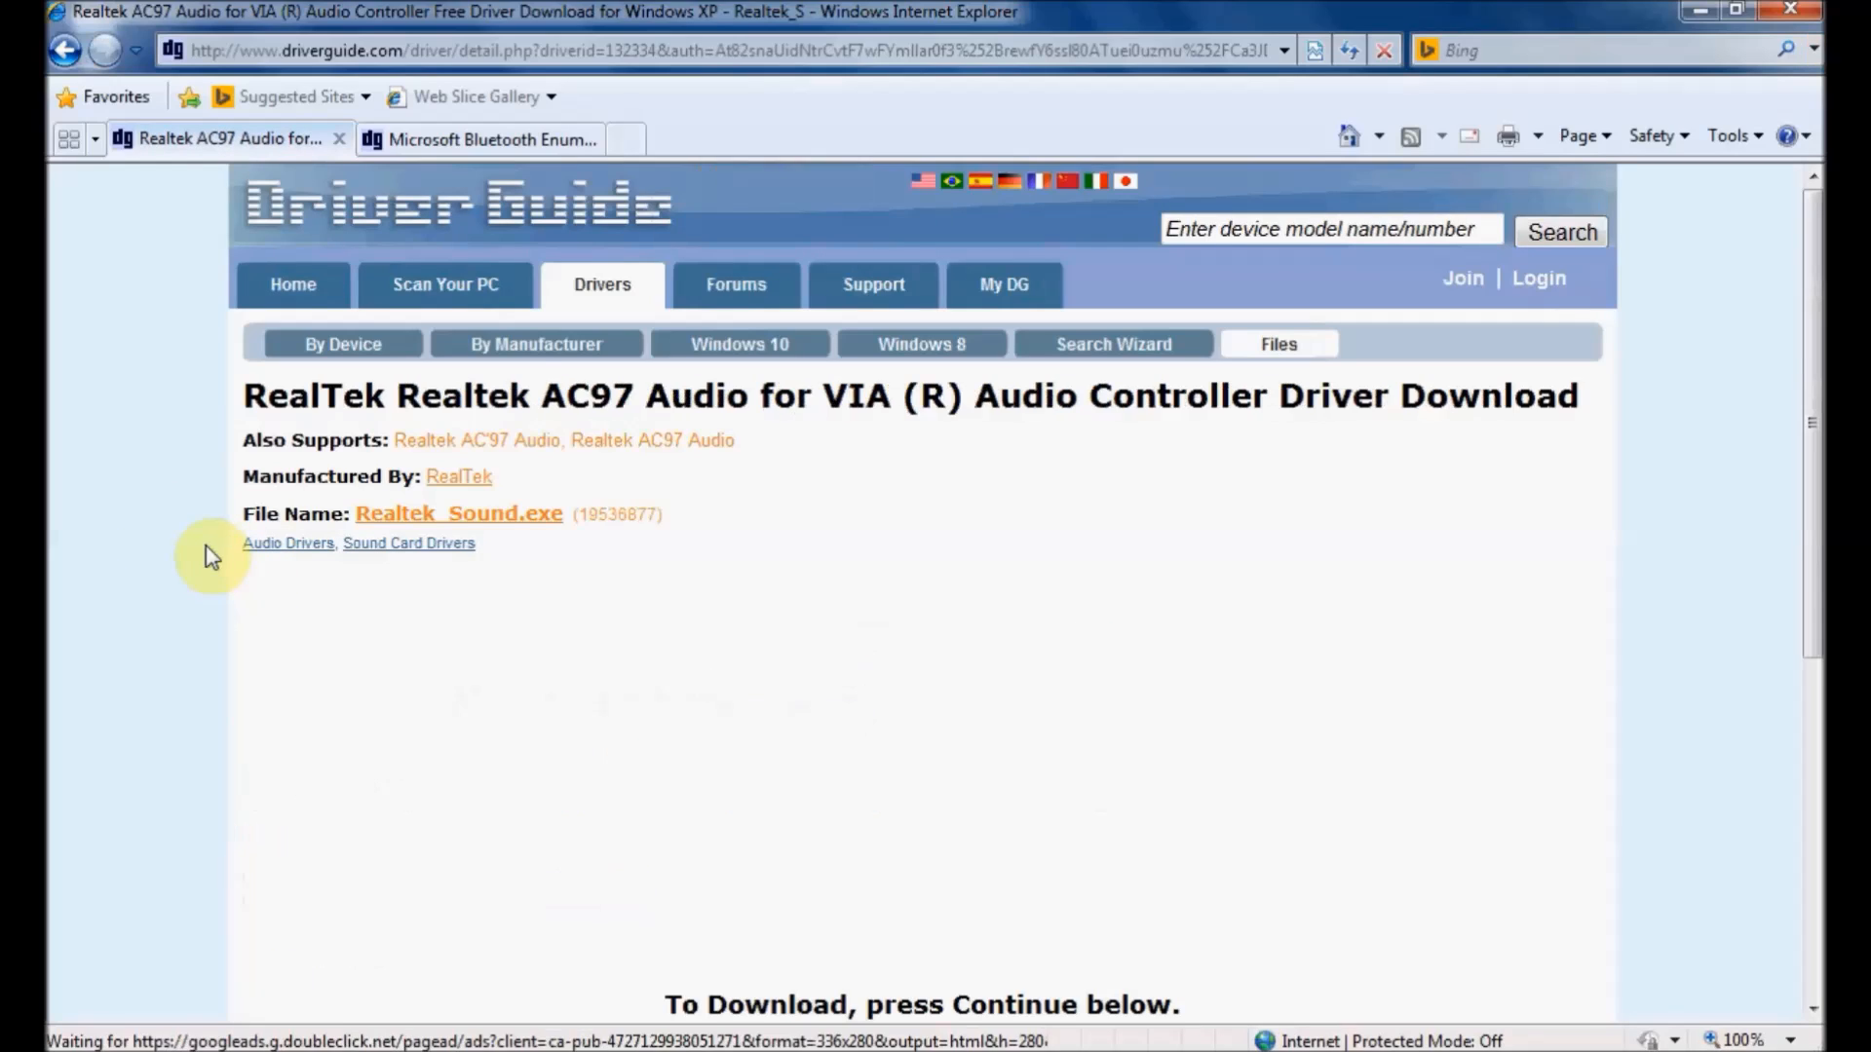
{"action": "scroll", "scroll_direction": "down", "scroll_amount": 3}
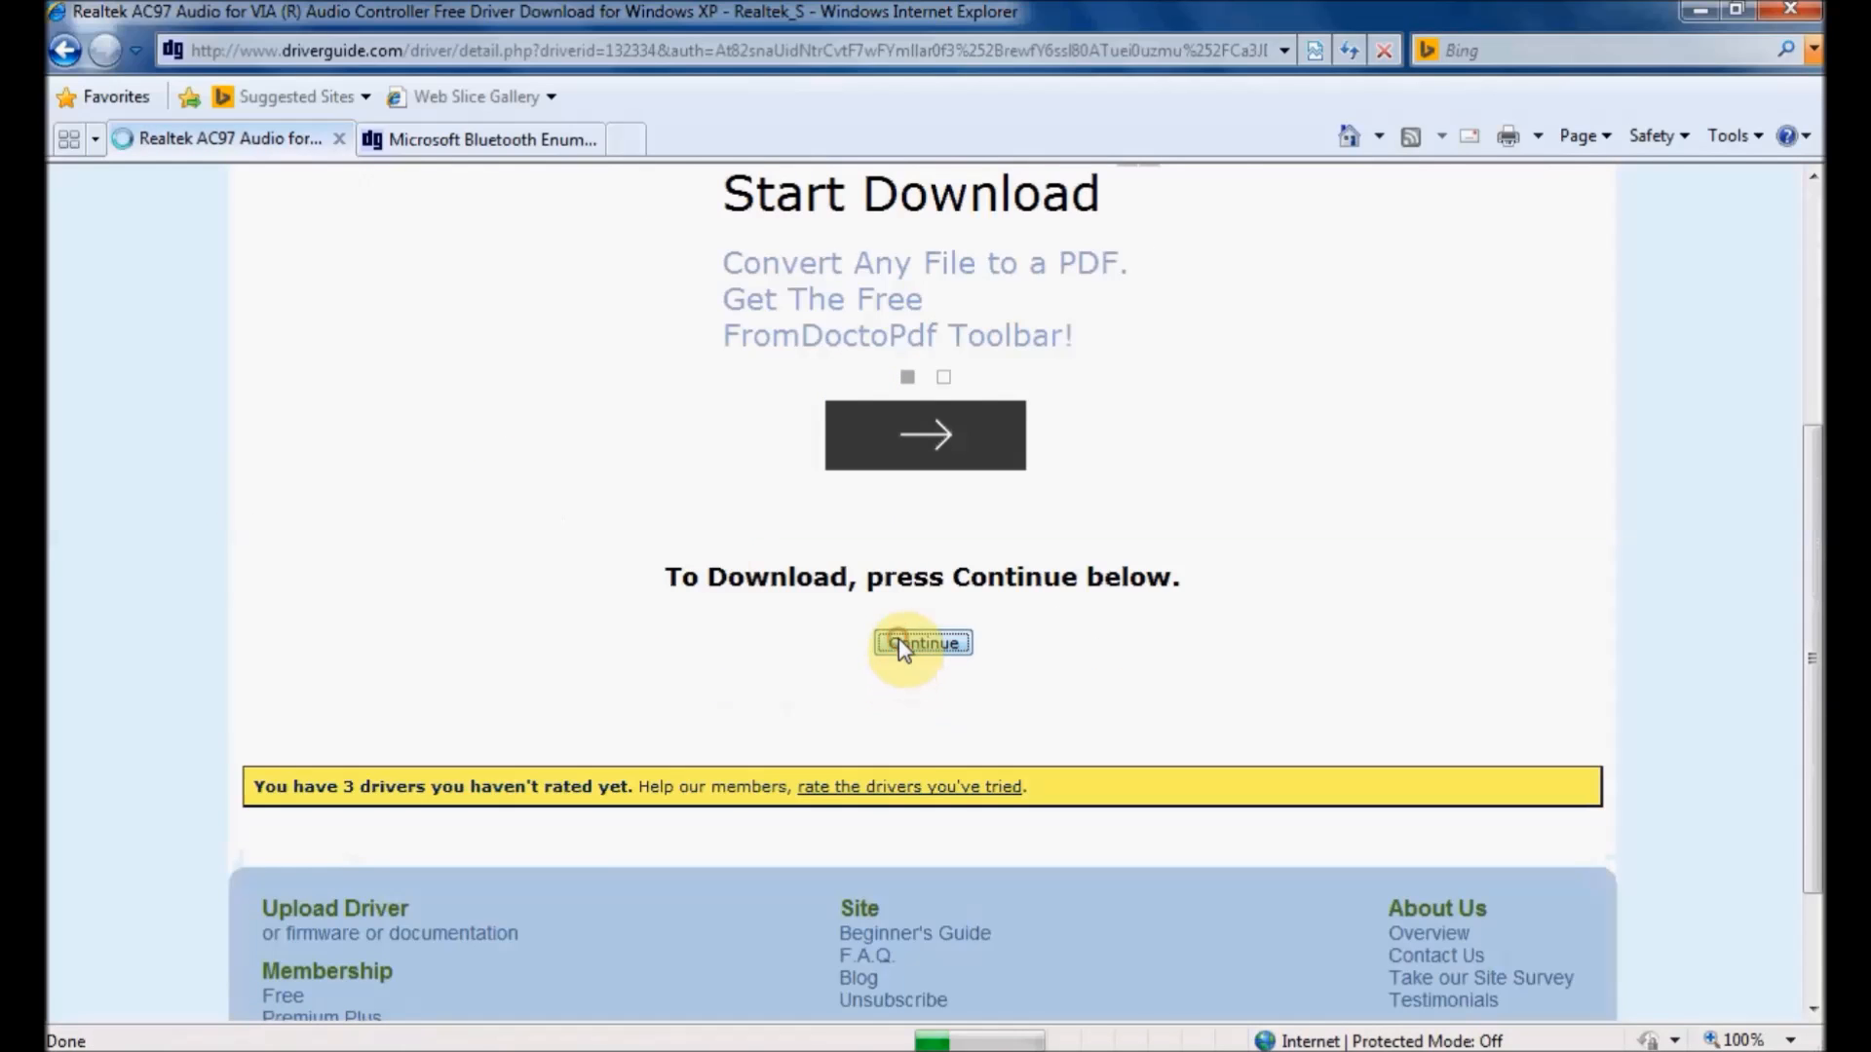
{"action": "left_click", "coordinate": [922, 643]}
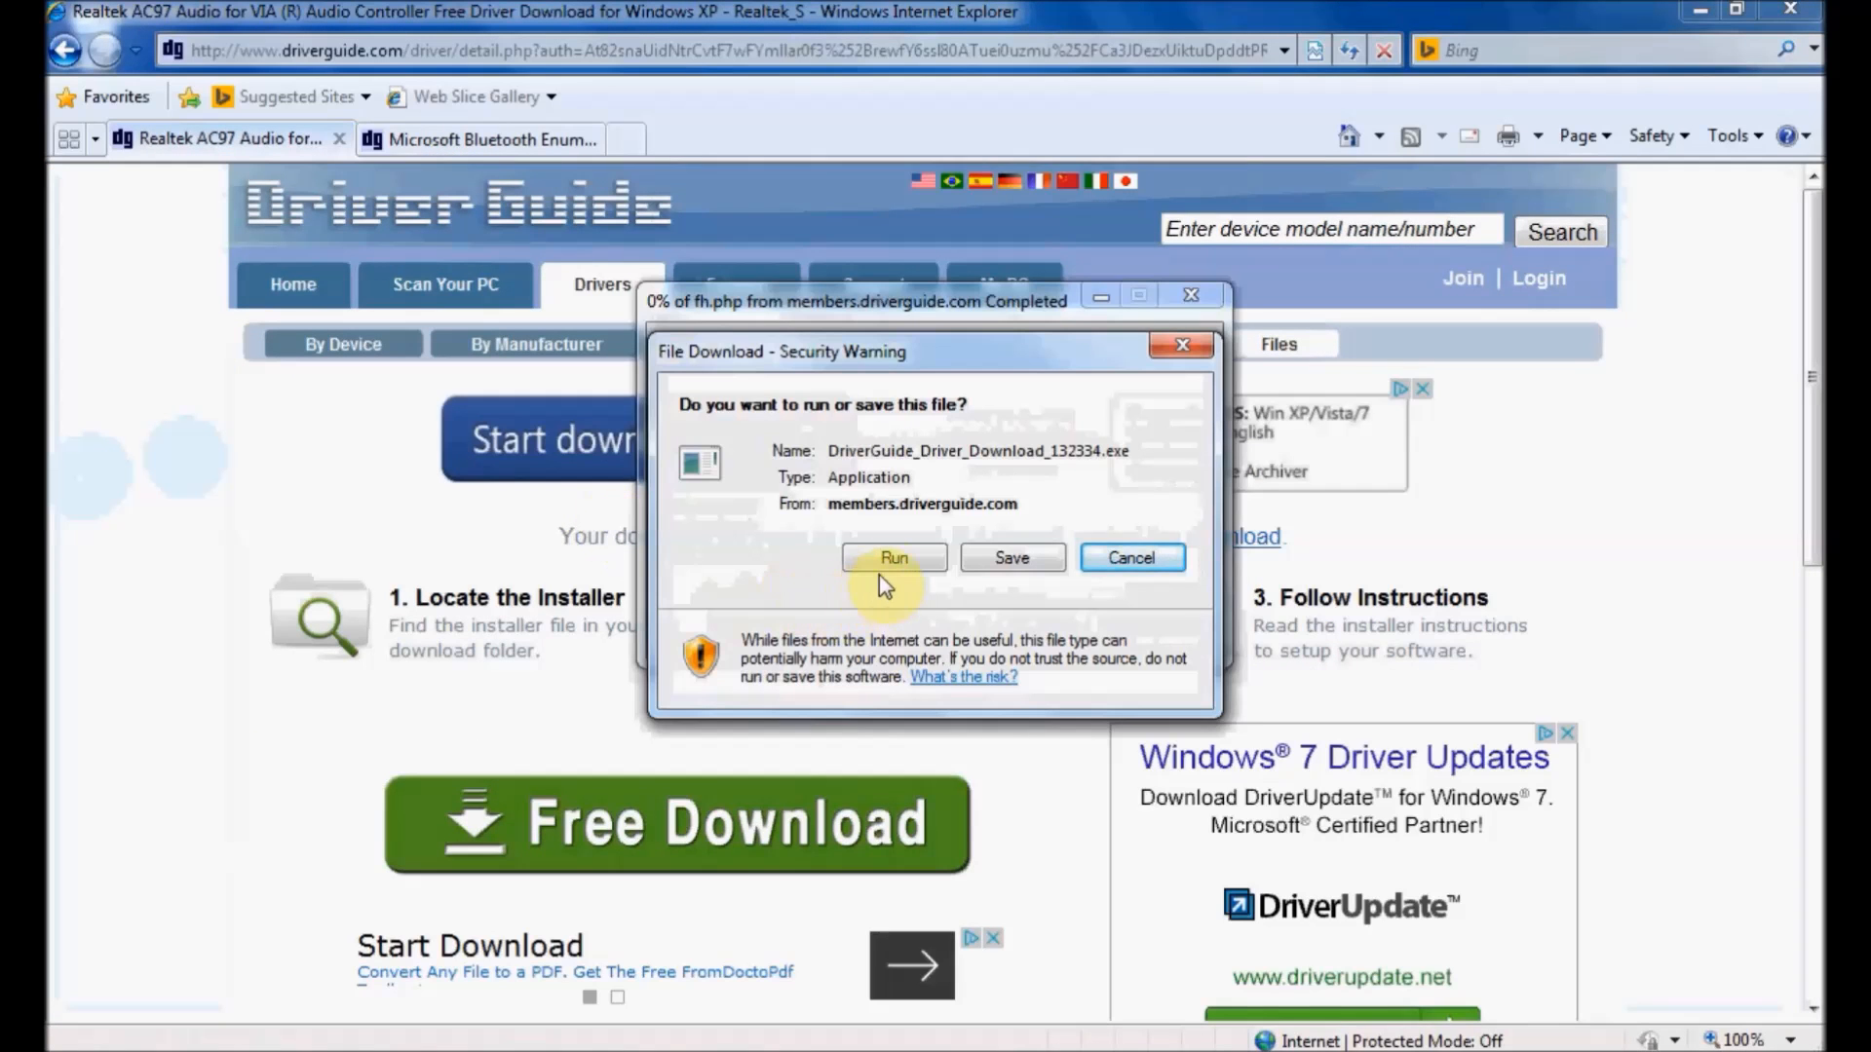
- Run the DriverGuide download manager, fetch Realtek_Sound.exe and choose Install Now
{"action": "left_click", "coordinate": [892, 558]}
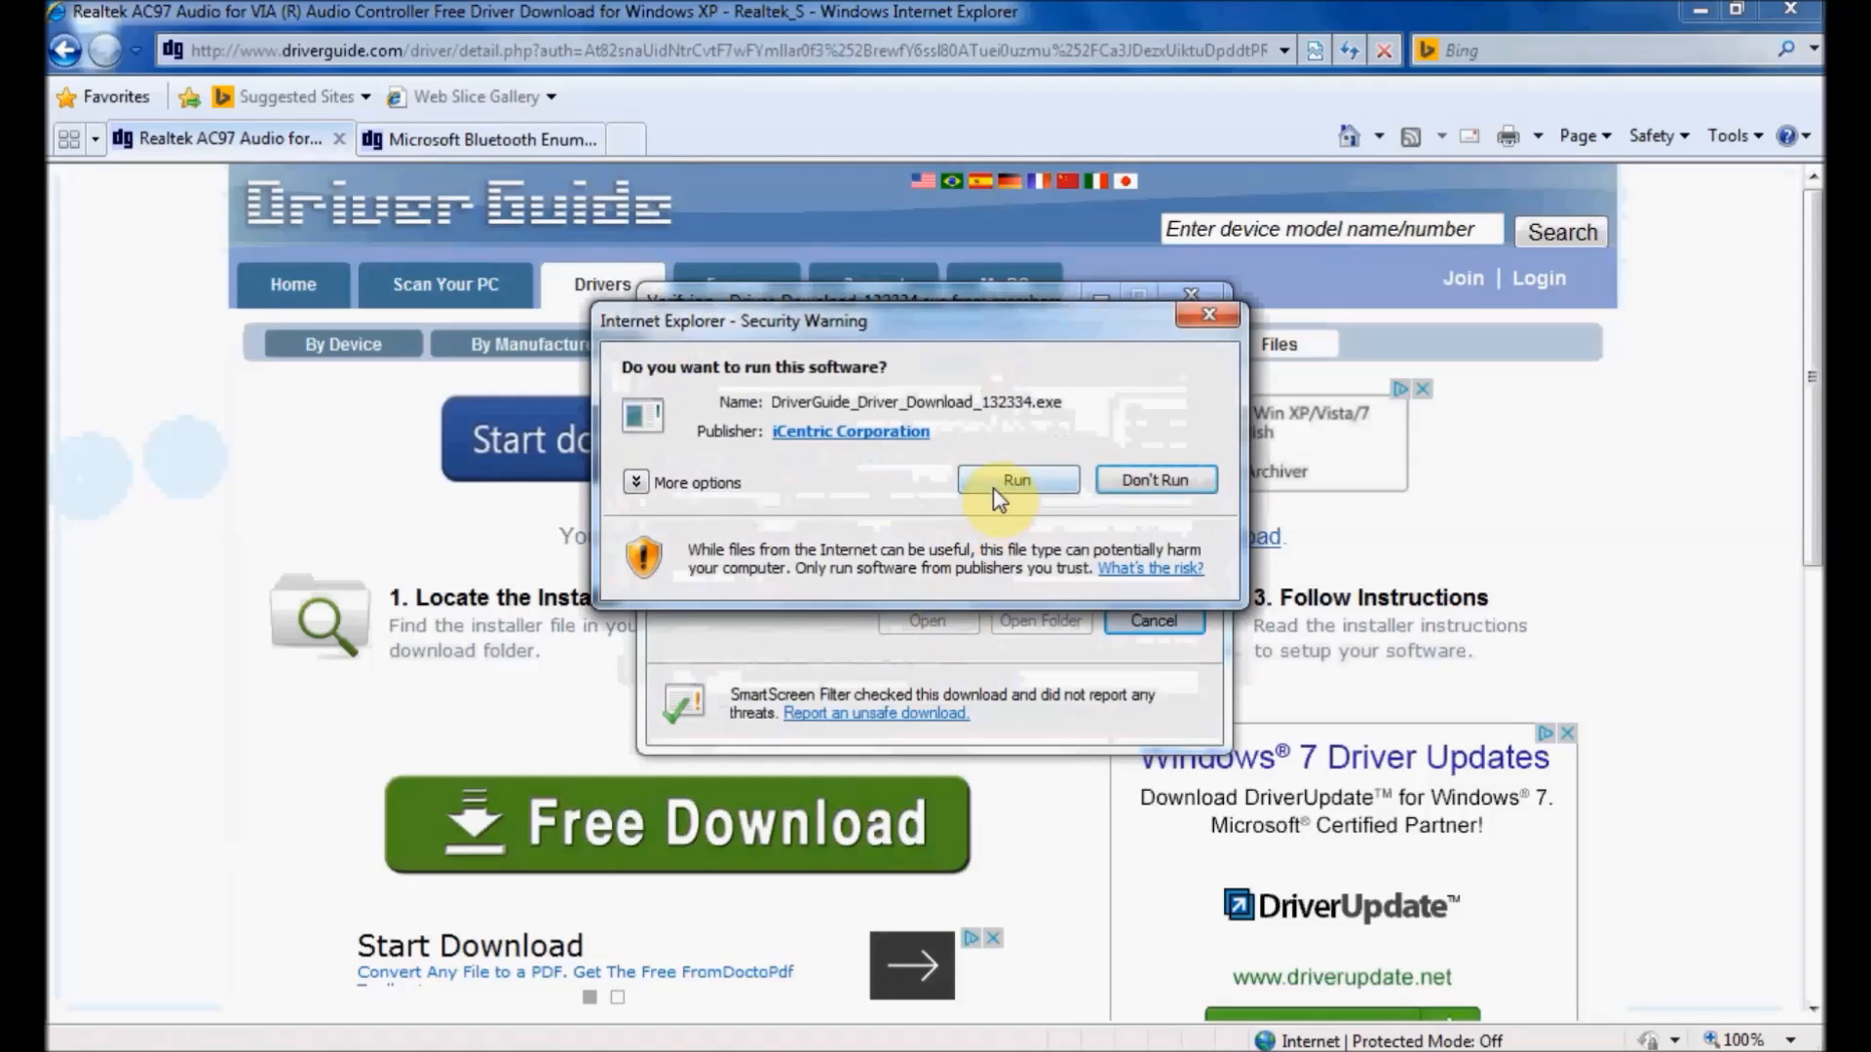
{"action": "left_click", "coordinate": [1015, 480]}
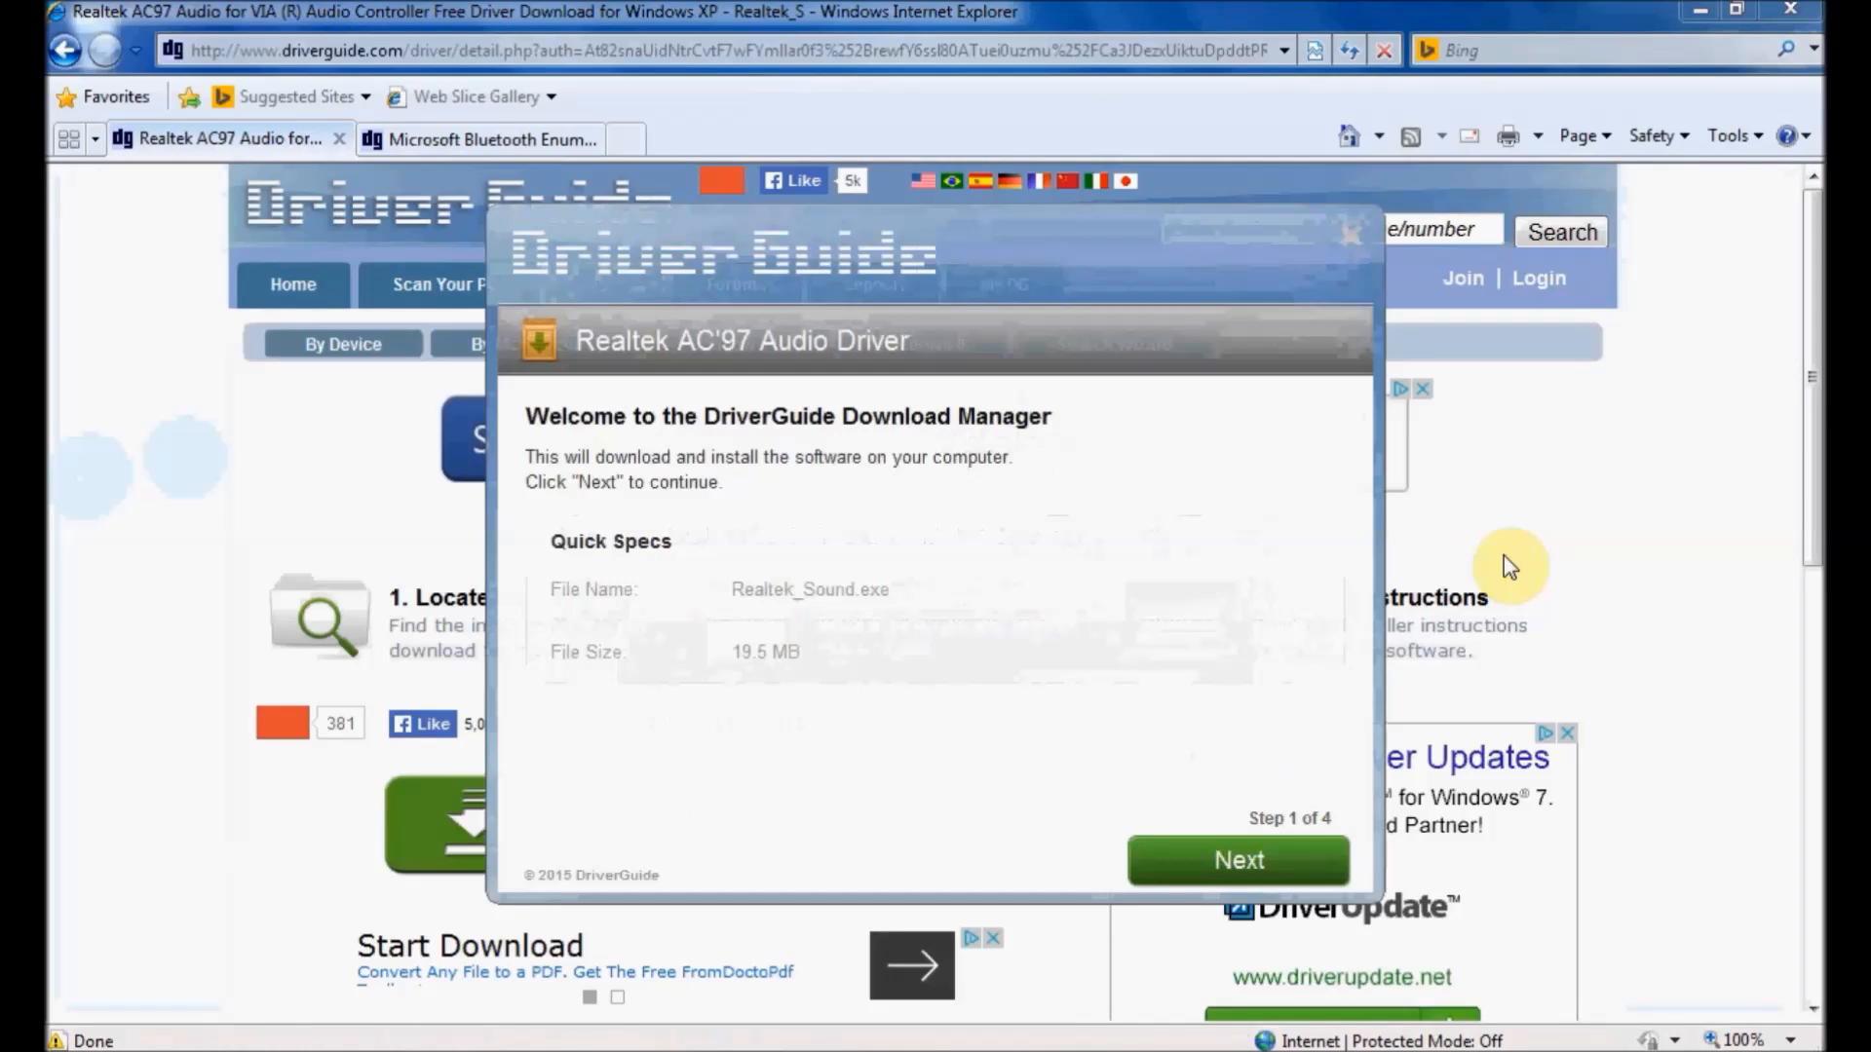
{"action": "left_click", "coordinate": [1238, 859]}
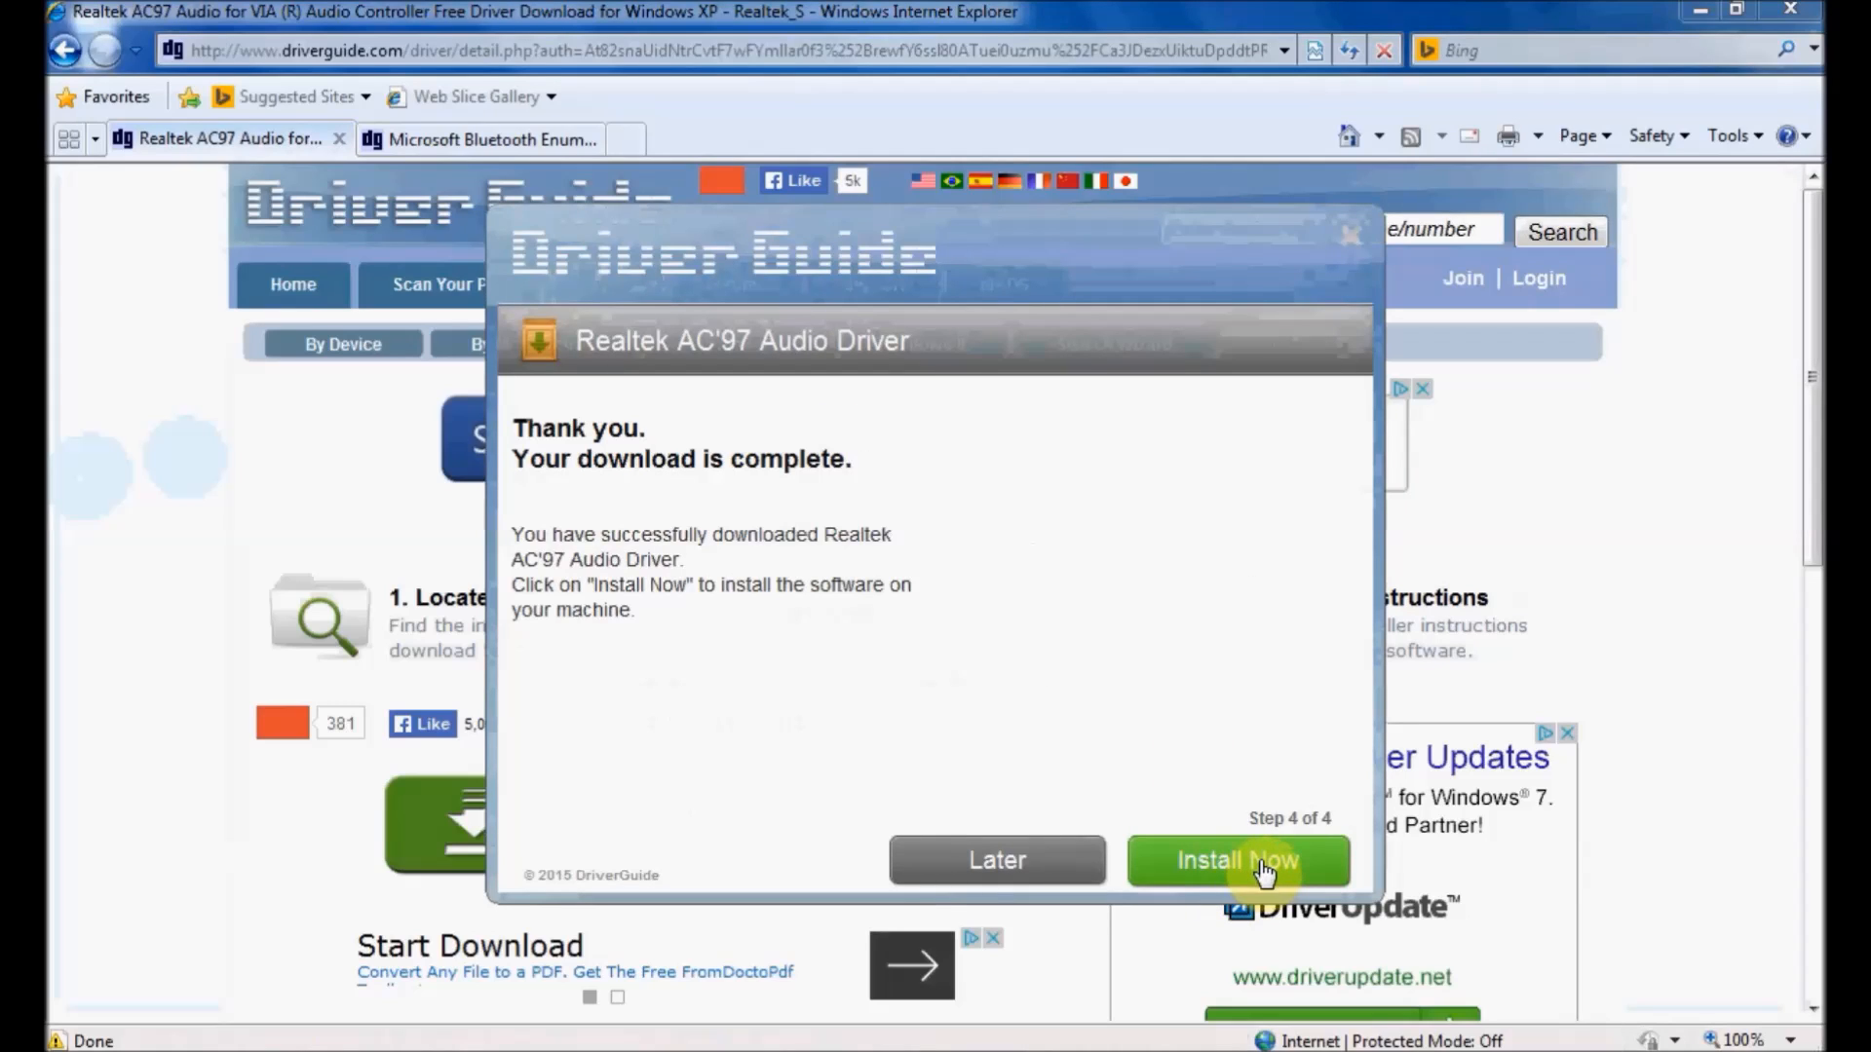
{"action": "left_click", "coordinate": [1235, 859]}
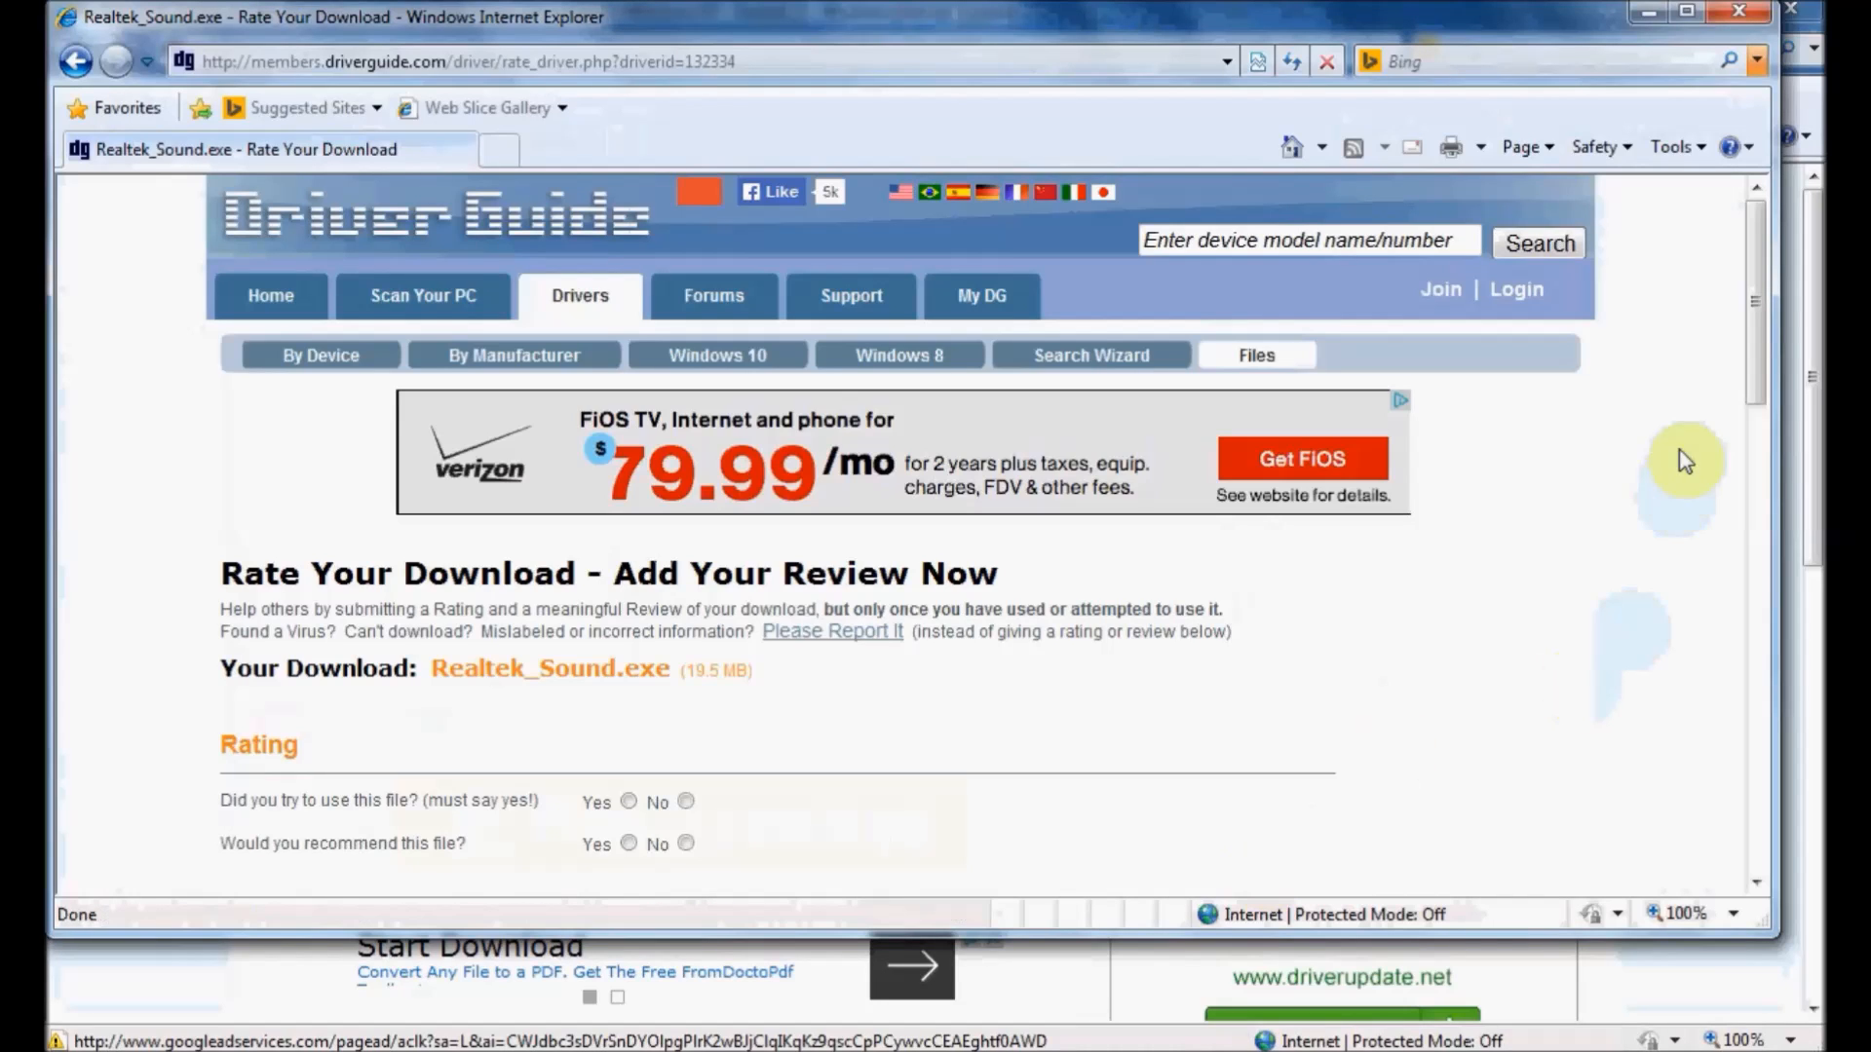
- Scroll down the Rate Your Download review page
{"action": "scroll", "scroll_direction": "down", "scroll_amount": 3}
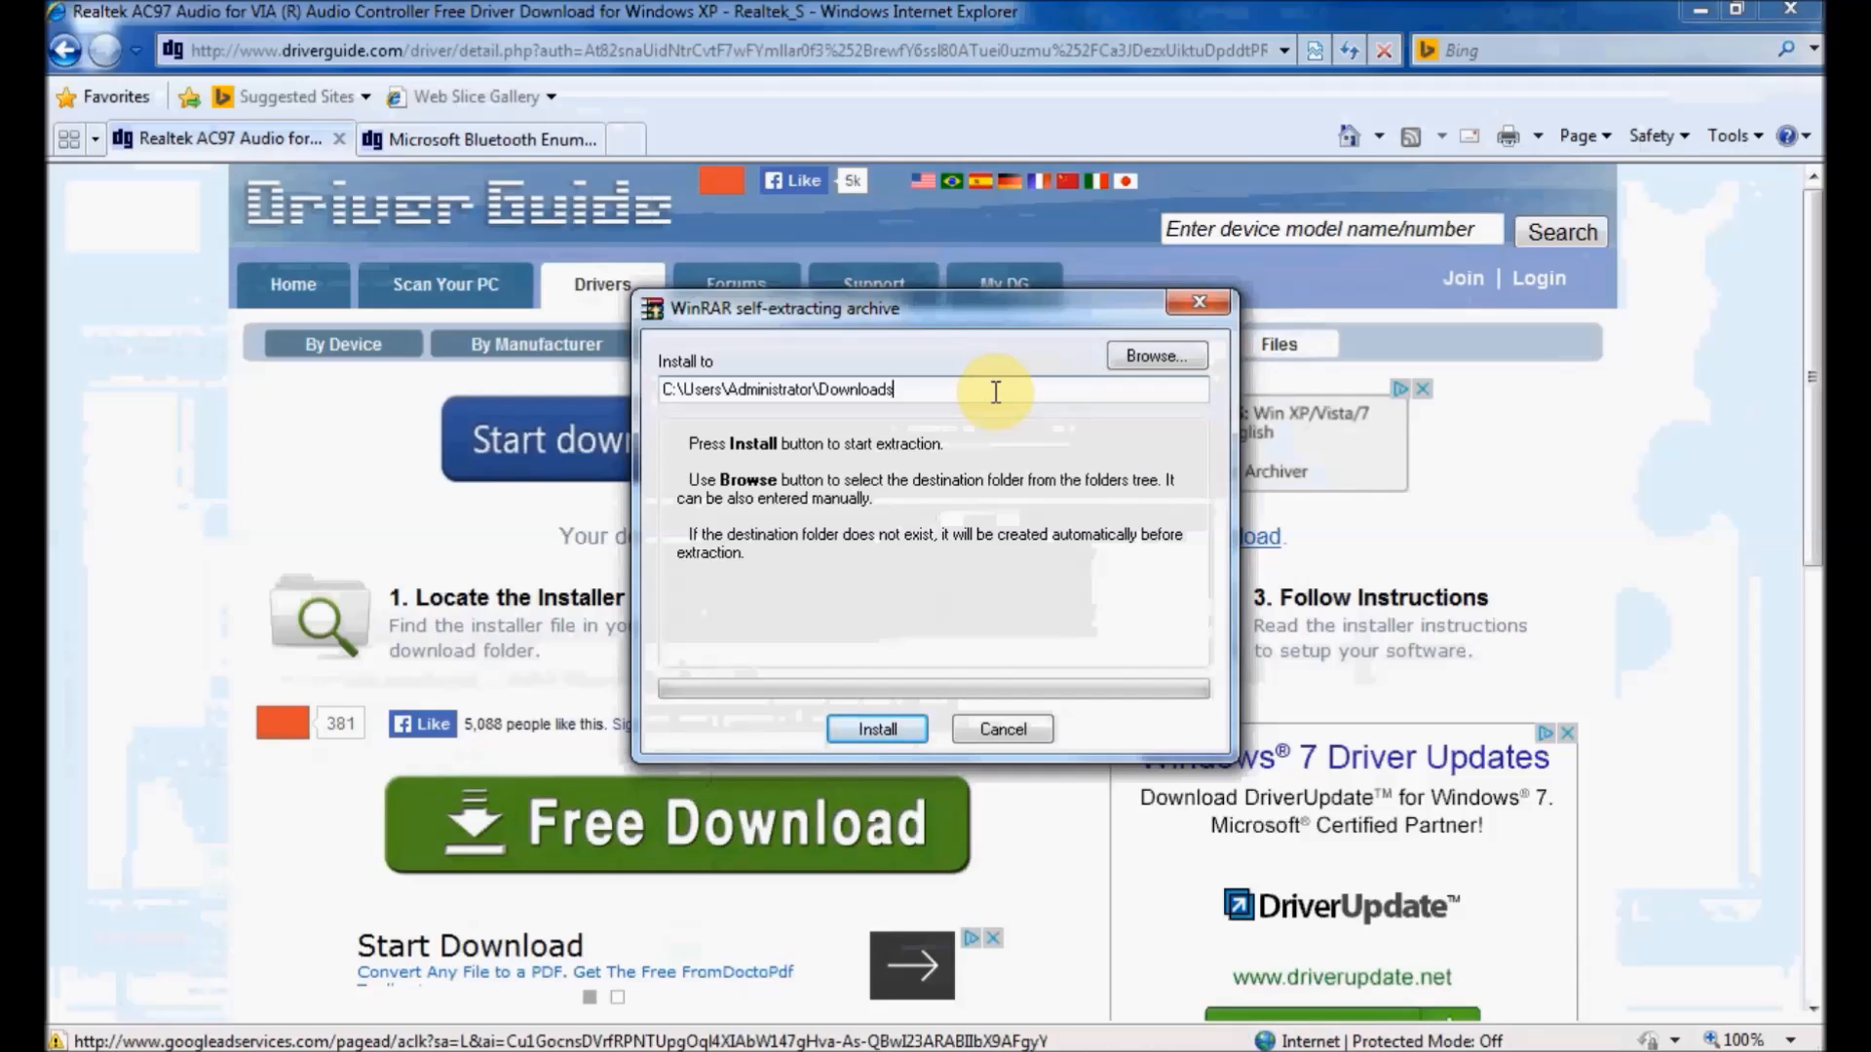
- Extract the Realtek sound package into a new Downloads\realtek subfolder
{"action": "type", "text": "\\"}
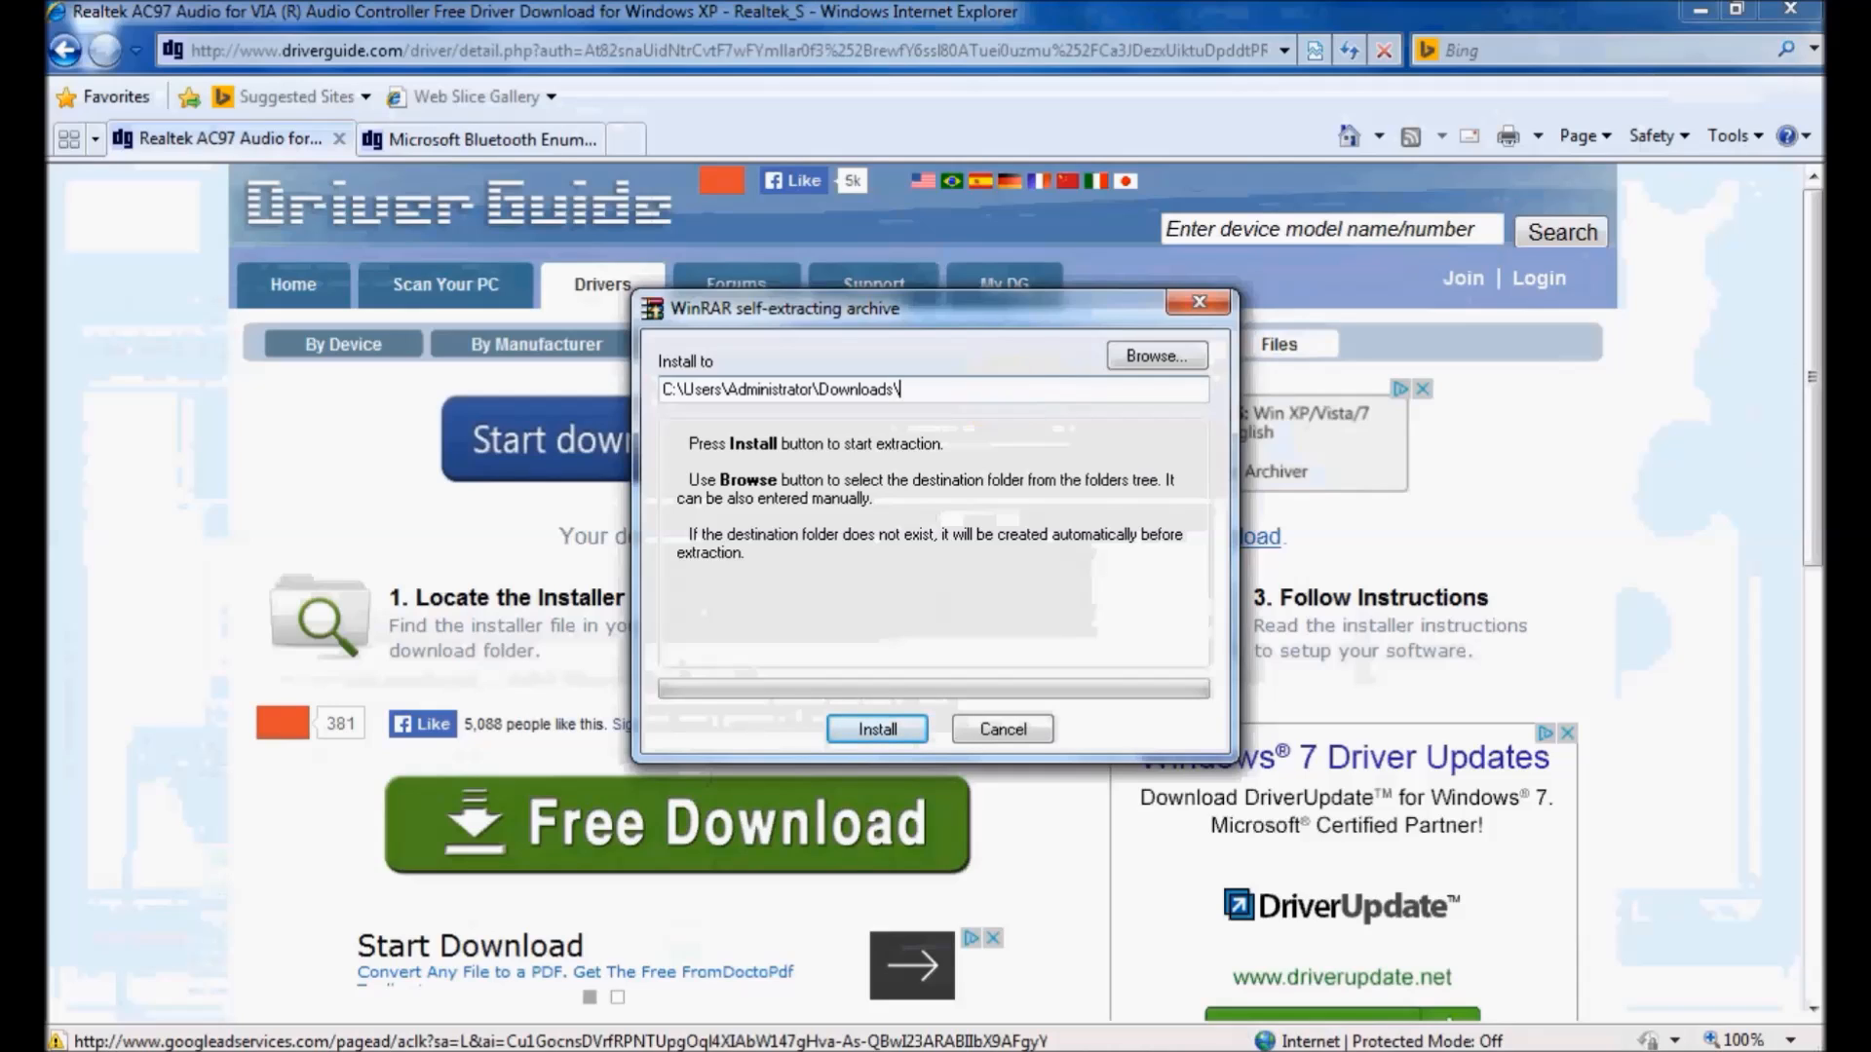
{"action": "type", "text": "realtek"}
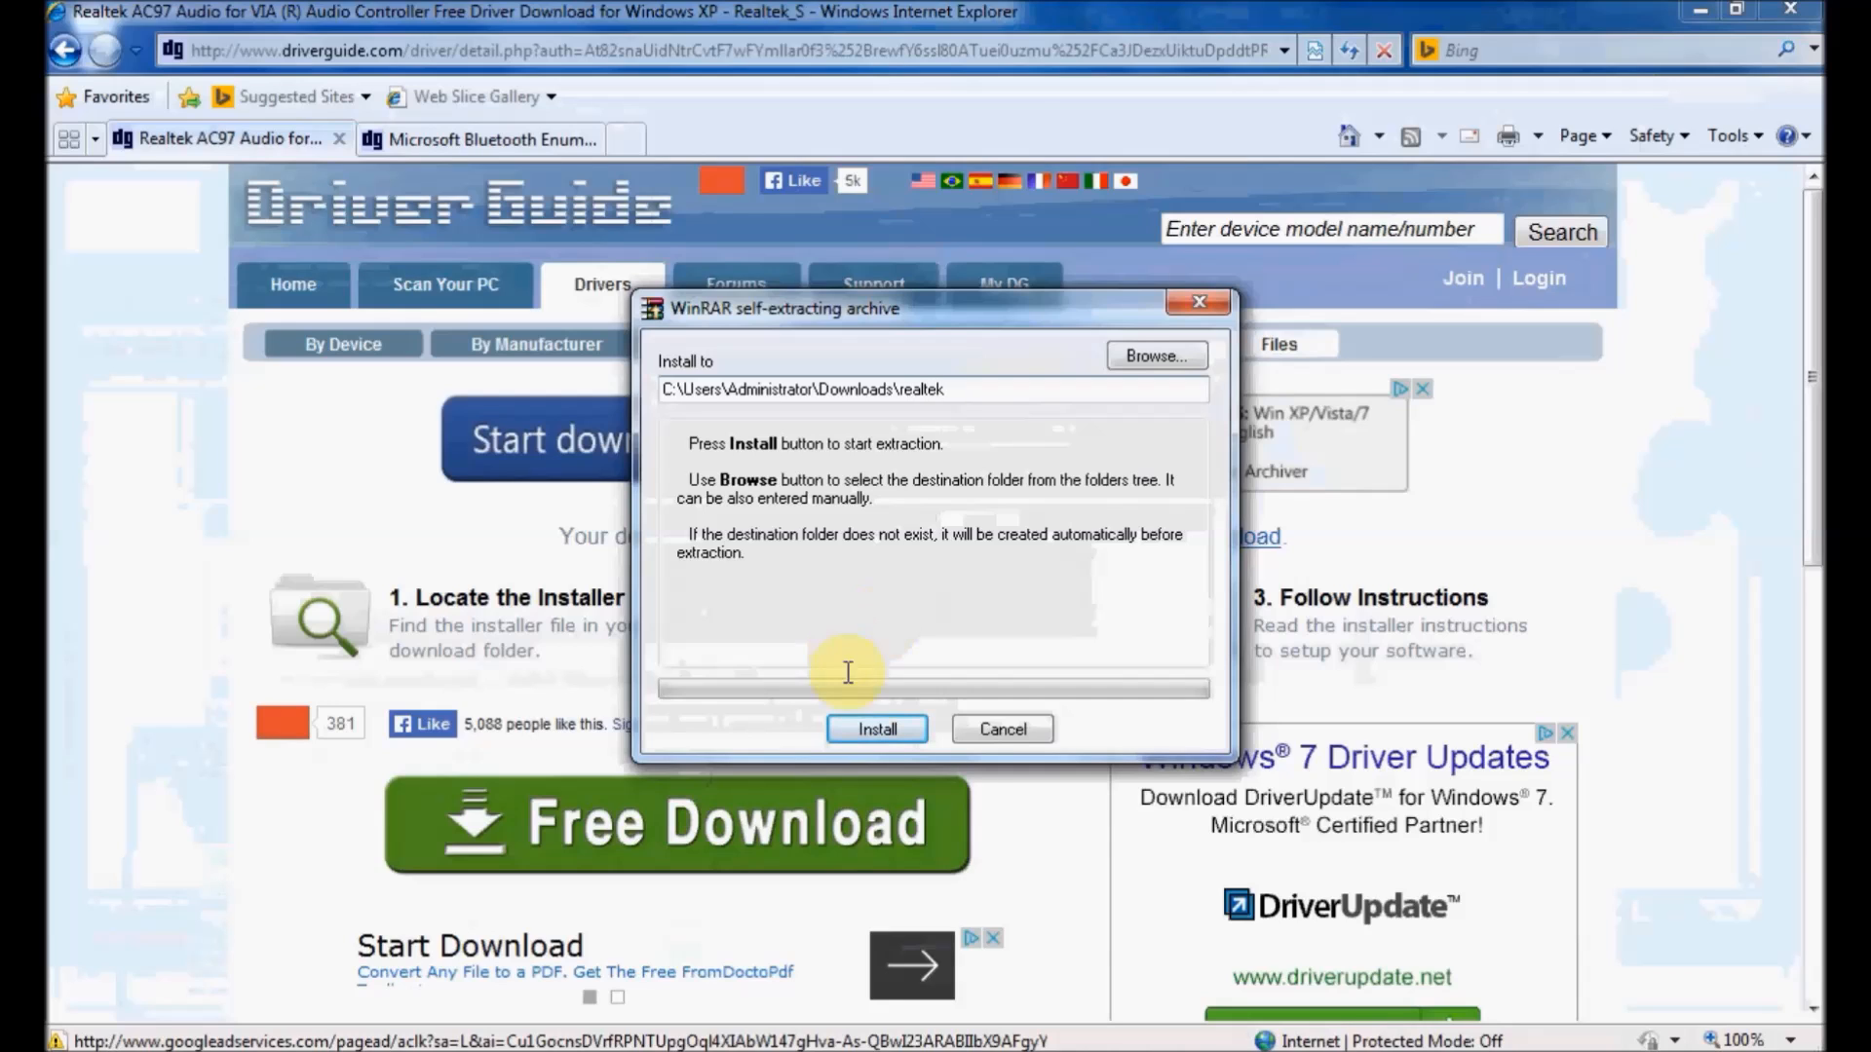
{"action": "left_click", "coordinate": [875, 729]}
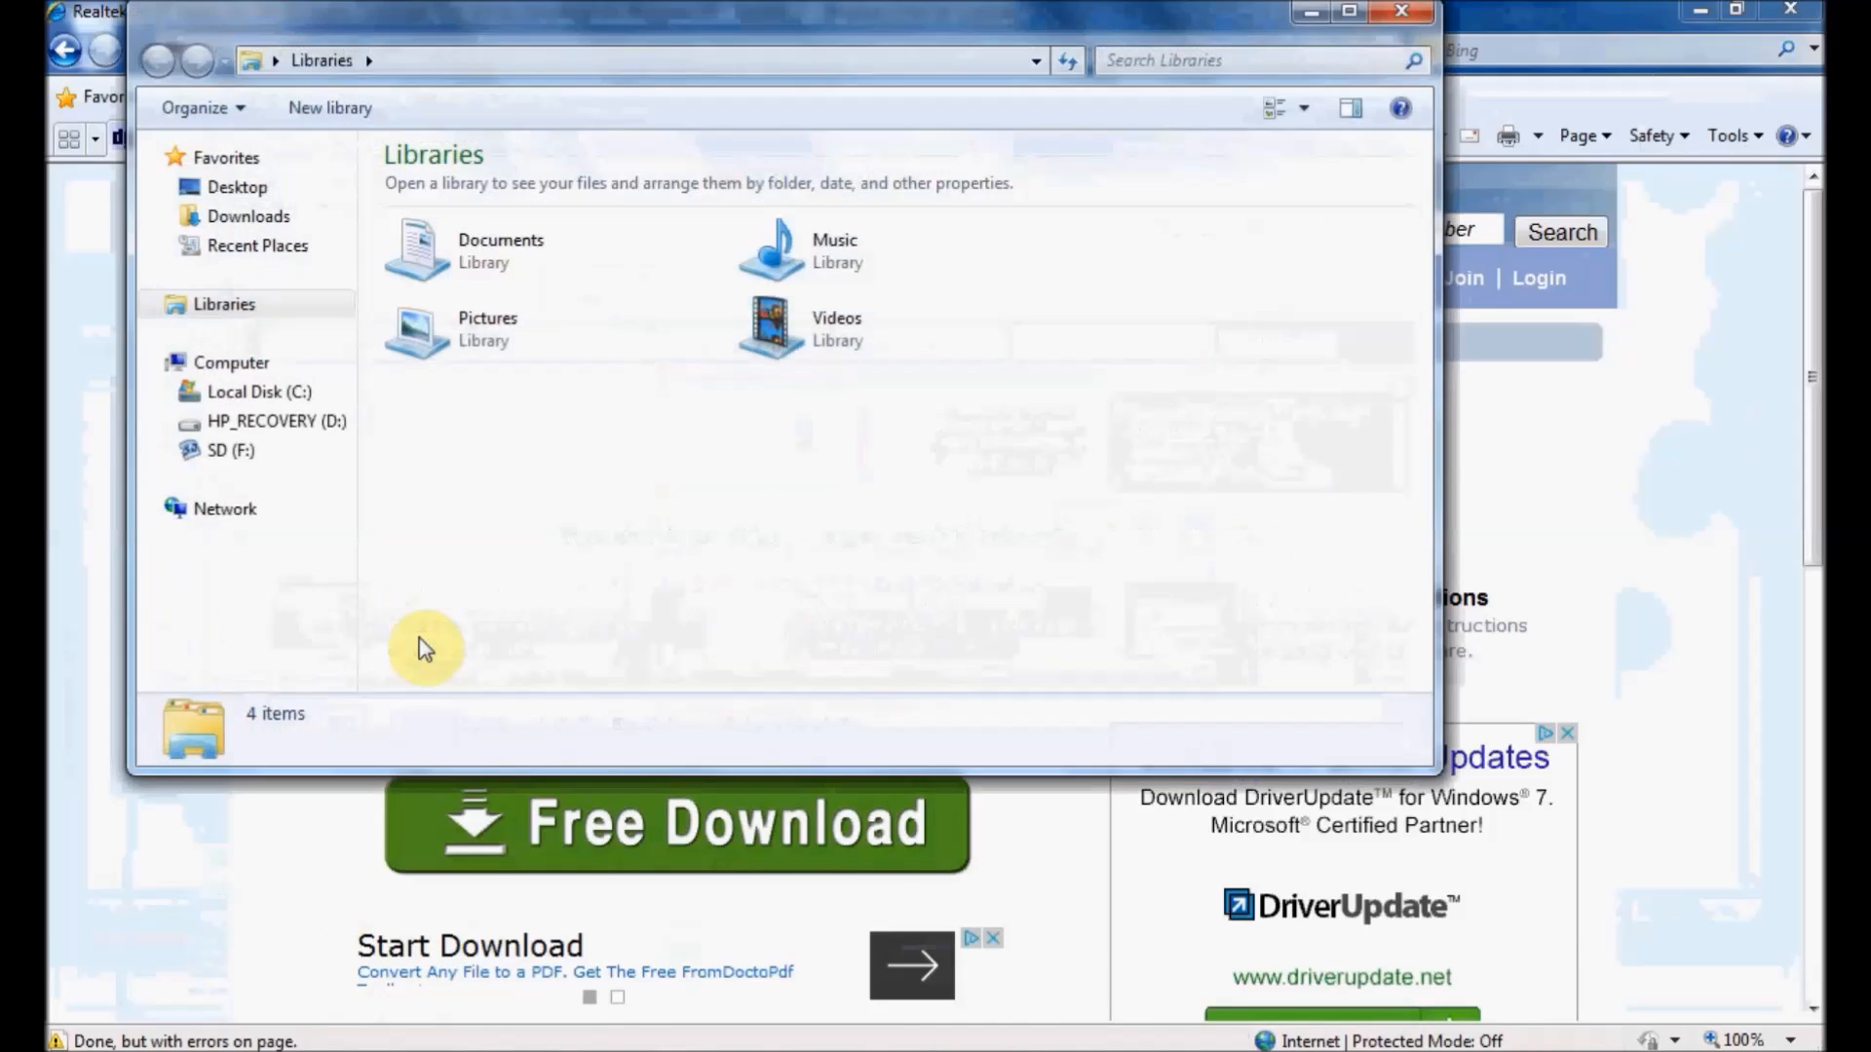
- Browse to Downloads\realtek and launch Setup.exe for the Realtek AC'97 audio installer
{"action": "left_click", "coordinate": [247, 217]}
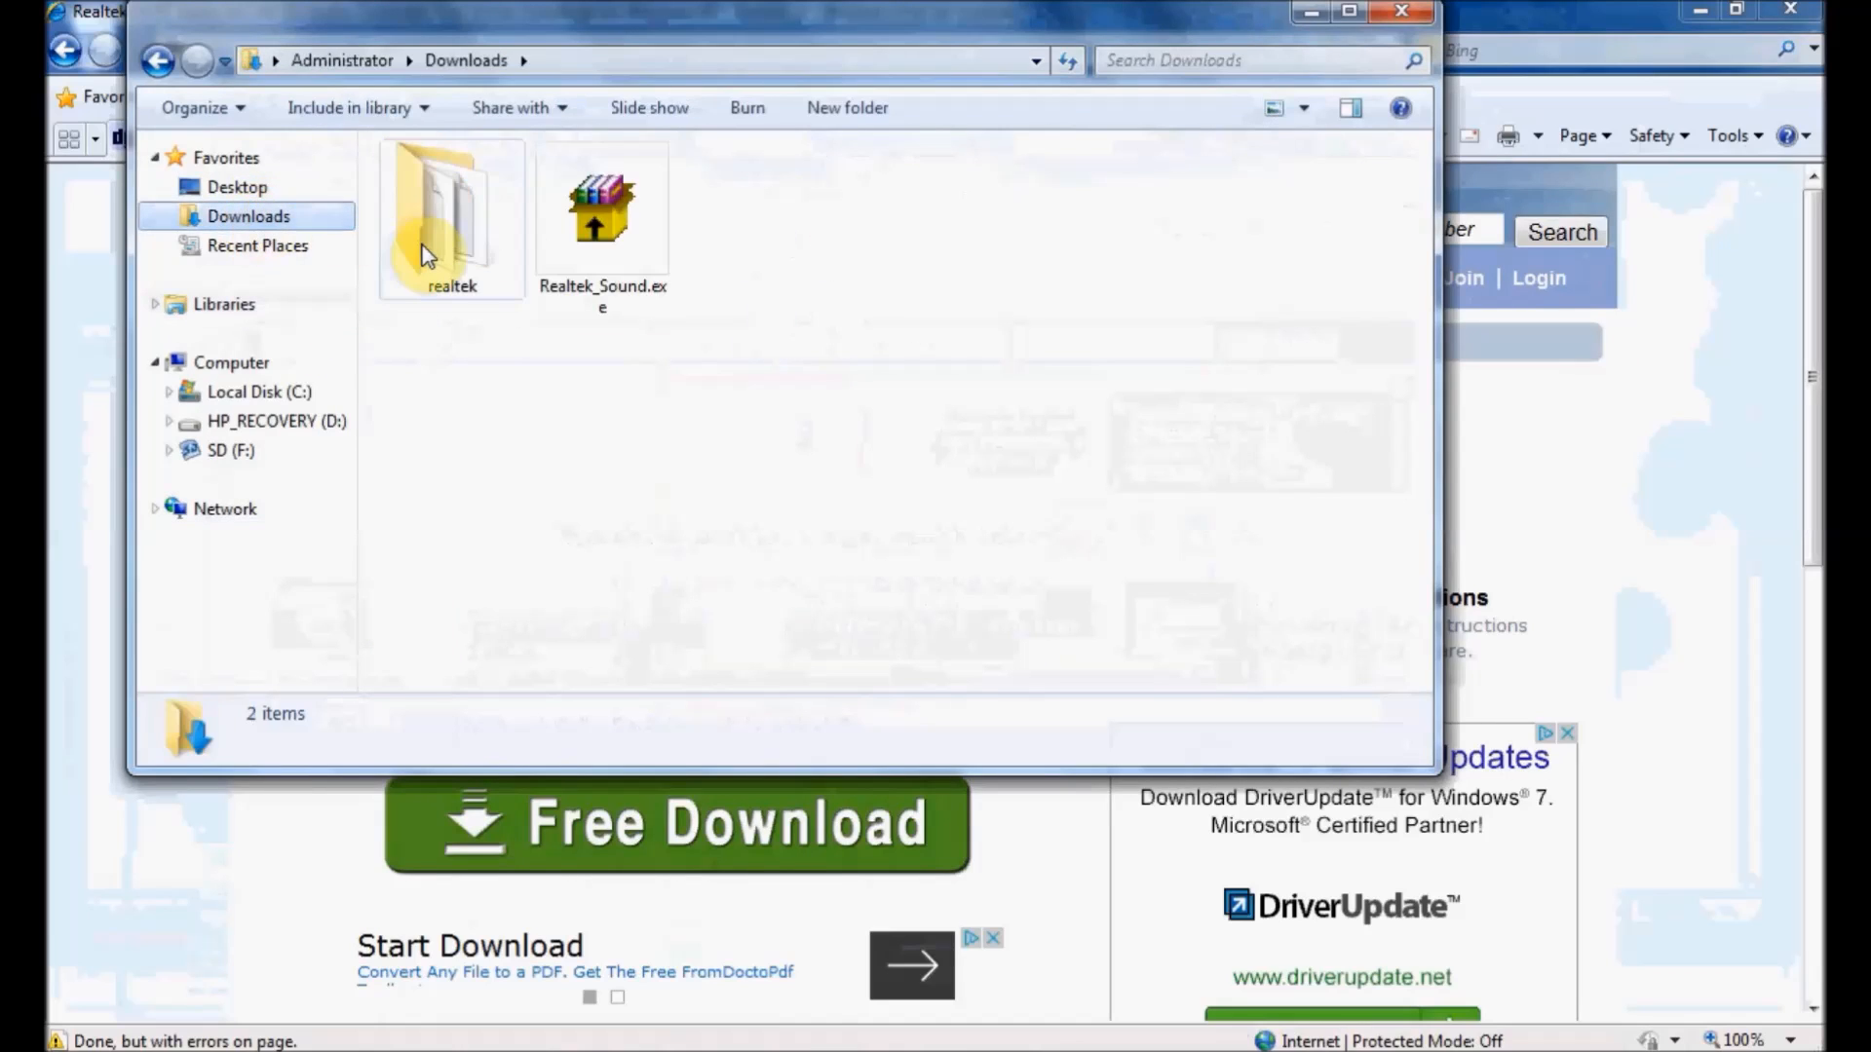
{"action": "double_click", "coordinate": [450, 215]}
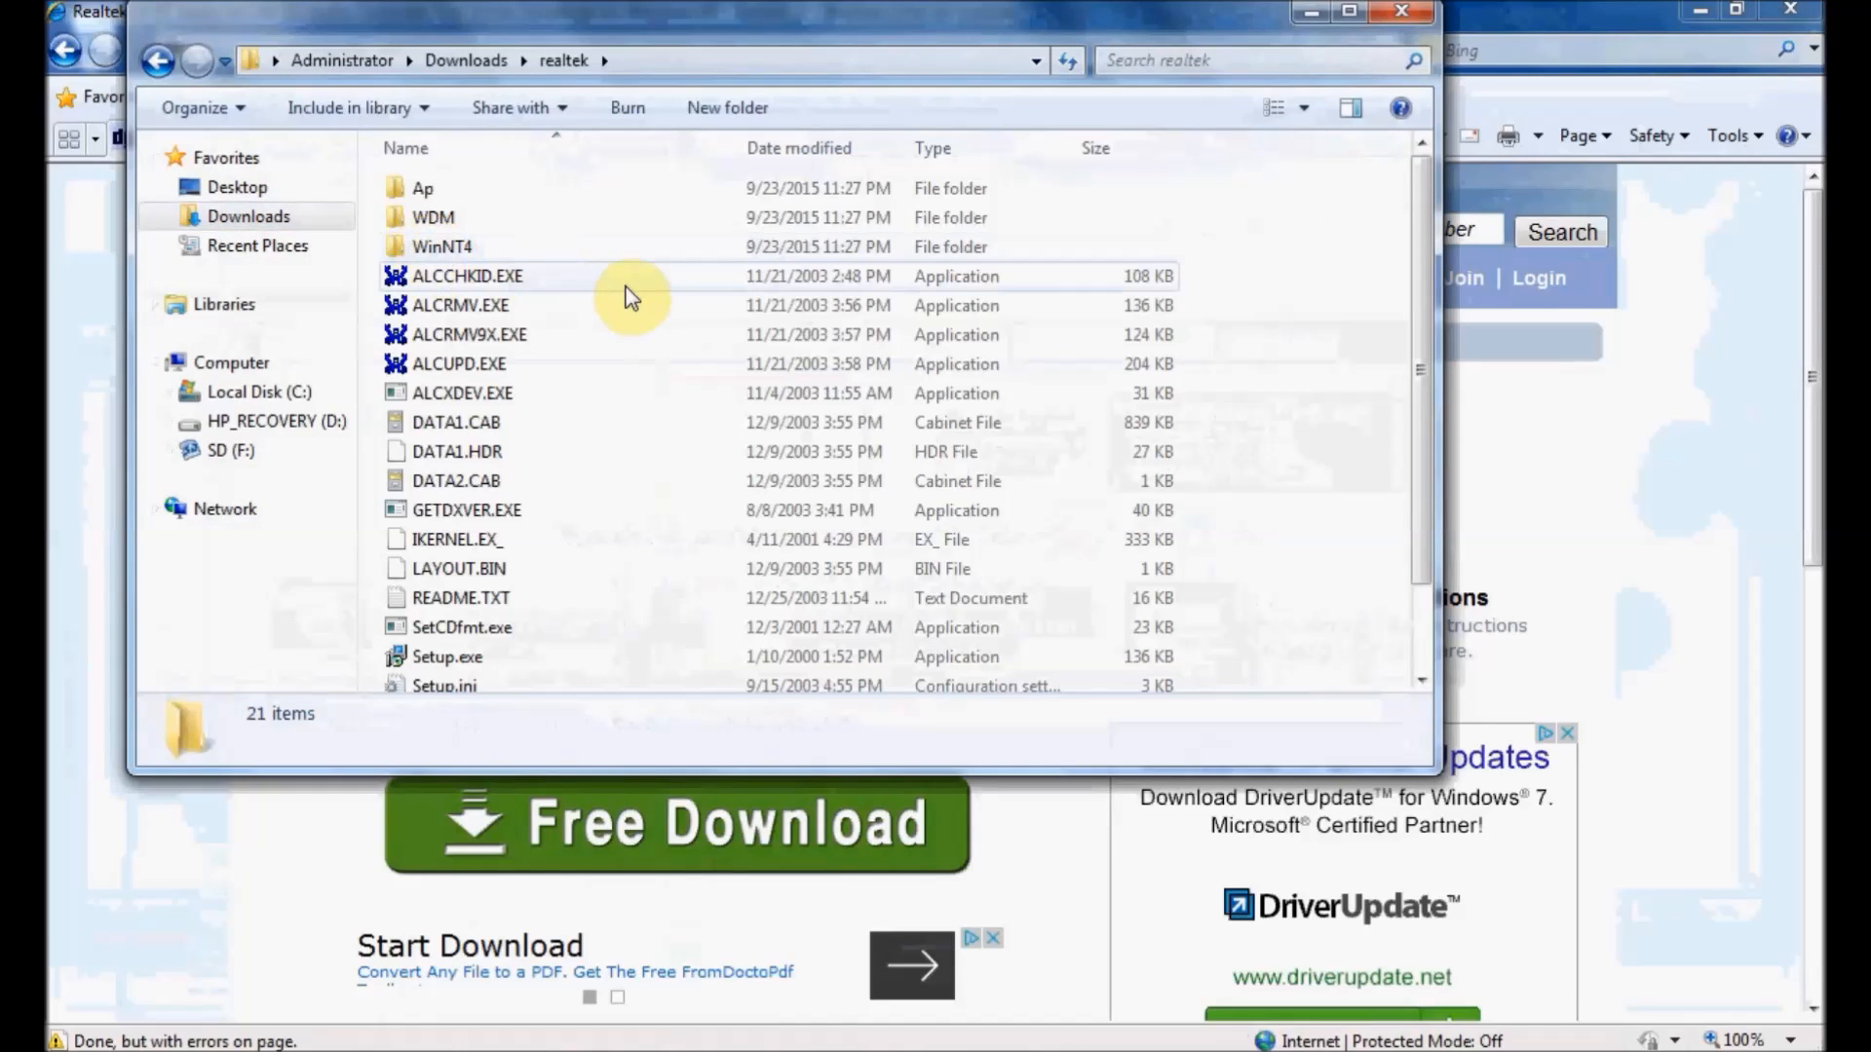
{"action": "mouse_move", "coordinate": [1426, 769]}
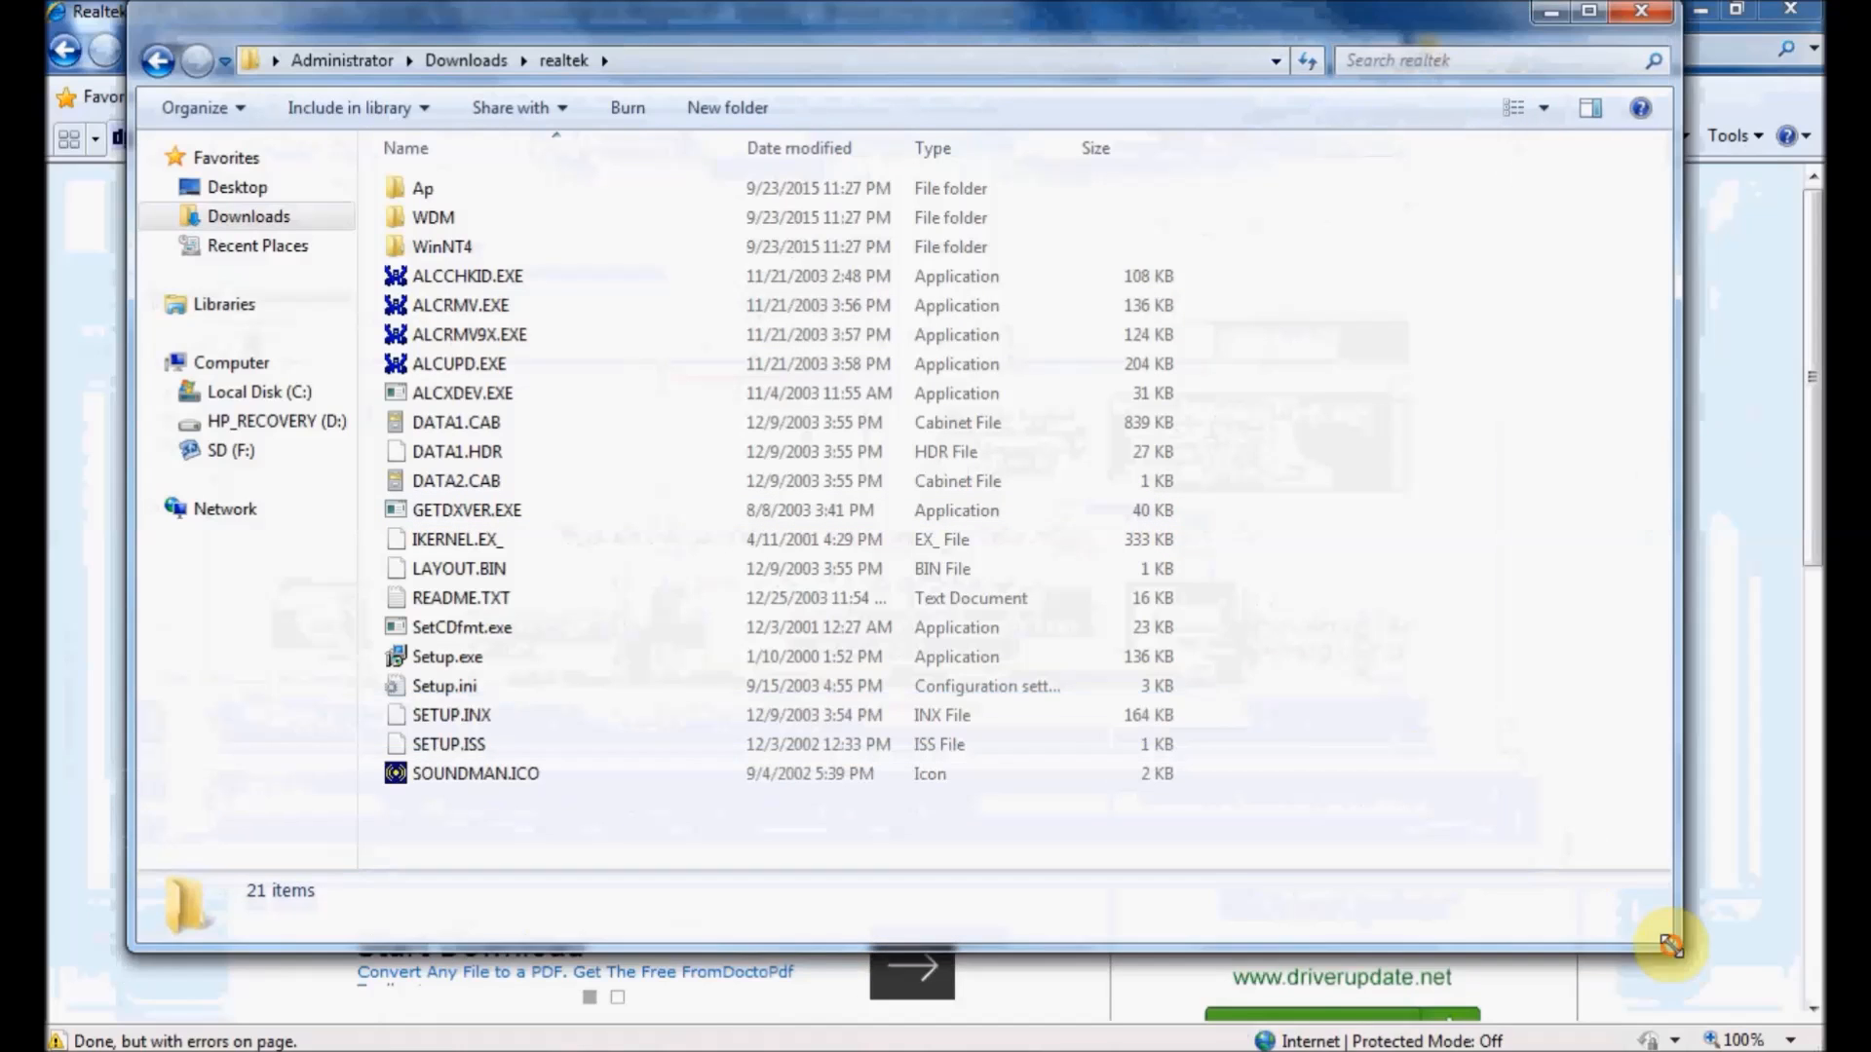
{"action": "mouse_move", "coordinate": [647, 540]}
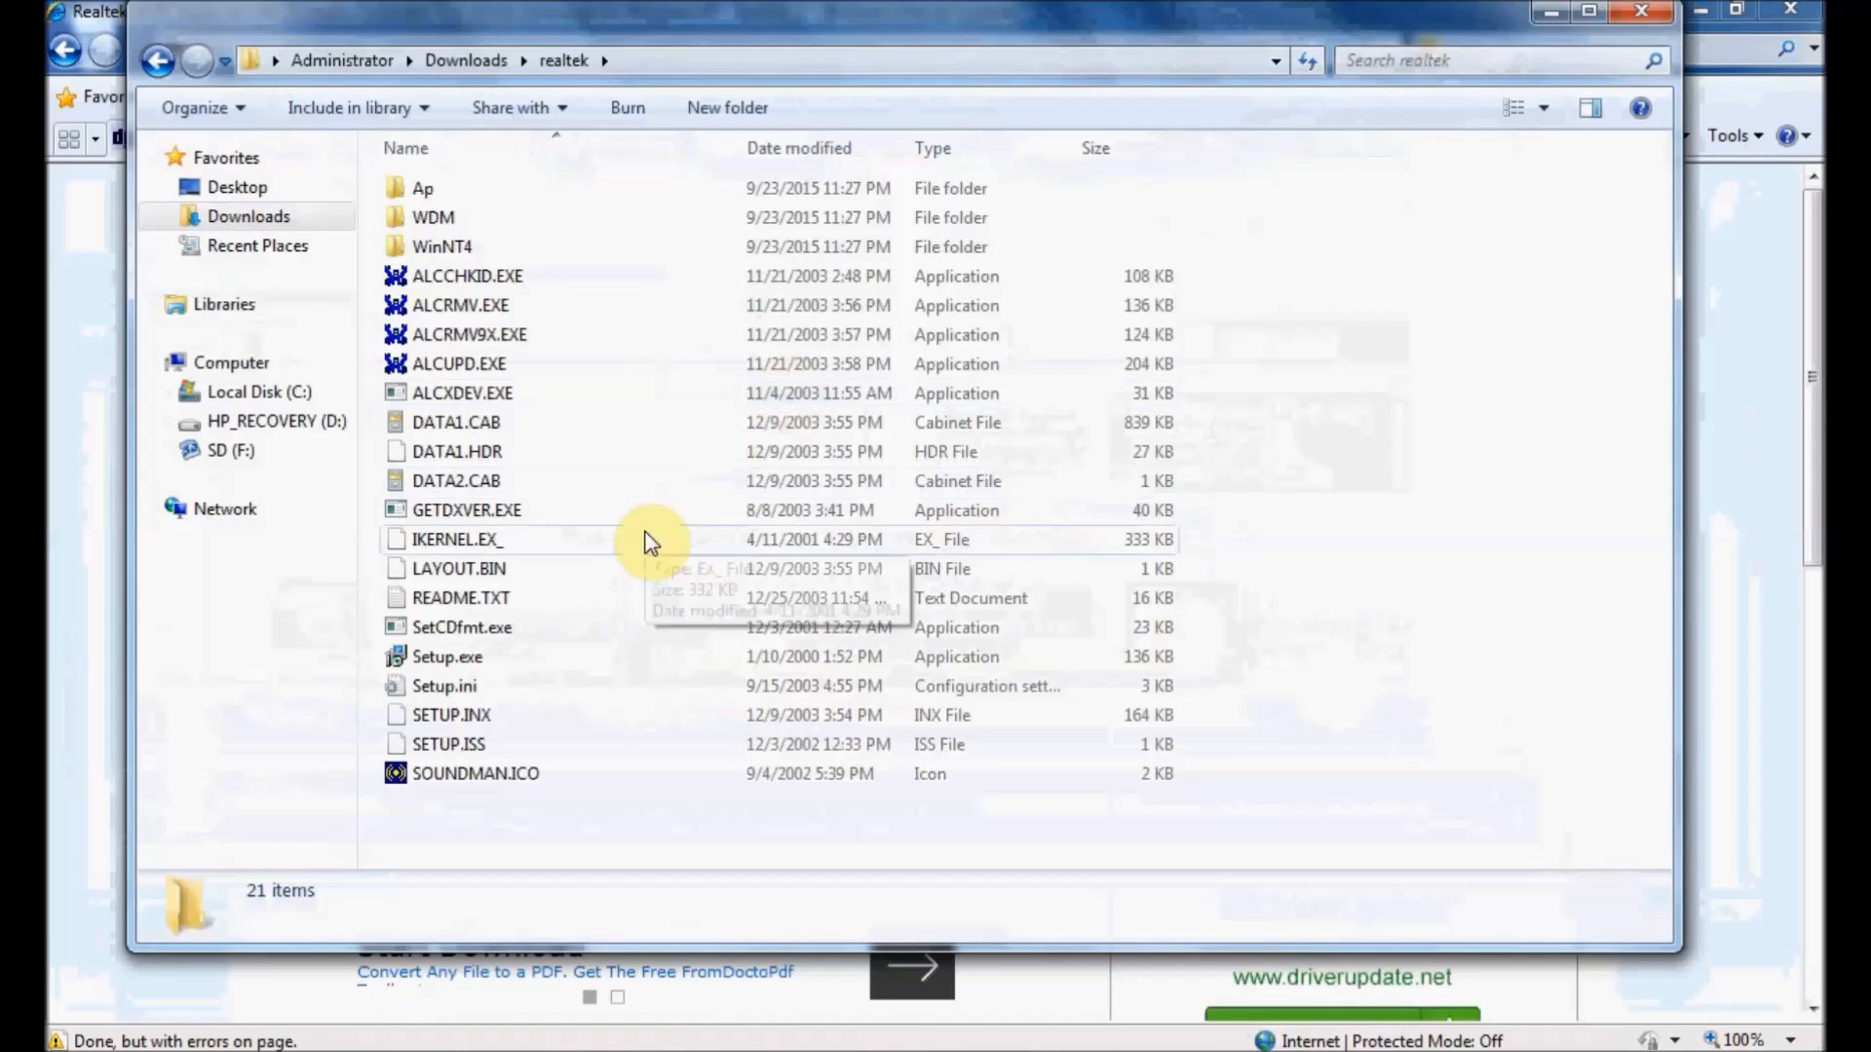
{"action": "left_click", "coordinate": [448, 656]}
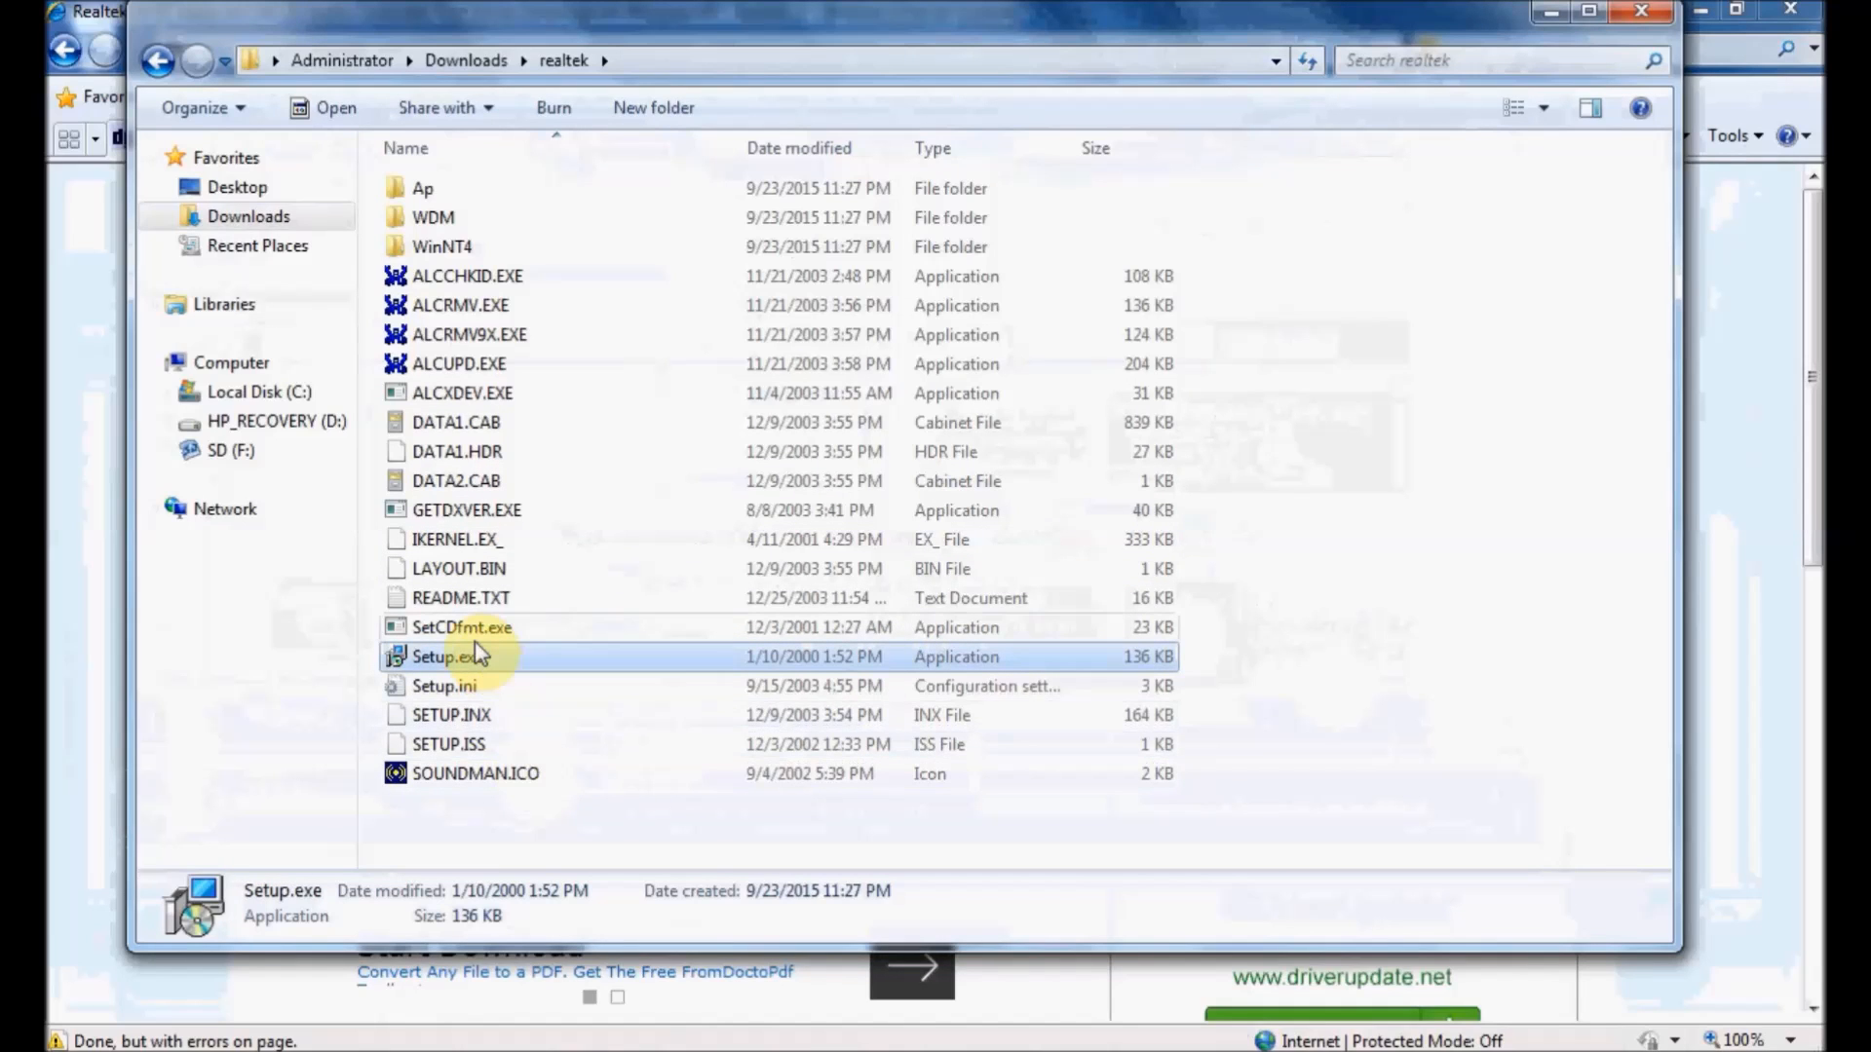
{"action": "double_click", "coordinate": [446, 656]}
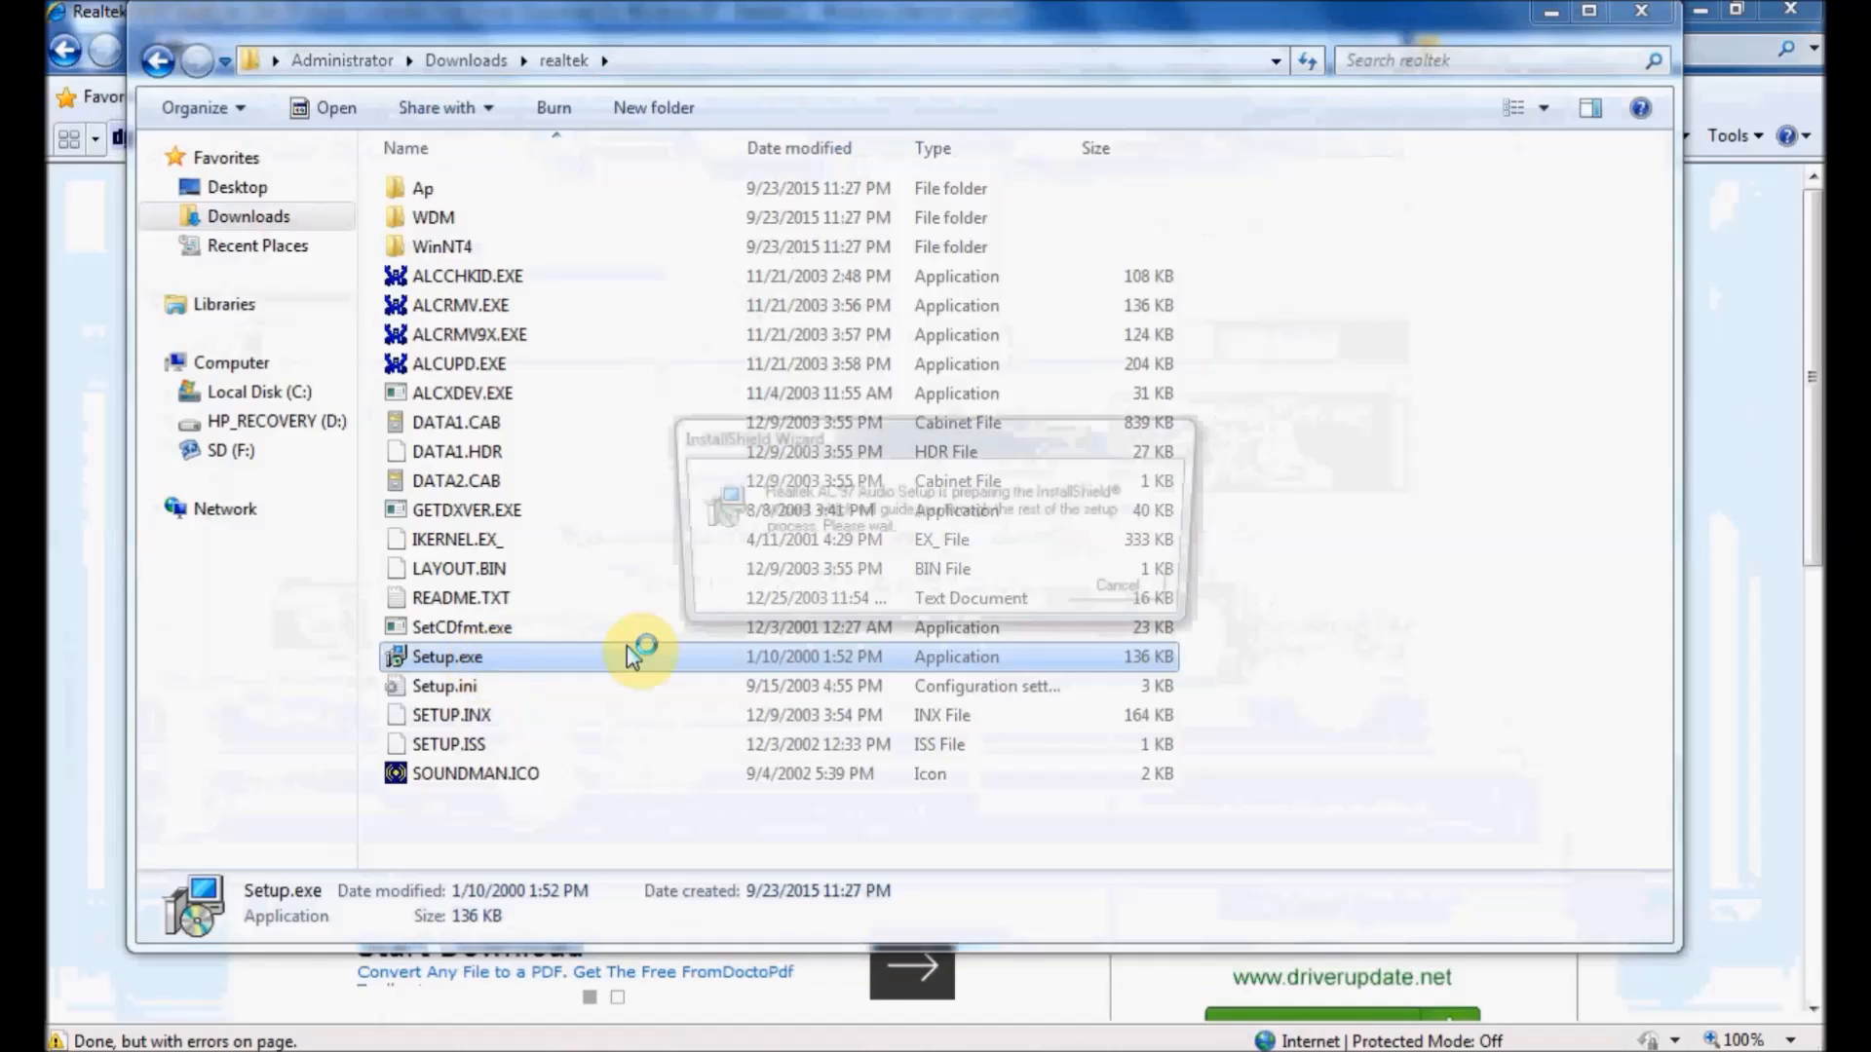
{"action": "double_click", "coordinate": [448, 657]}
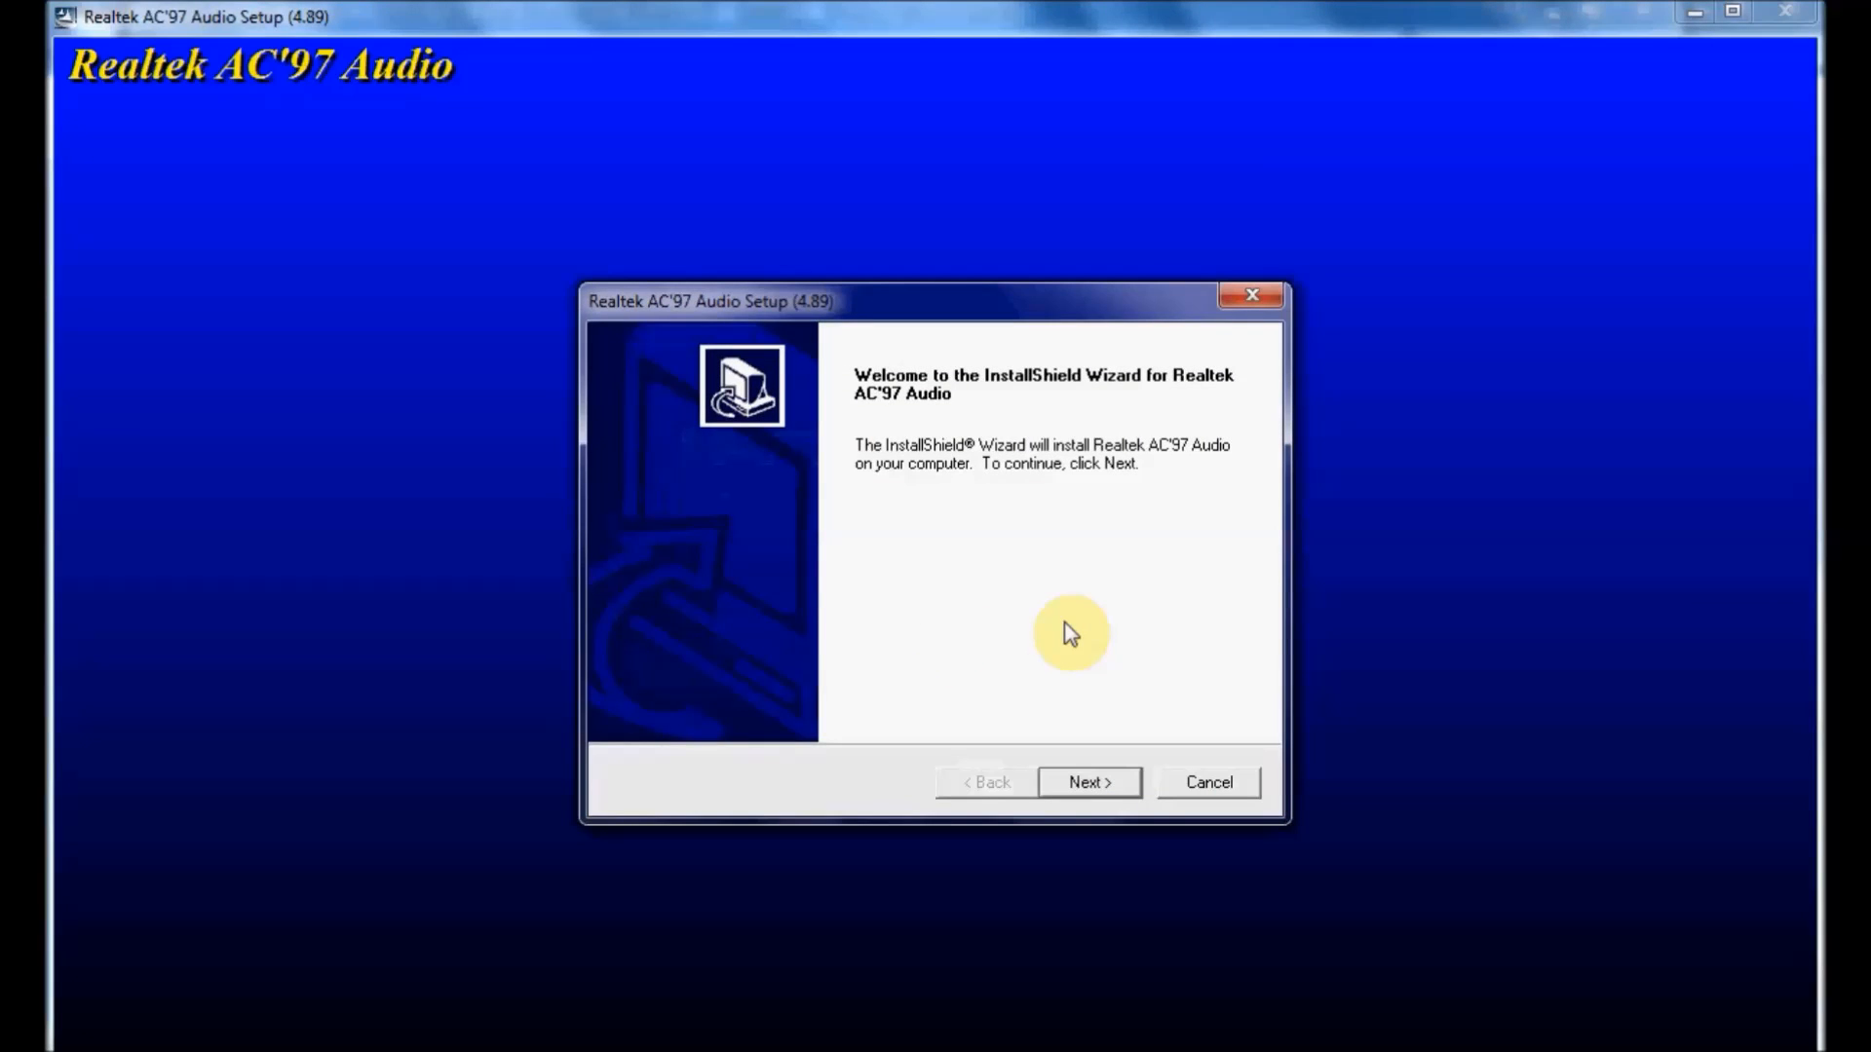
- Complete the Realtek AC'97 audio installation, choosing 'No, I will restart my computer later'
{"action": "left_click", "coordinate": [1087, 782]}
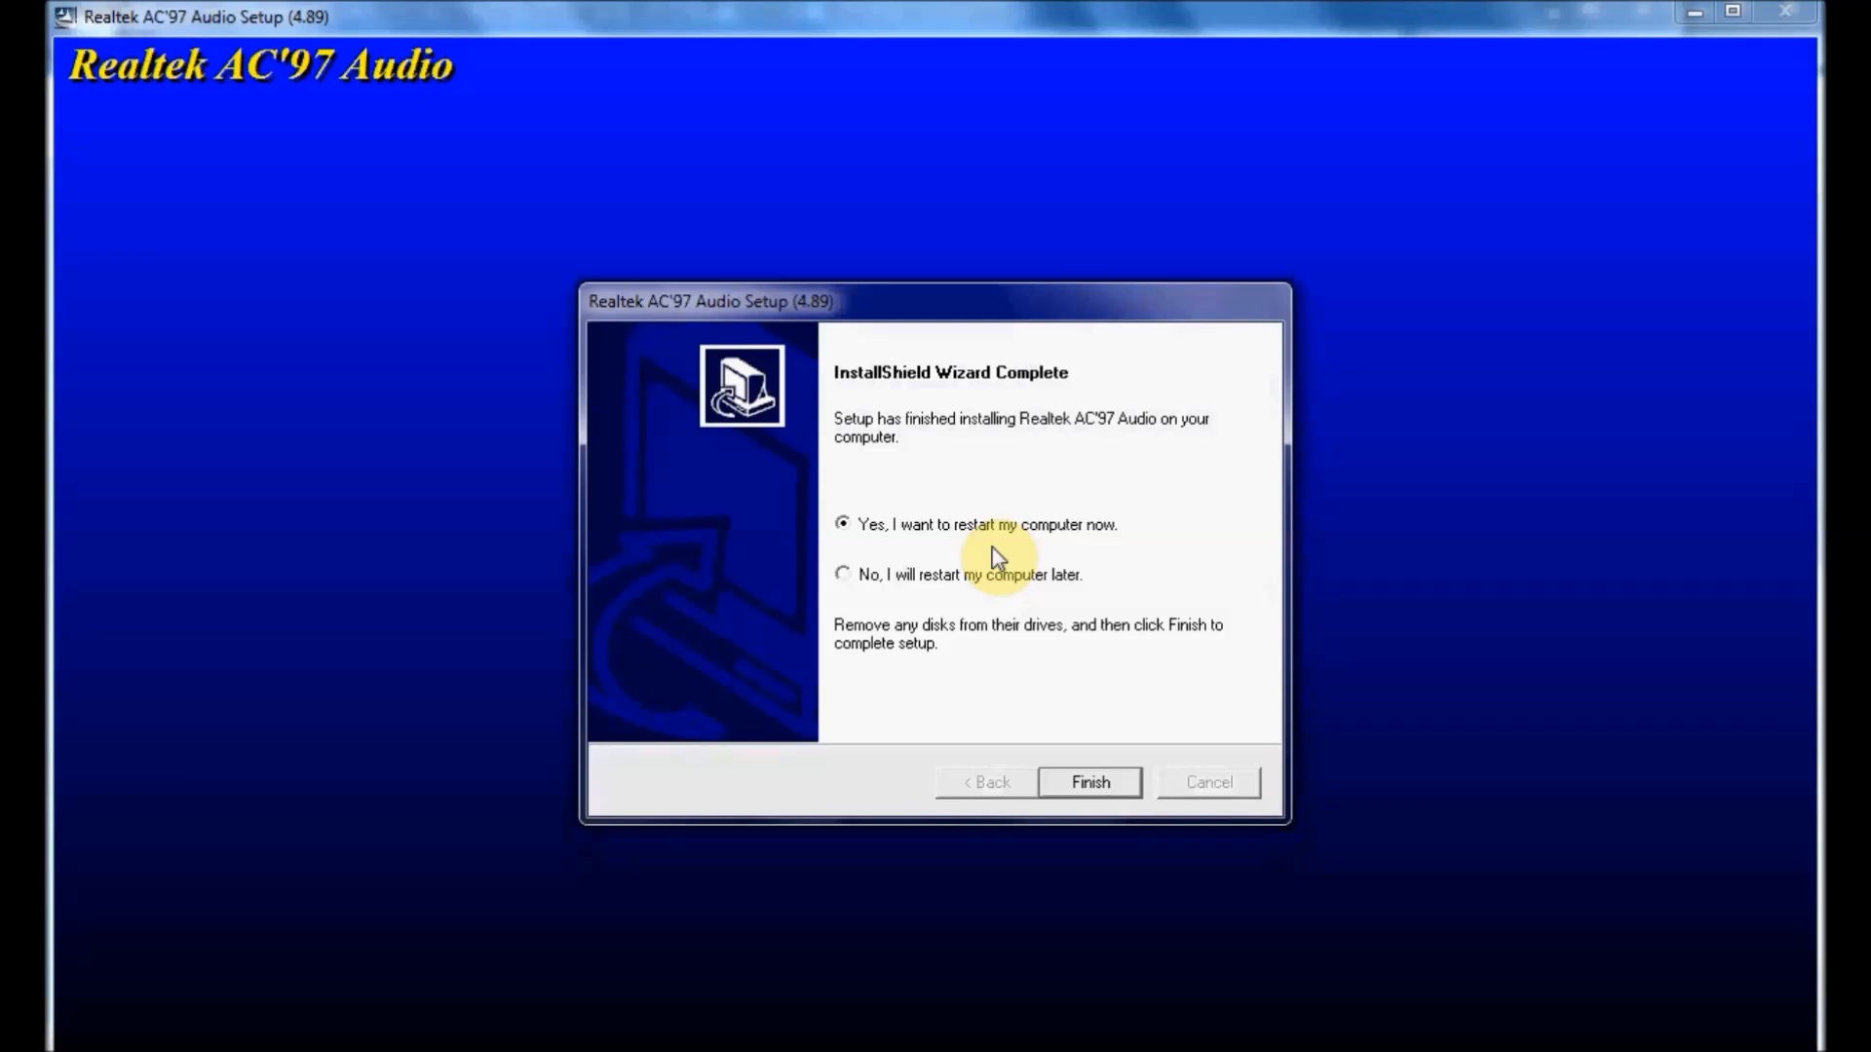
{"action": "left_click", "coordinate": [842, 573]}
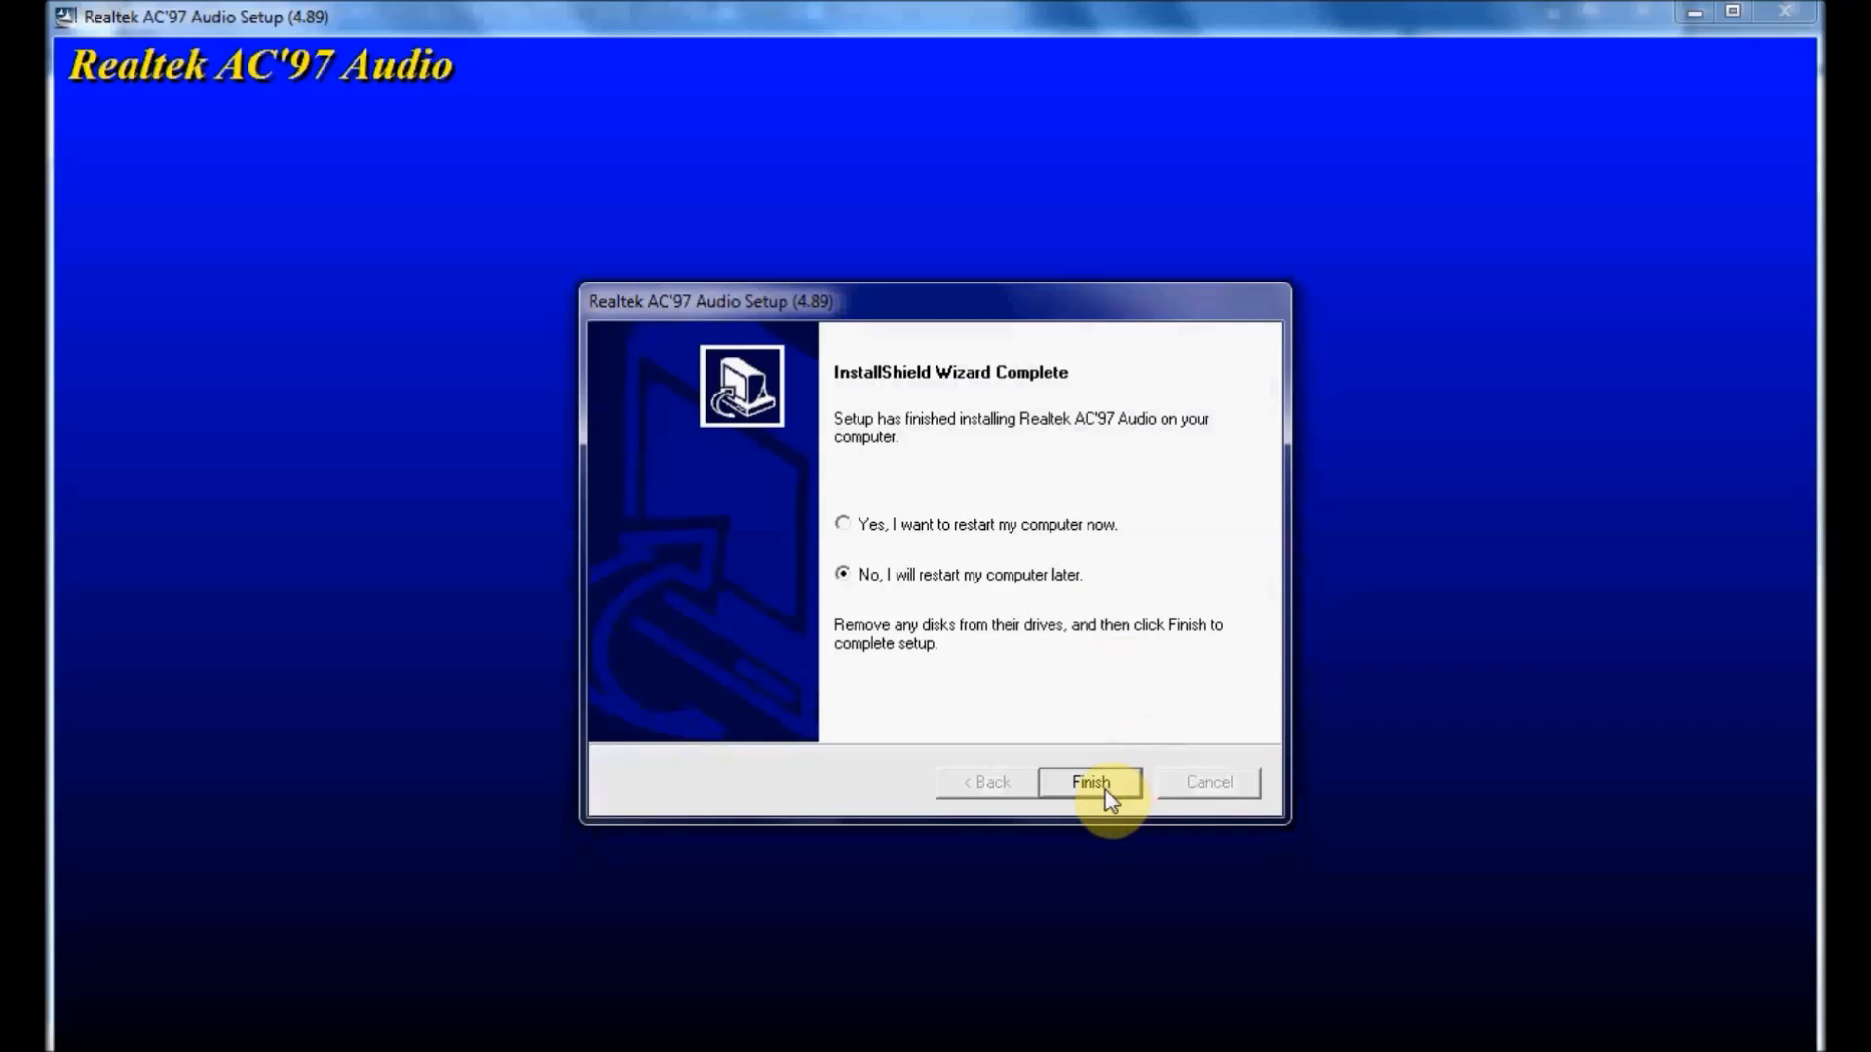
{"action": "left_click", "coordinate": [1087, 781]}
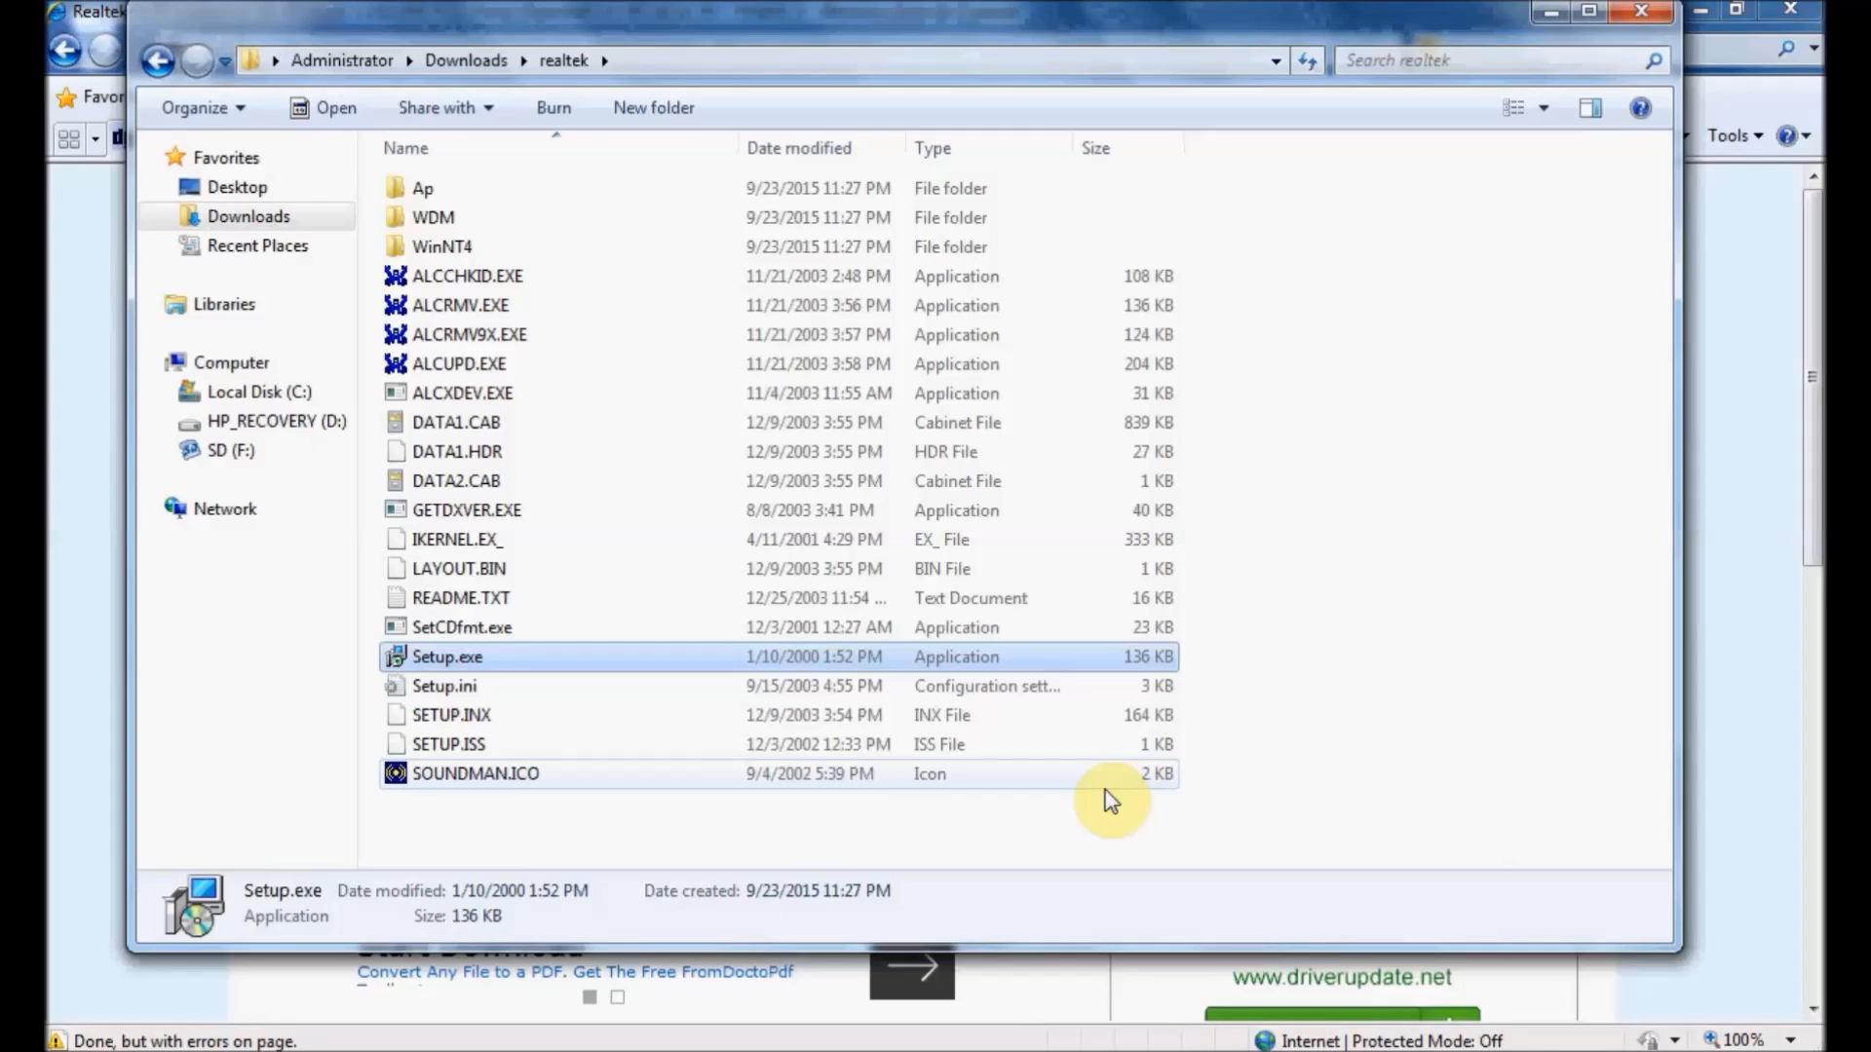
{"action": "mouse_move", "coordinate": [1271, 610]}
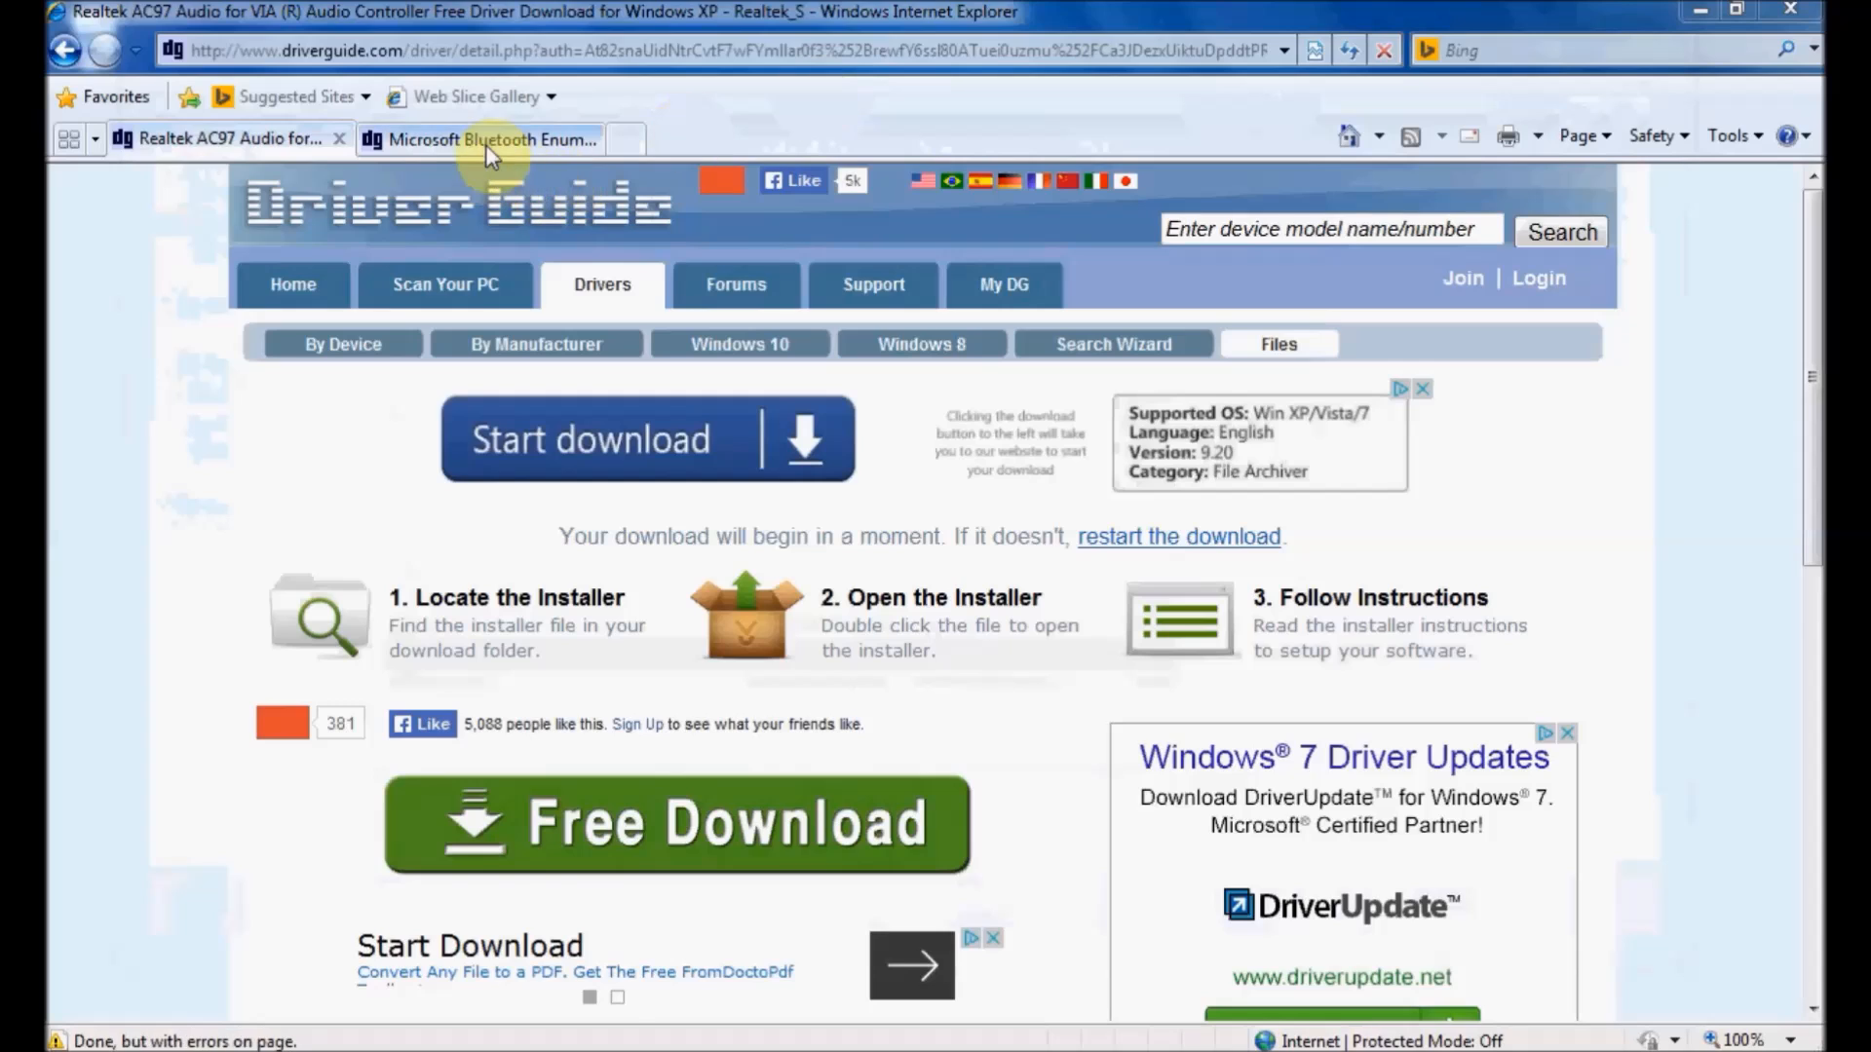
- Start the BCM2045.zip download from the Microsoft Bluetooth Enumerator driver page
{"action": "left_click", "coordinate": [483, 139]}
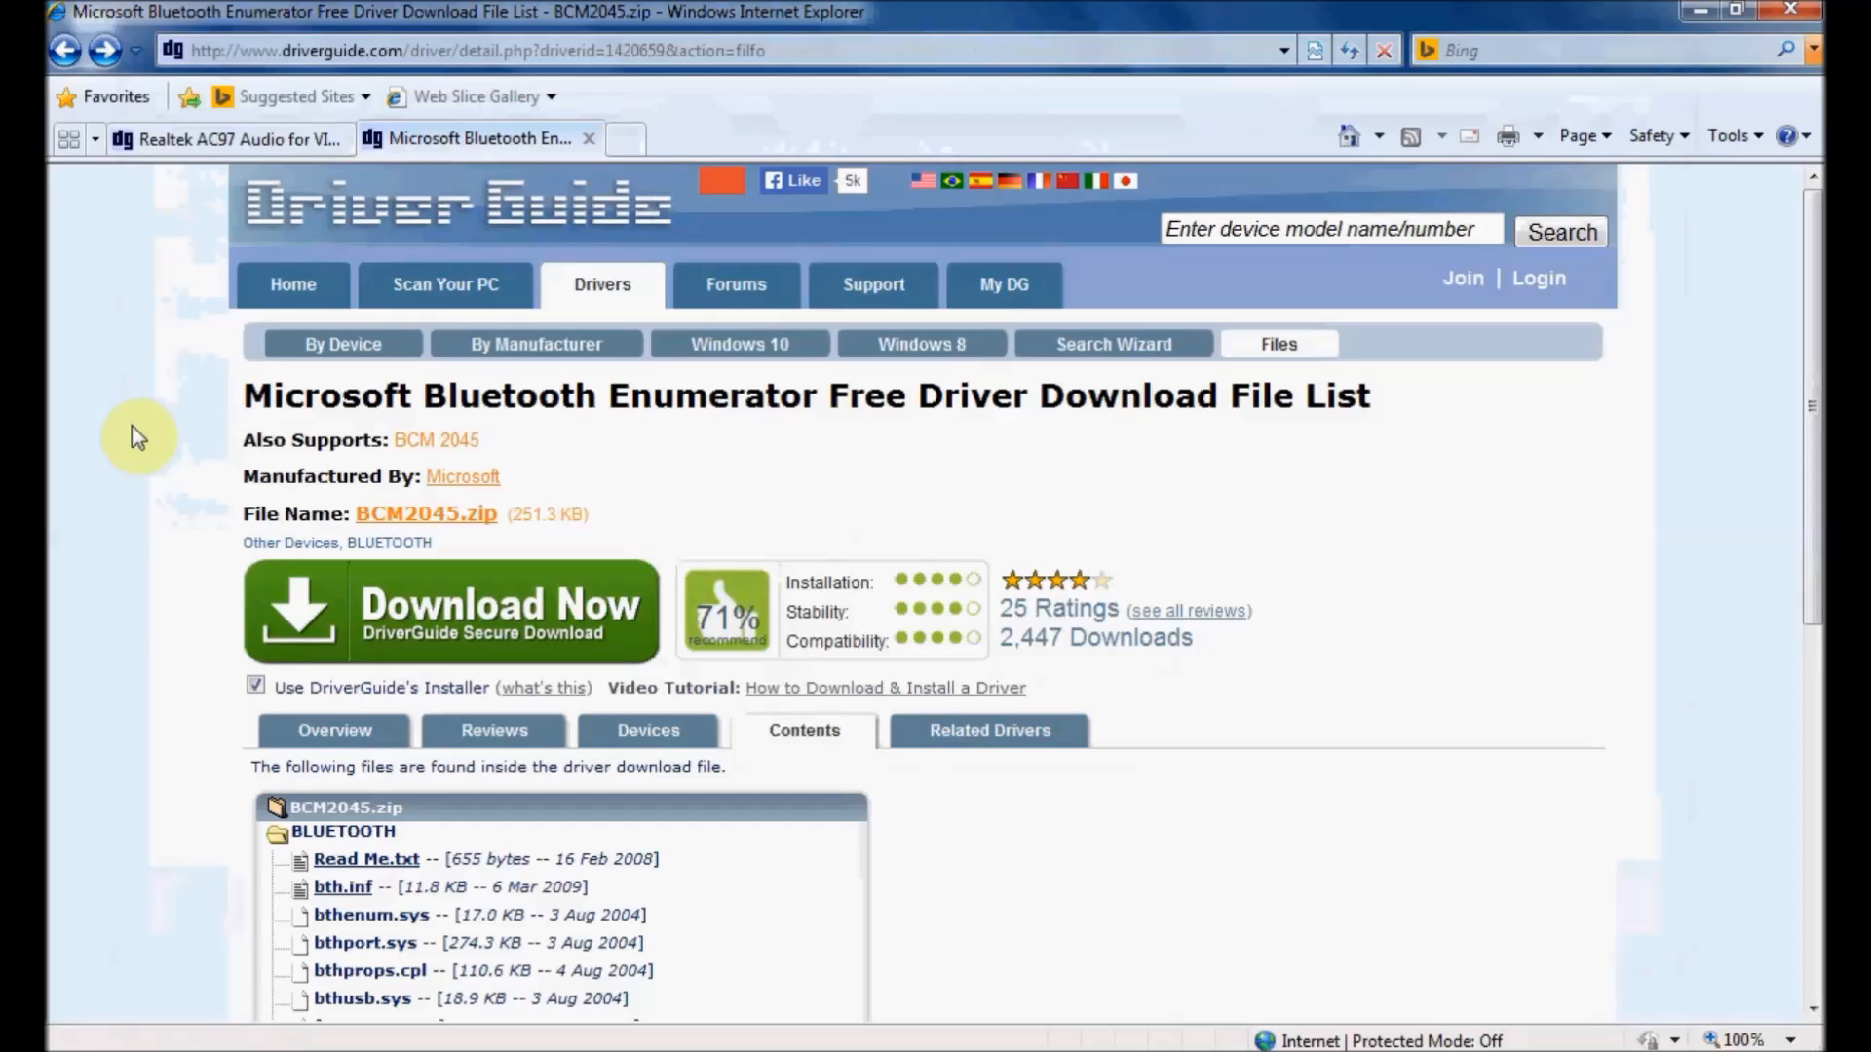
{"action": "mouse_move", "coordinate": [267, 433]}
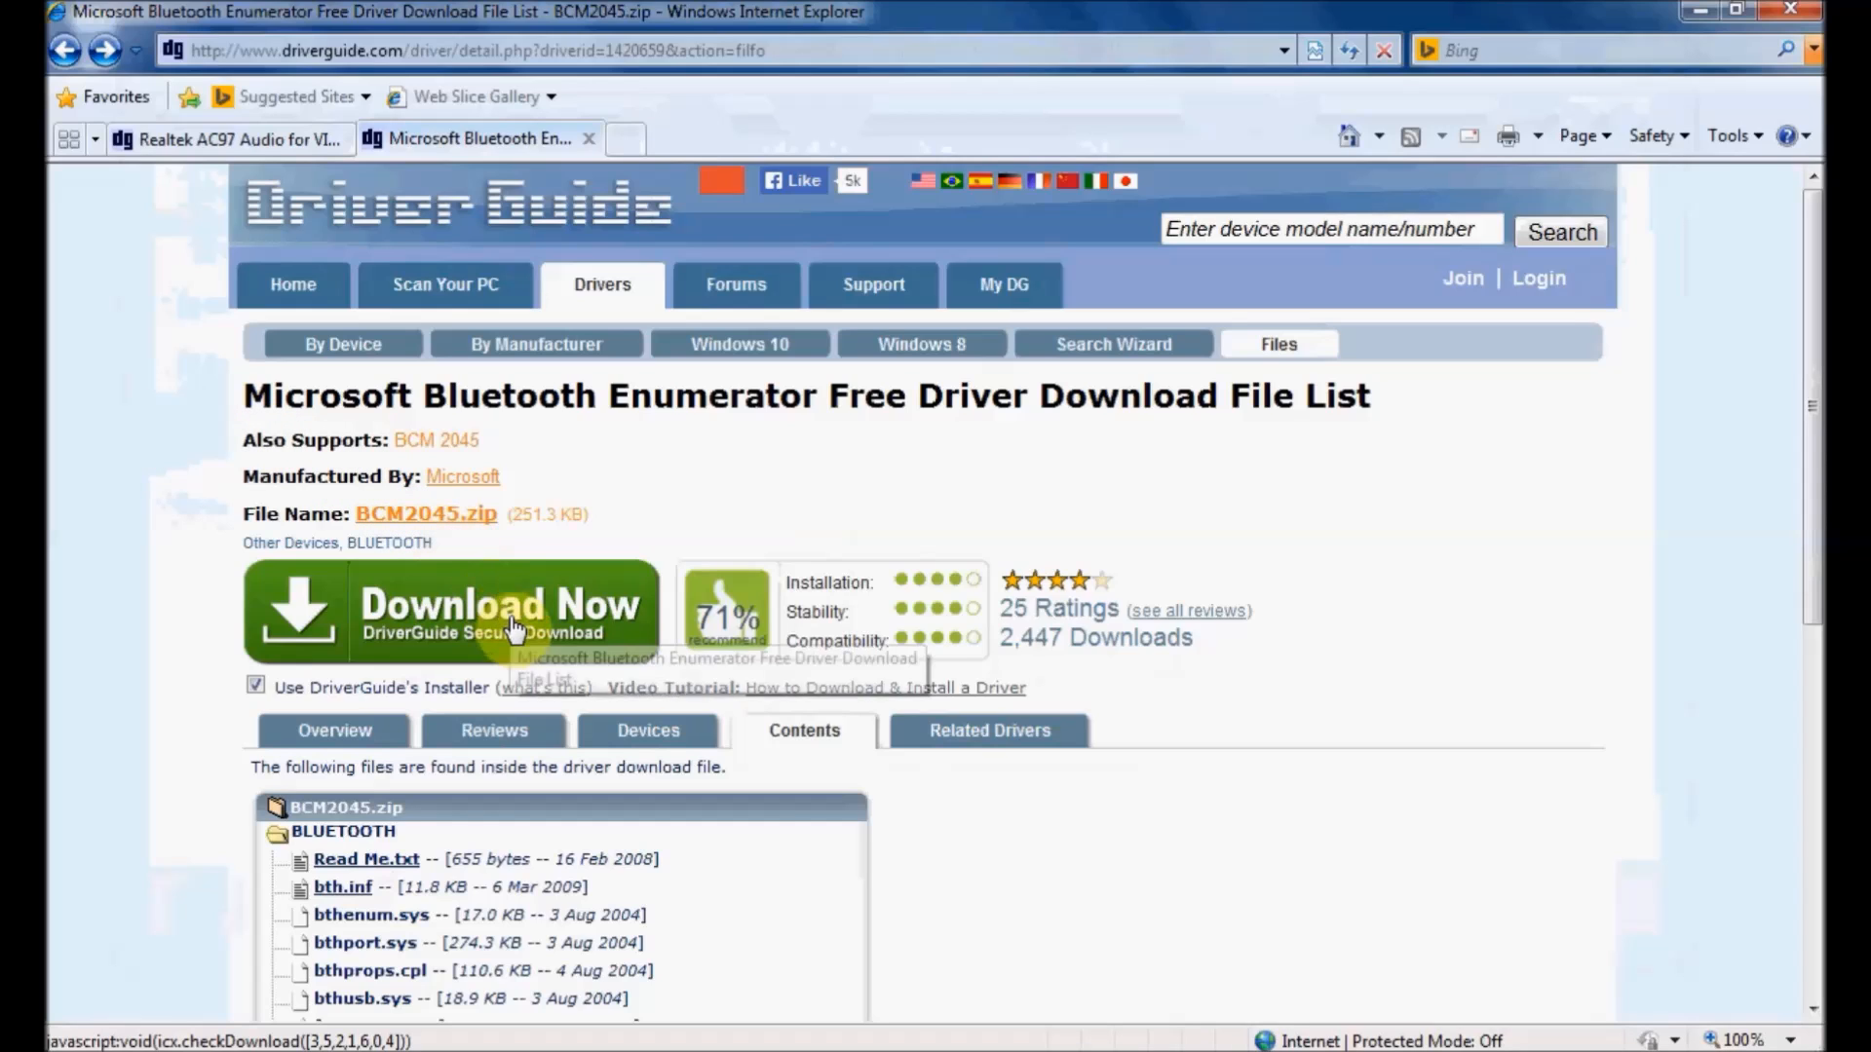
{"action": "left_click", "coordinate": [499, 608]}
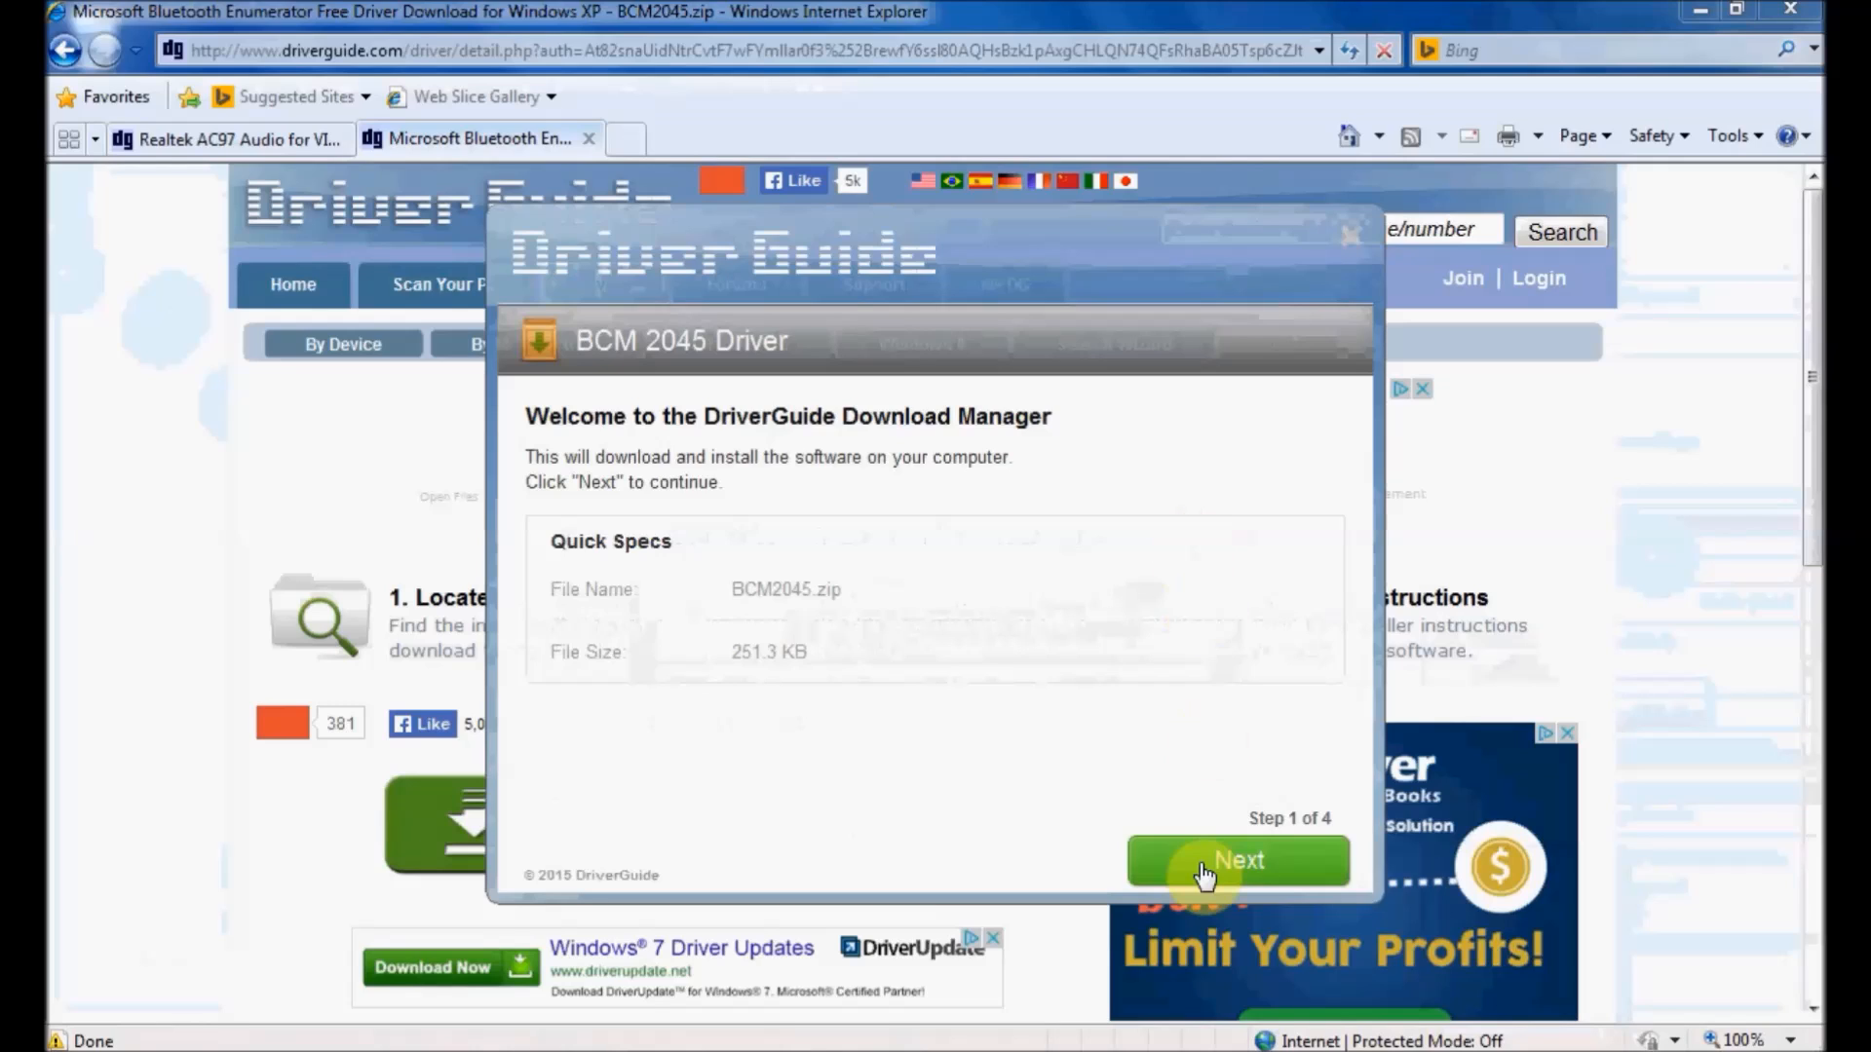
- Let the Download Manager fetch the BCM 2045 Bluetooth driver and finish at 100%
{"action": "left_click", "coordinate": [1237, 859]}
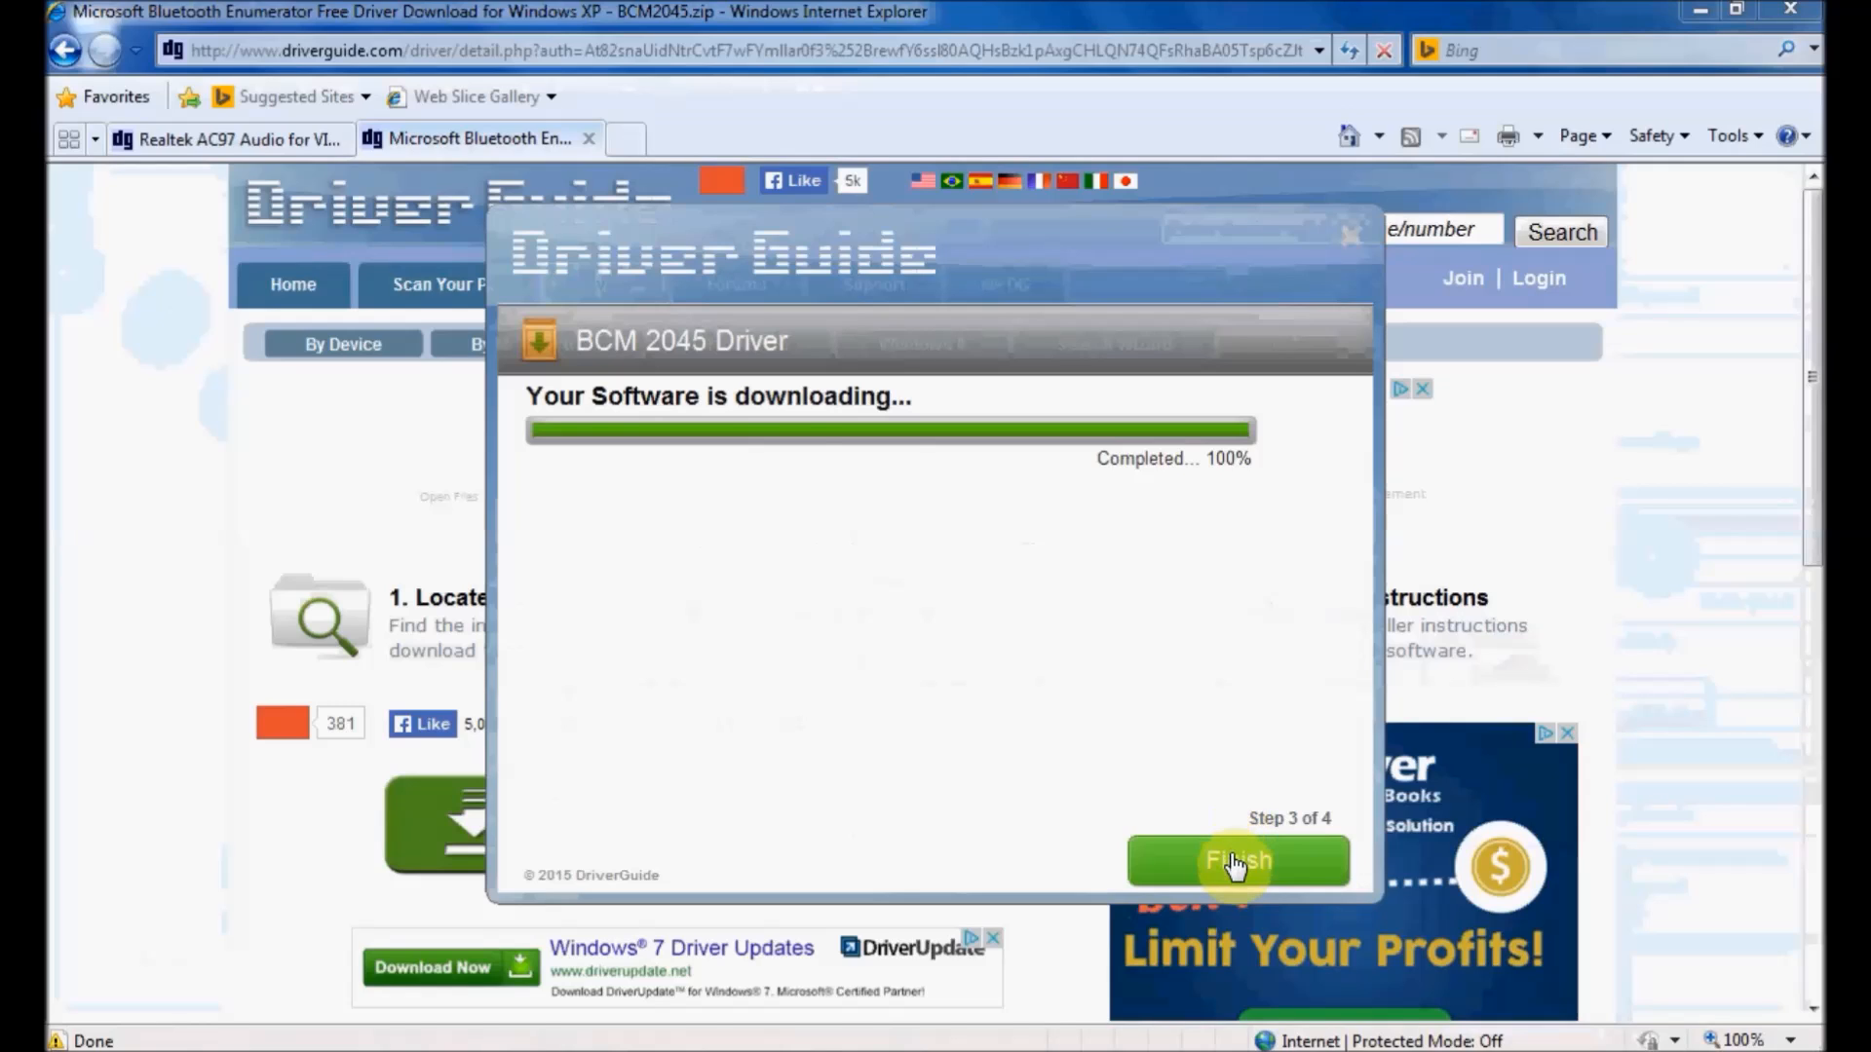
{"action": "left_click", "coordinate": [1235, 859]}
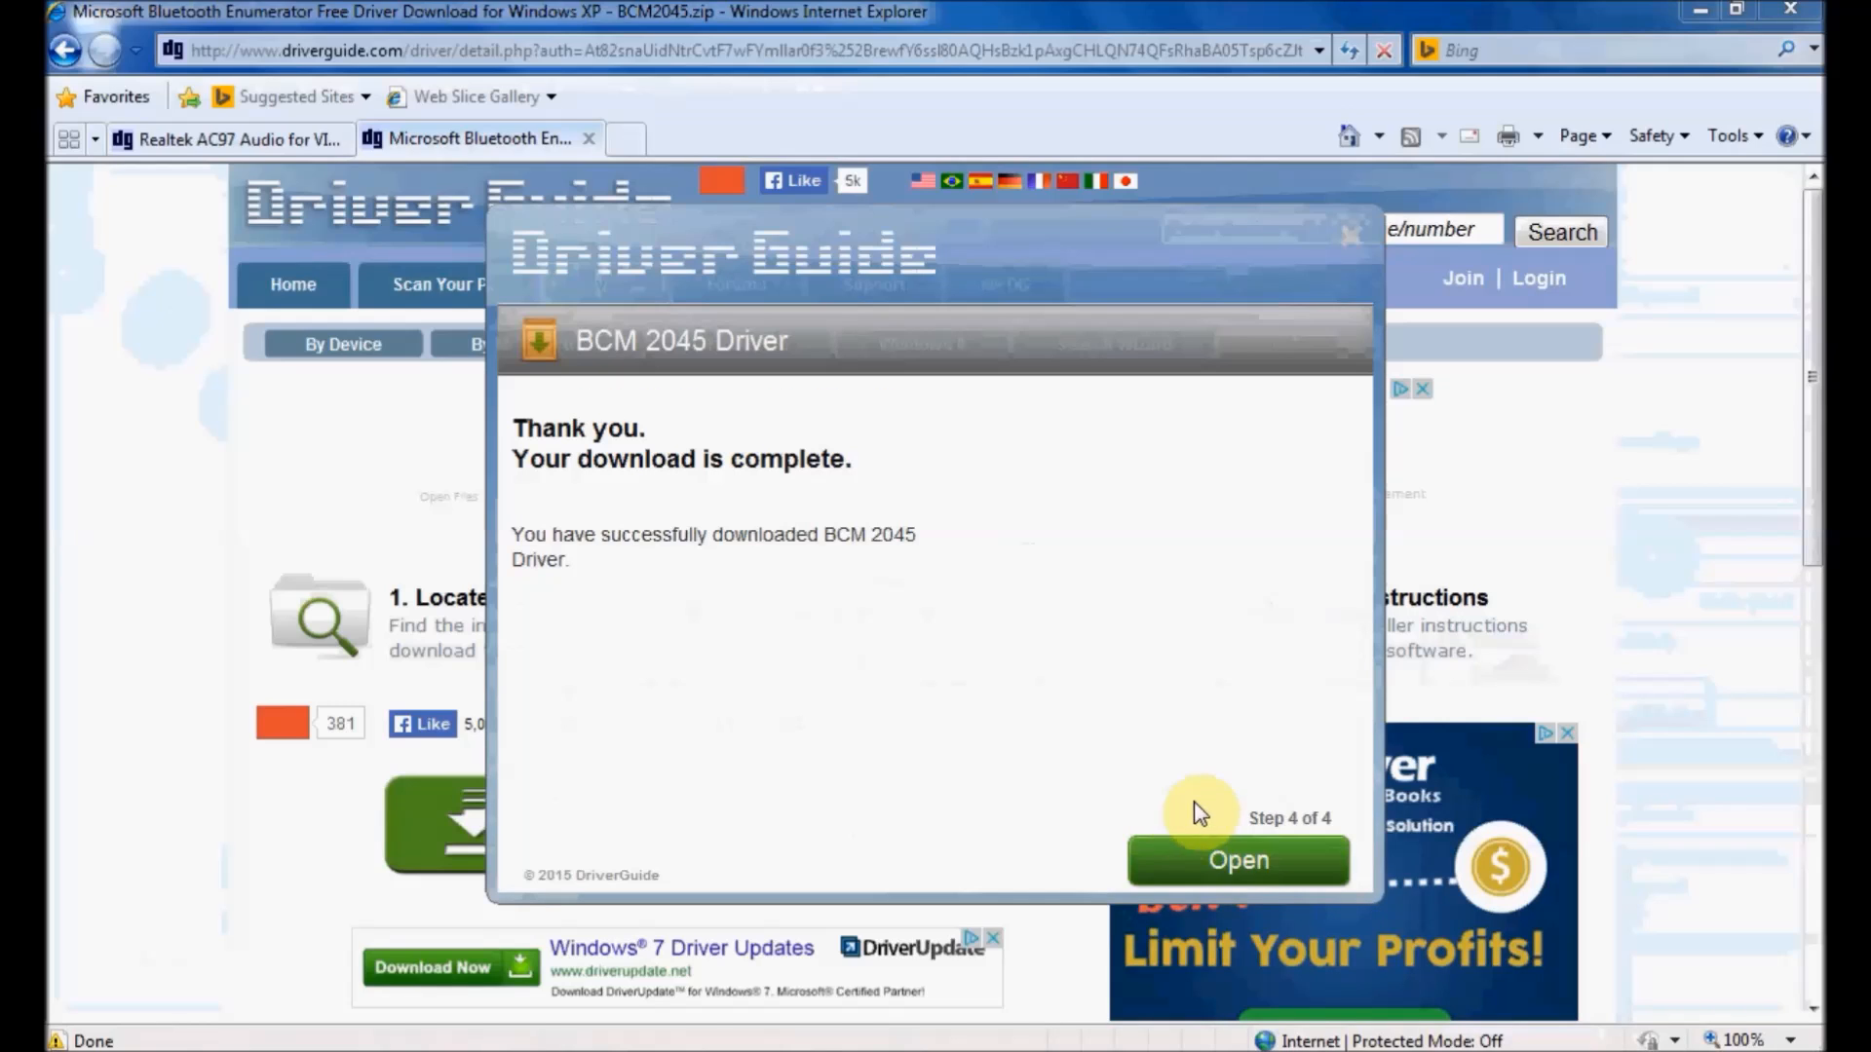
- Show BCM2045.zip in Downloads and extract all its contents into the default BCM2045 folder
{"action": "left_click", "coordinate": [1237, 859]}
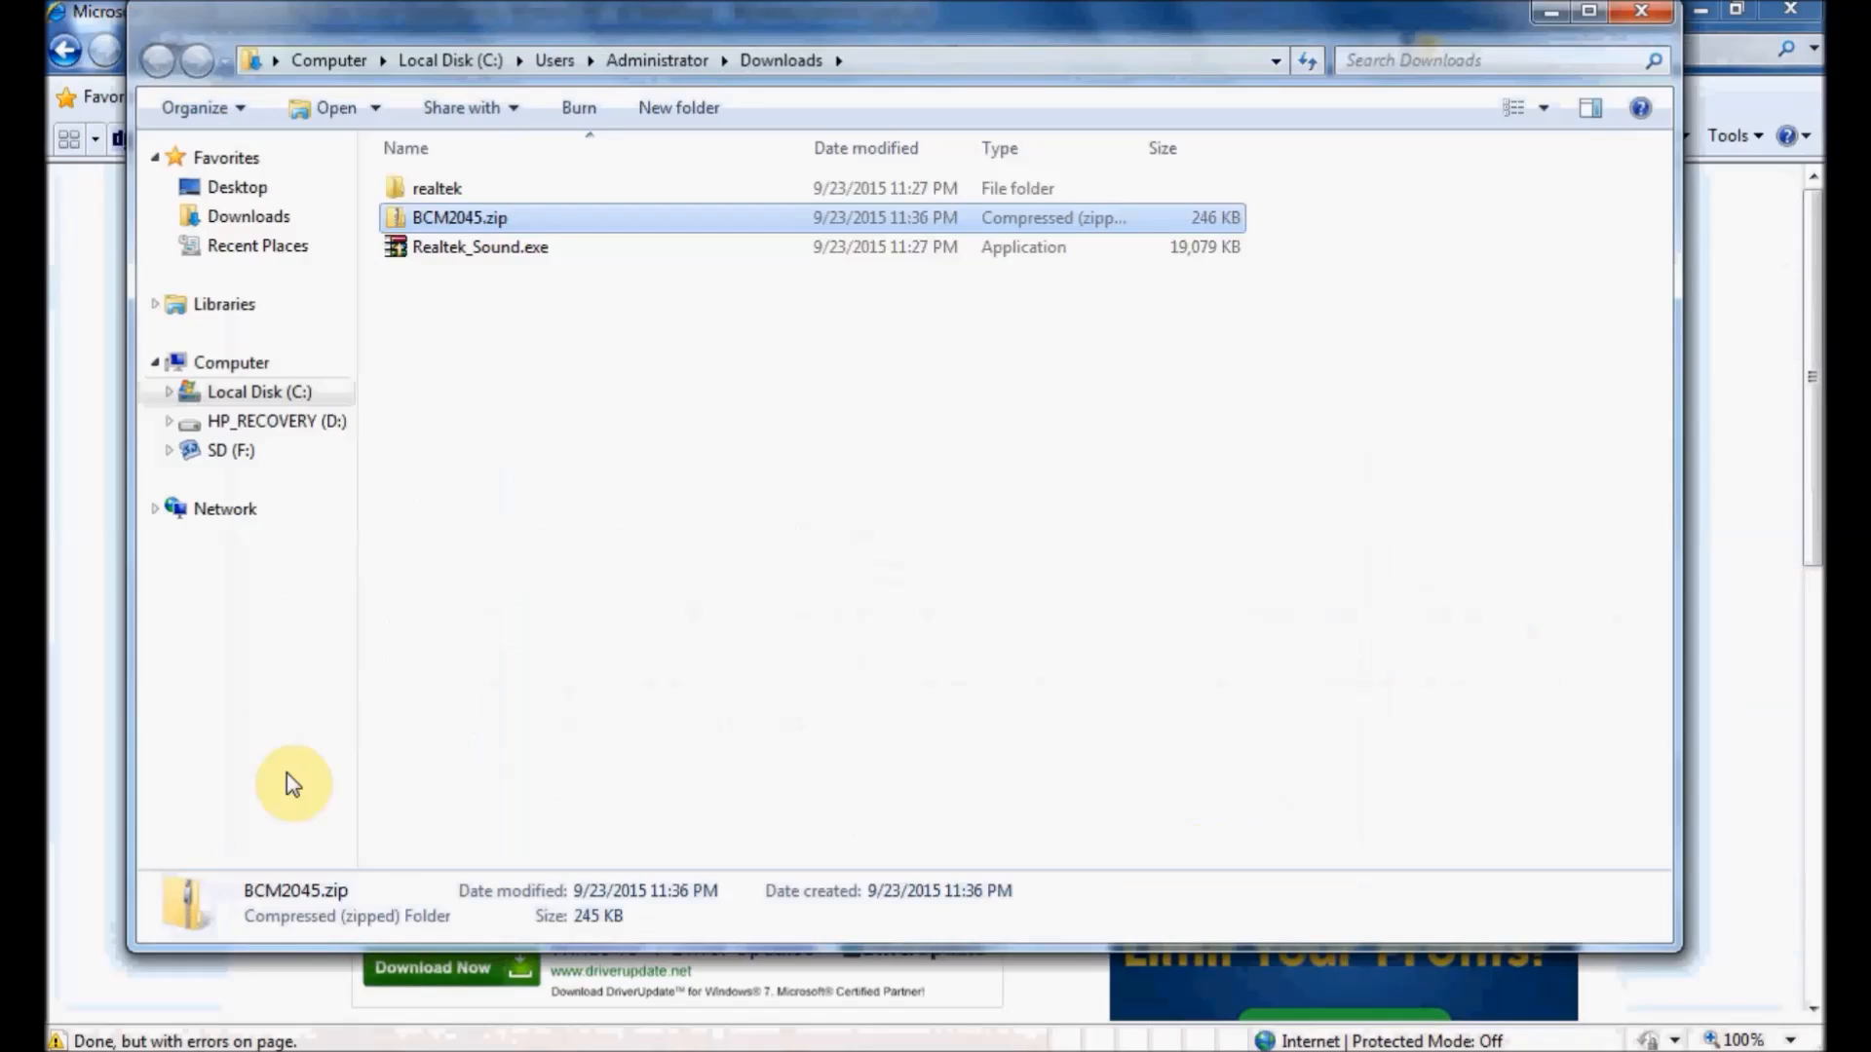
{"action": "mouse_move", "coordinate": [651, 327]}
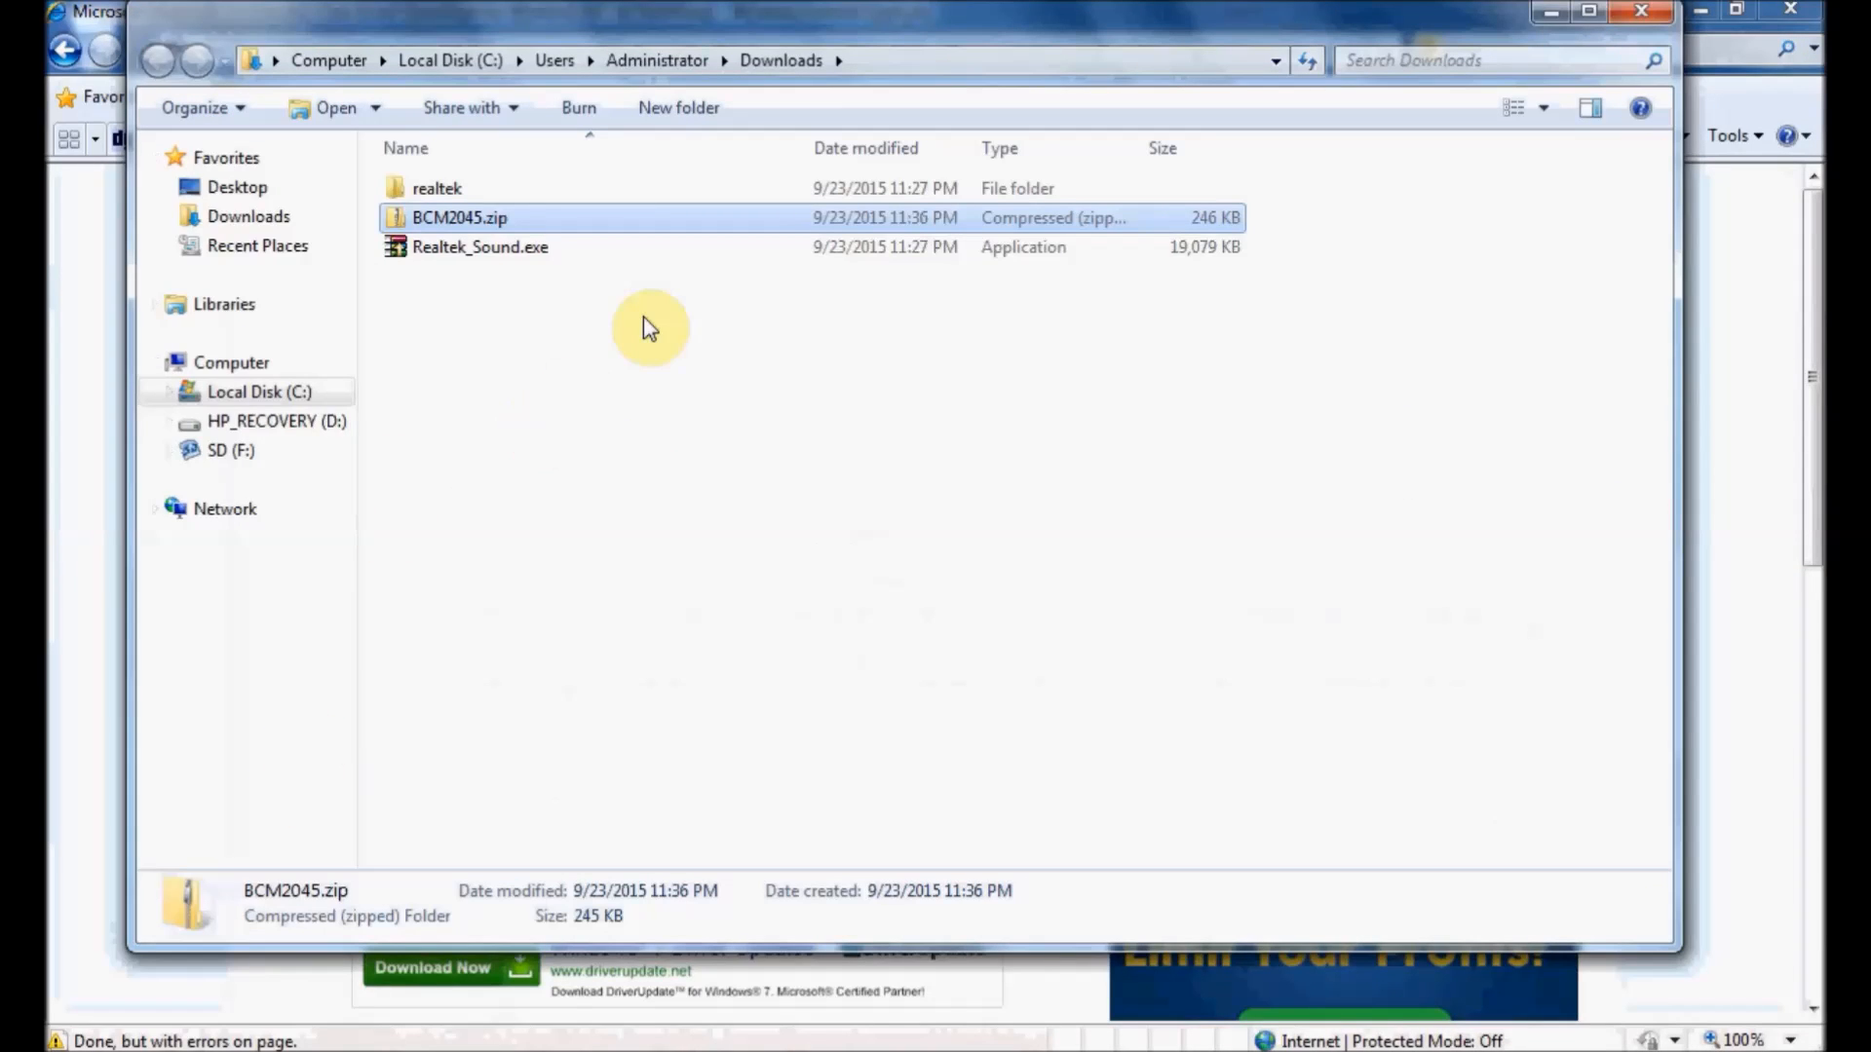
{"action": "mouse_move", "coordinate": [538, 224]}
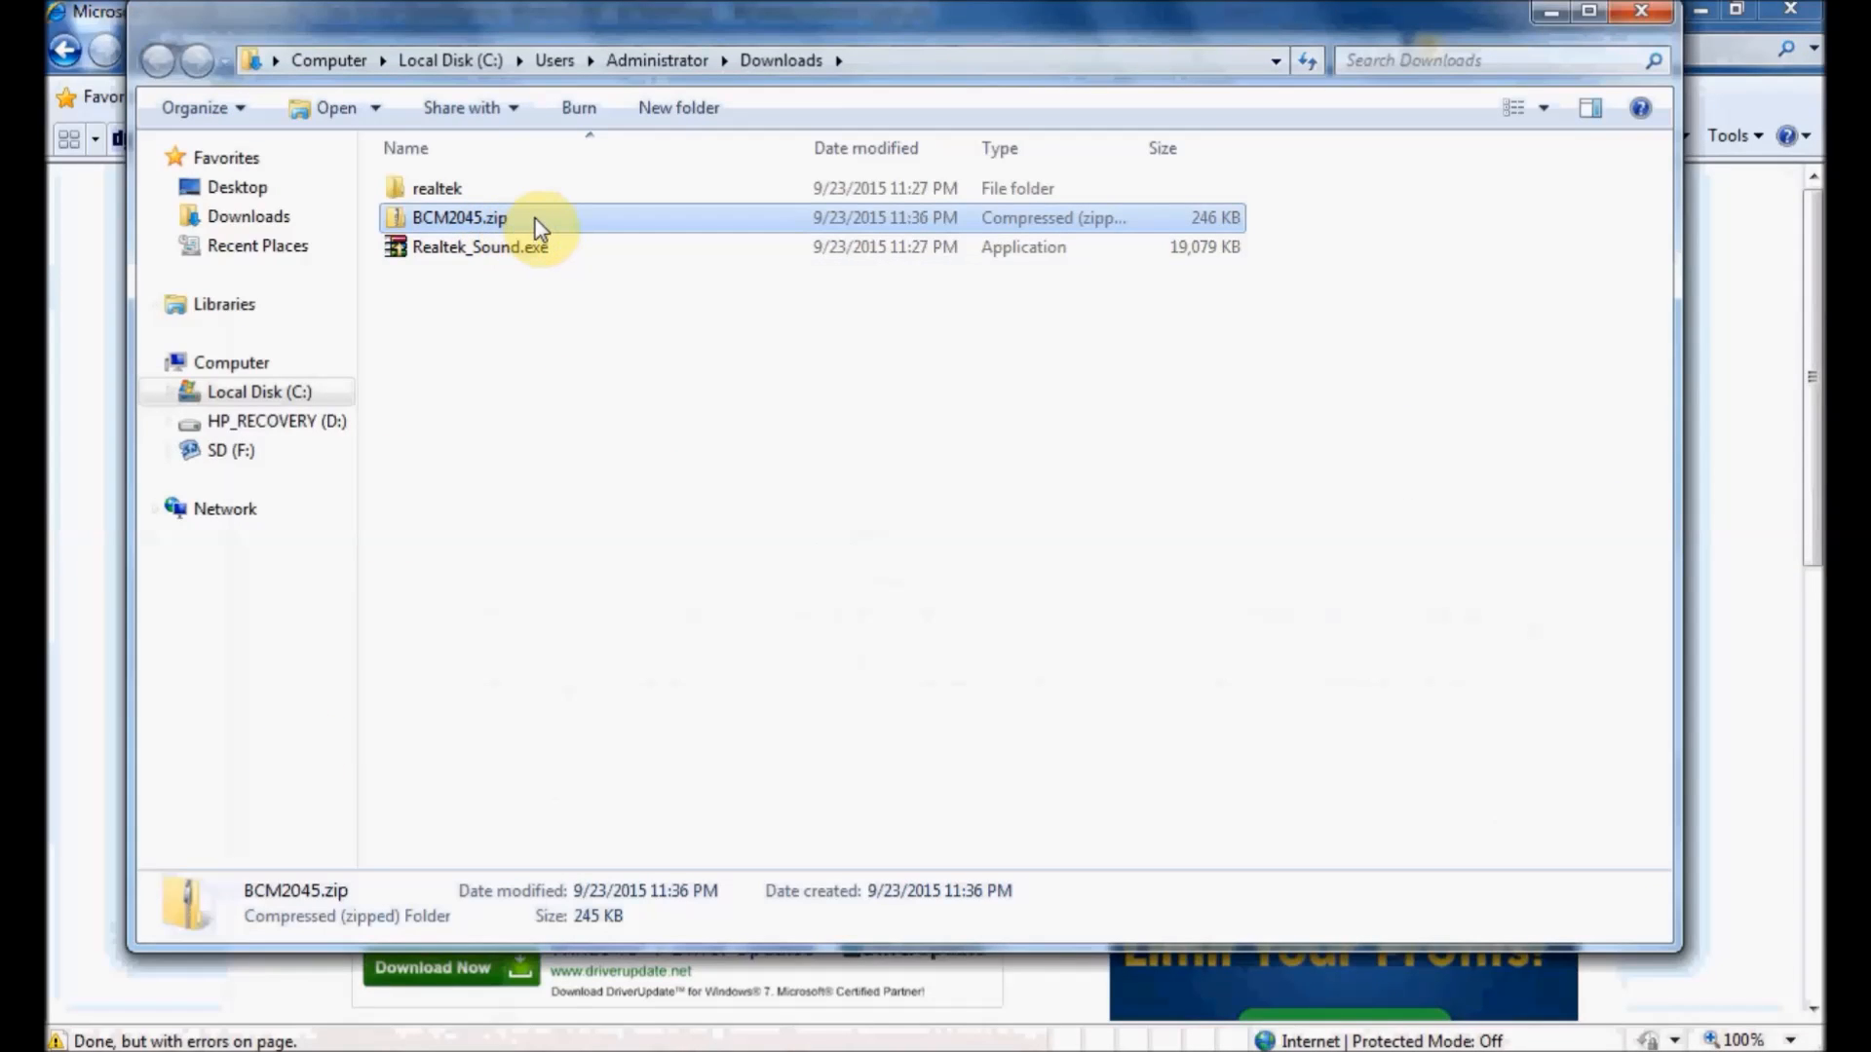
{"action": "right_click", "coordinate": [460, 217]}
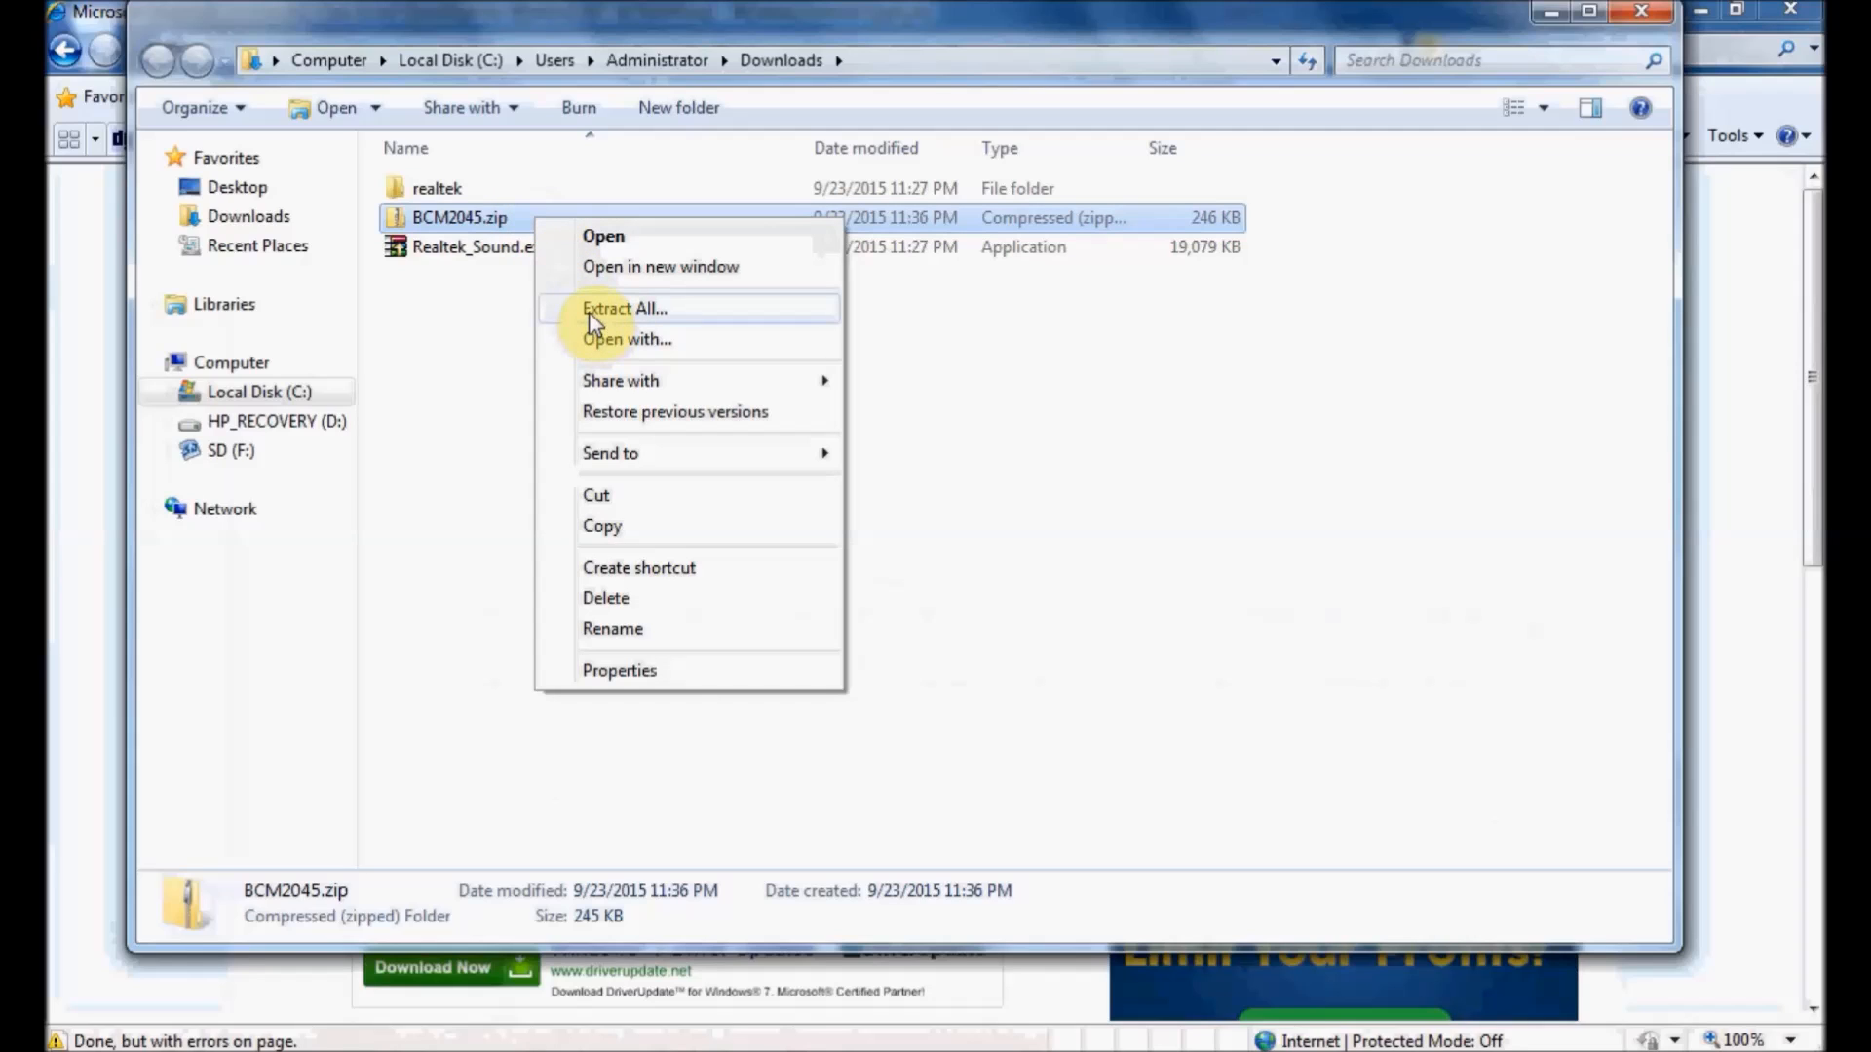
{"action": "left_click", "coordinate": [623, 308]}
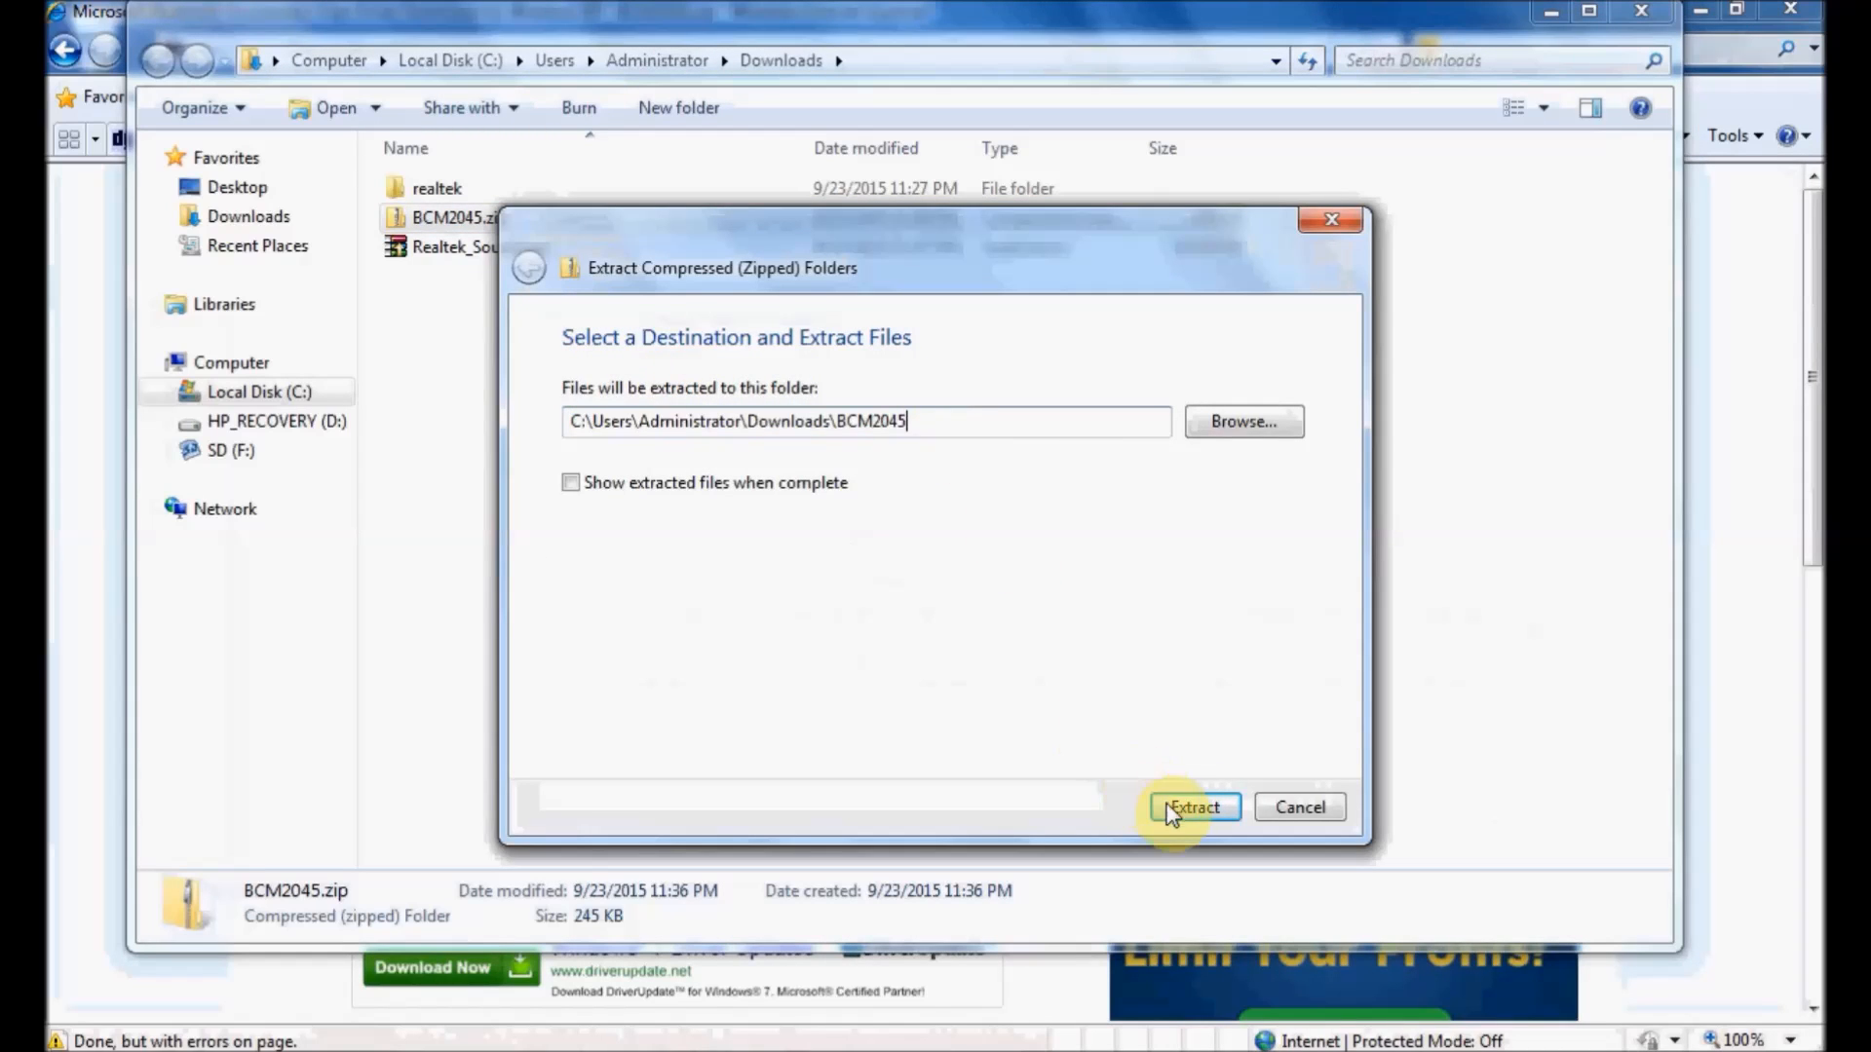
{"action": "left_click", "coordinate": [1193, 807]}
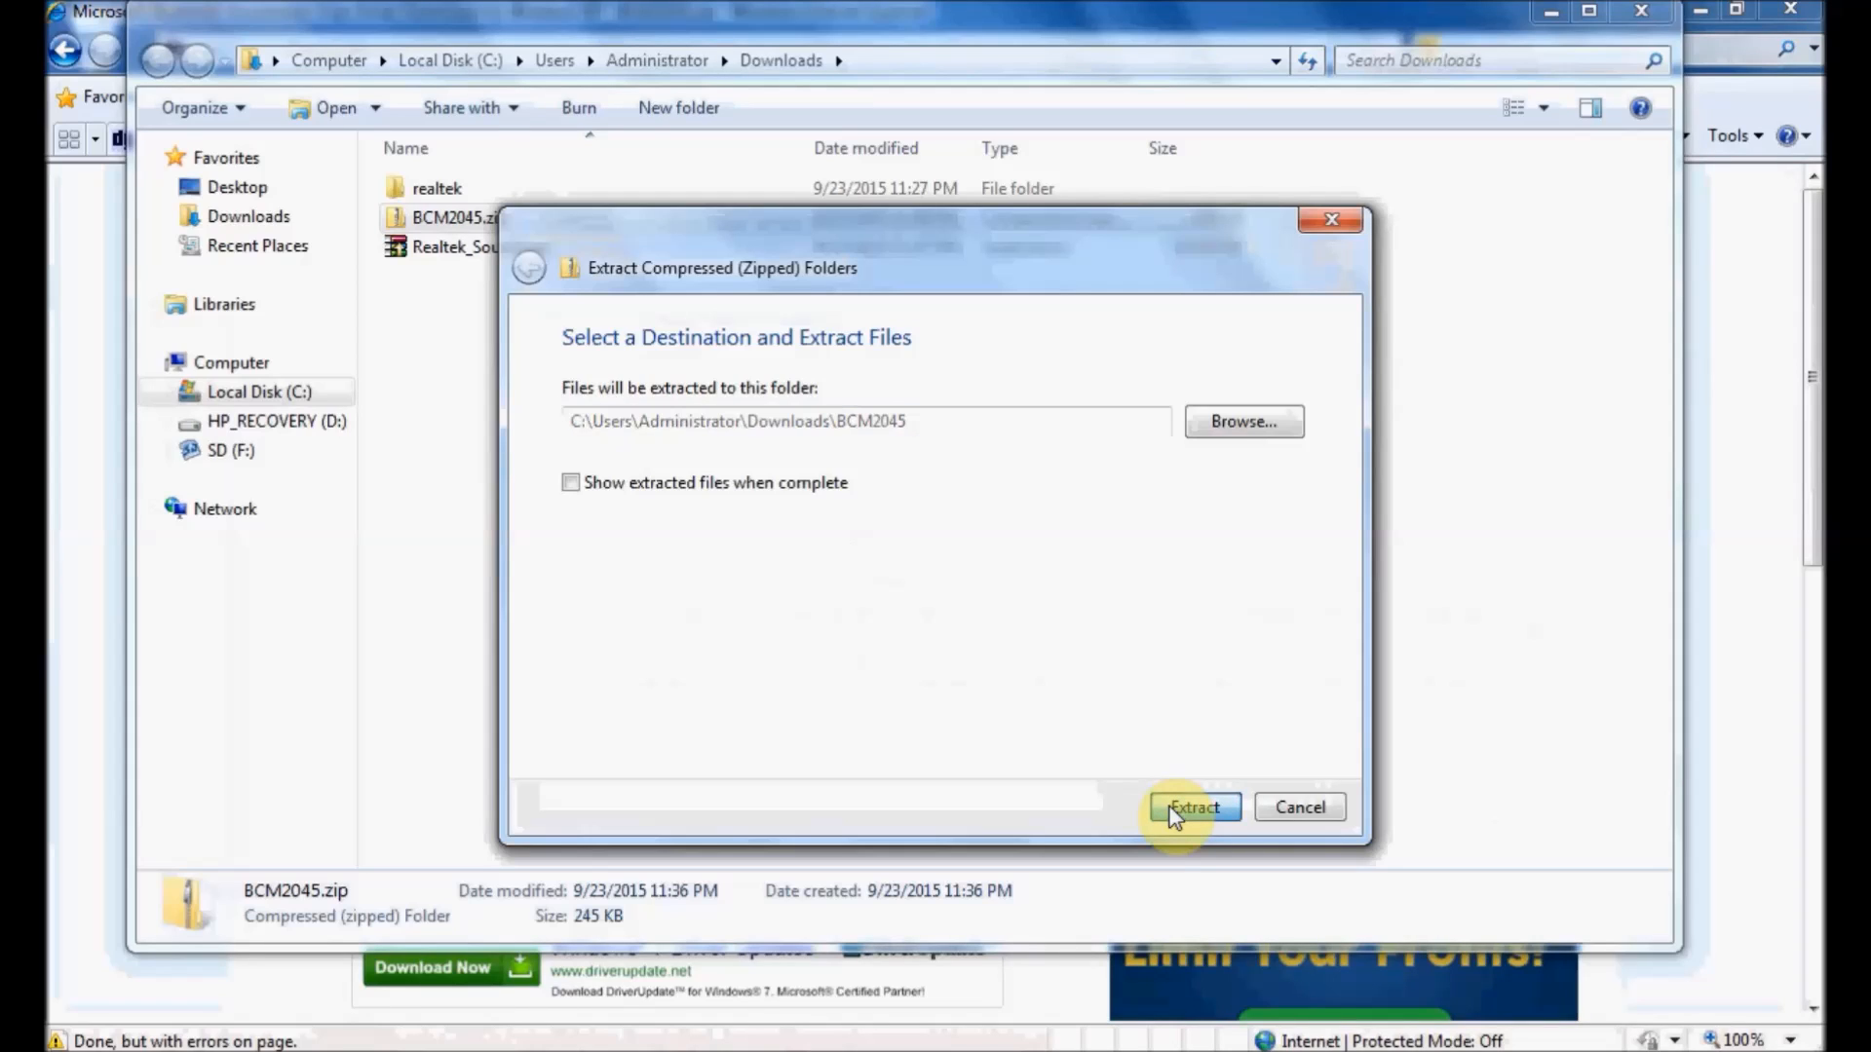
{"action": "left_click", "coordinate": [1192, 807]}
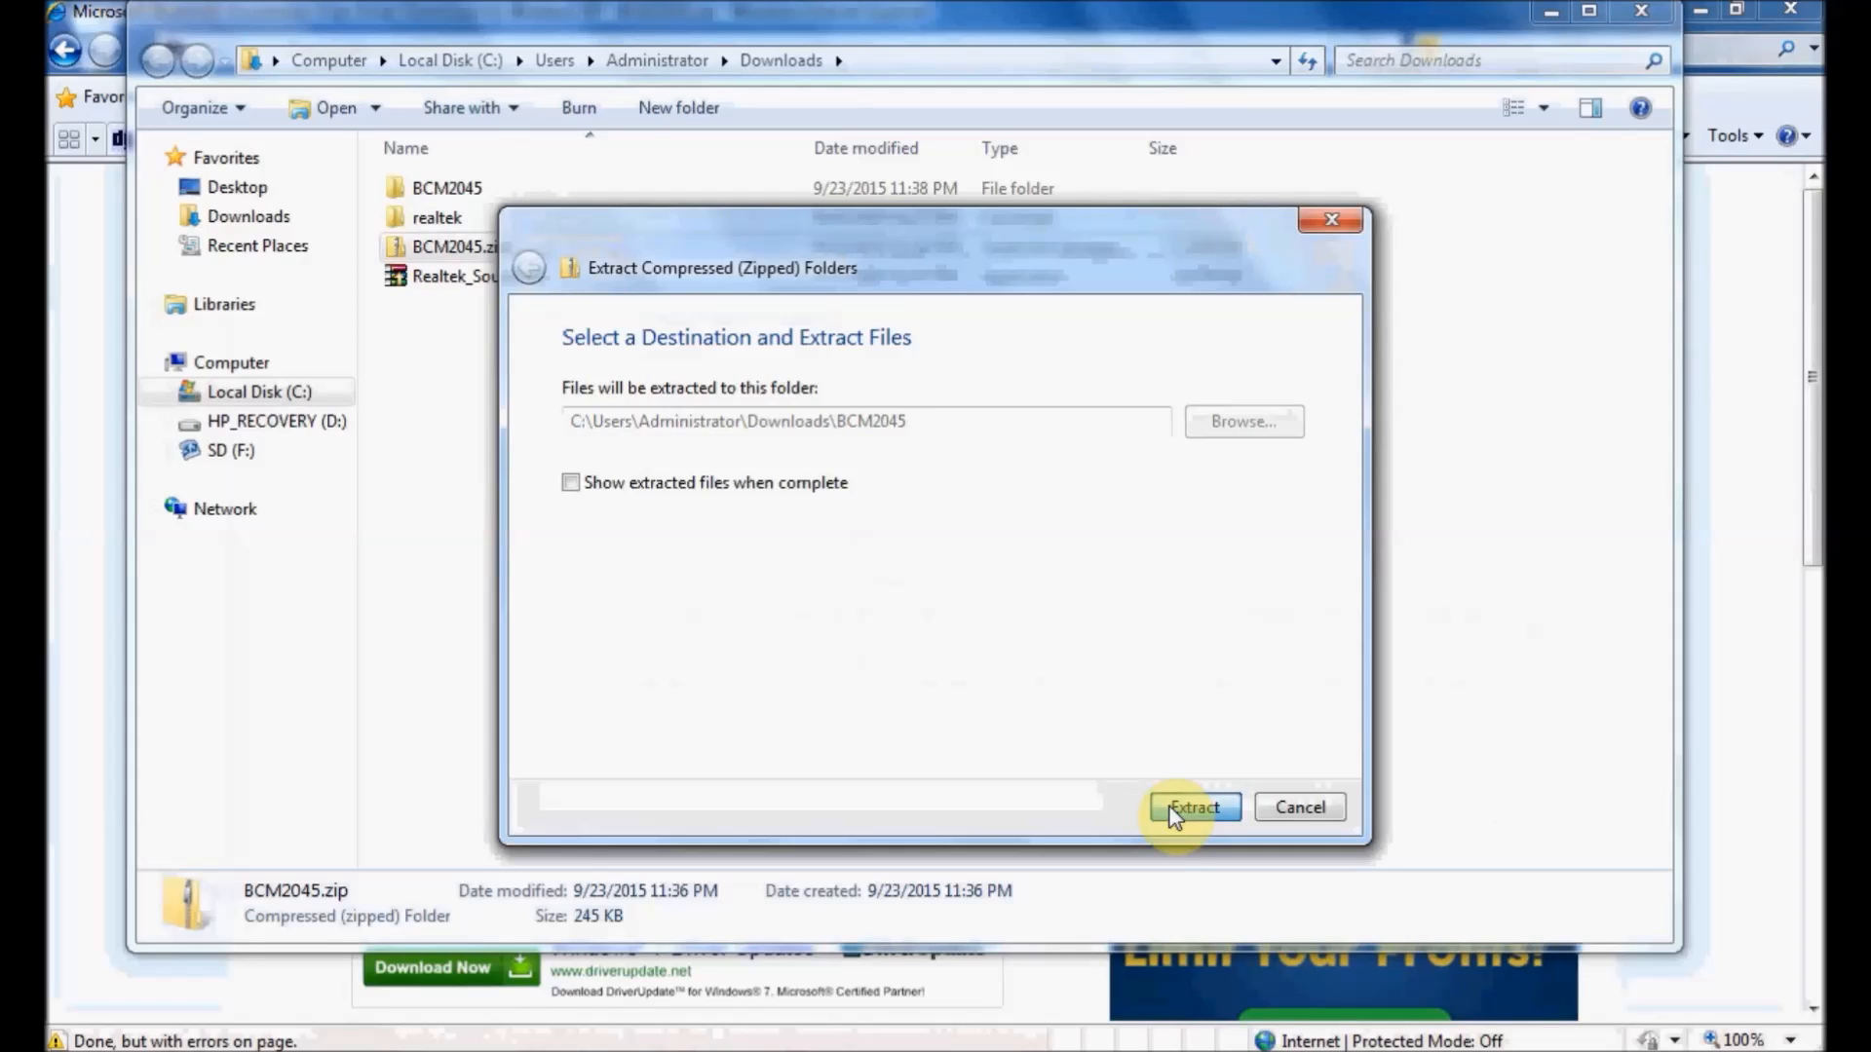
{"action": "left_click", "coordinate": [1193, 807]}
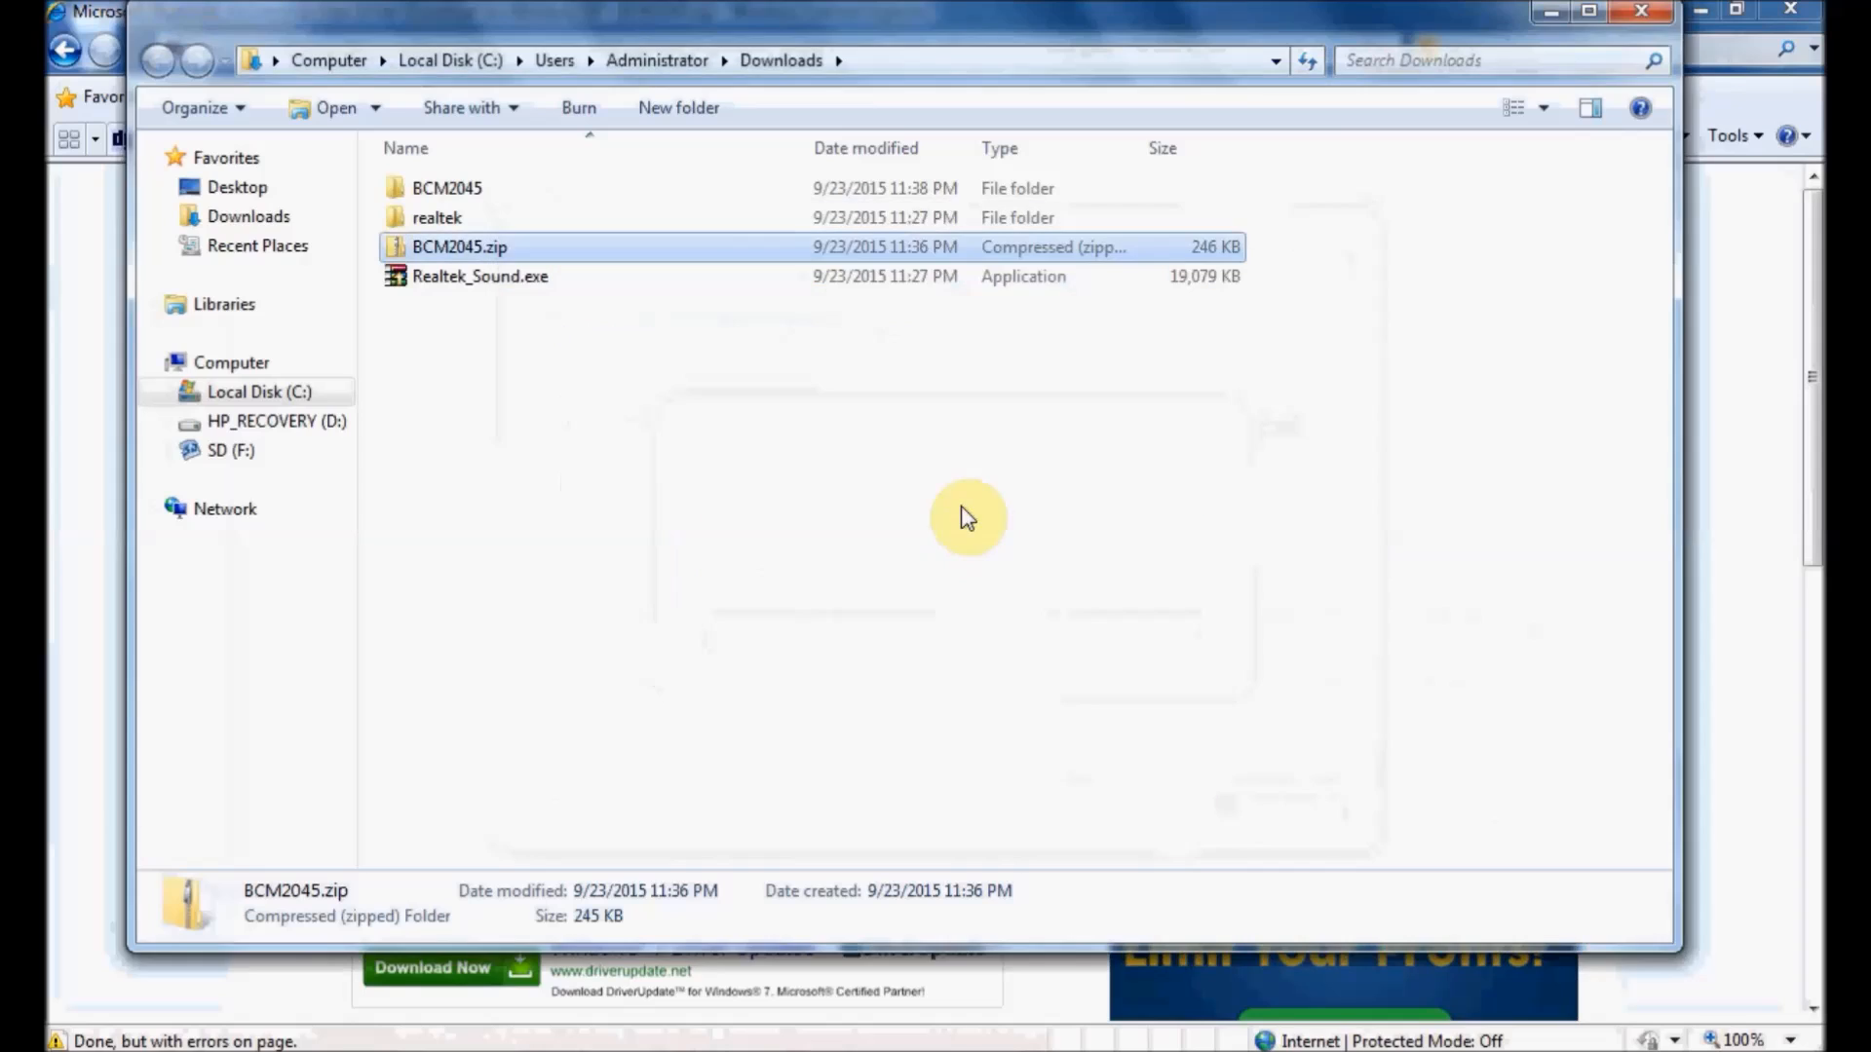
- Browse into BCM2045\BLUETOOTH and select the bth.inf driver setup file
{"action": "left_click", "coordinate": [446, 187]}
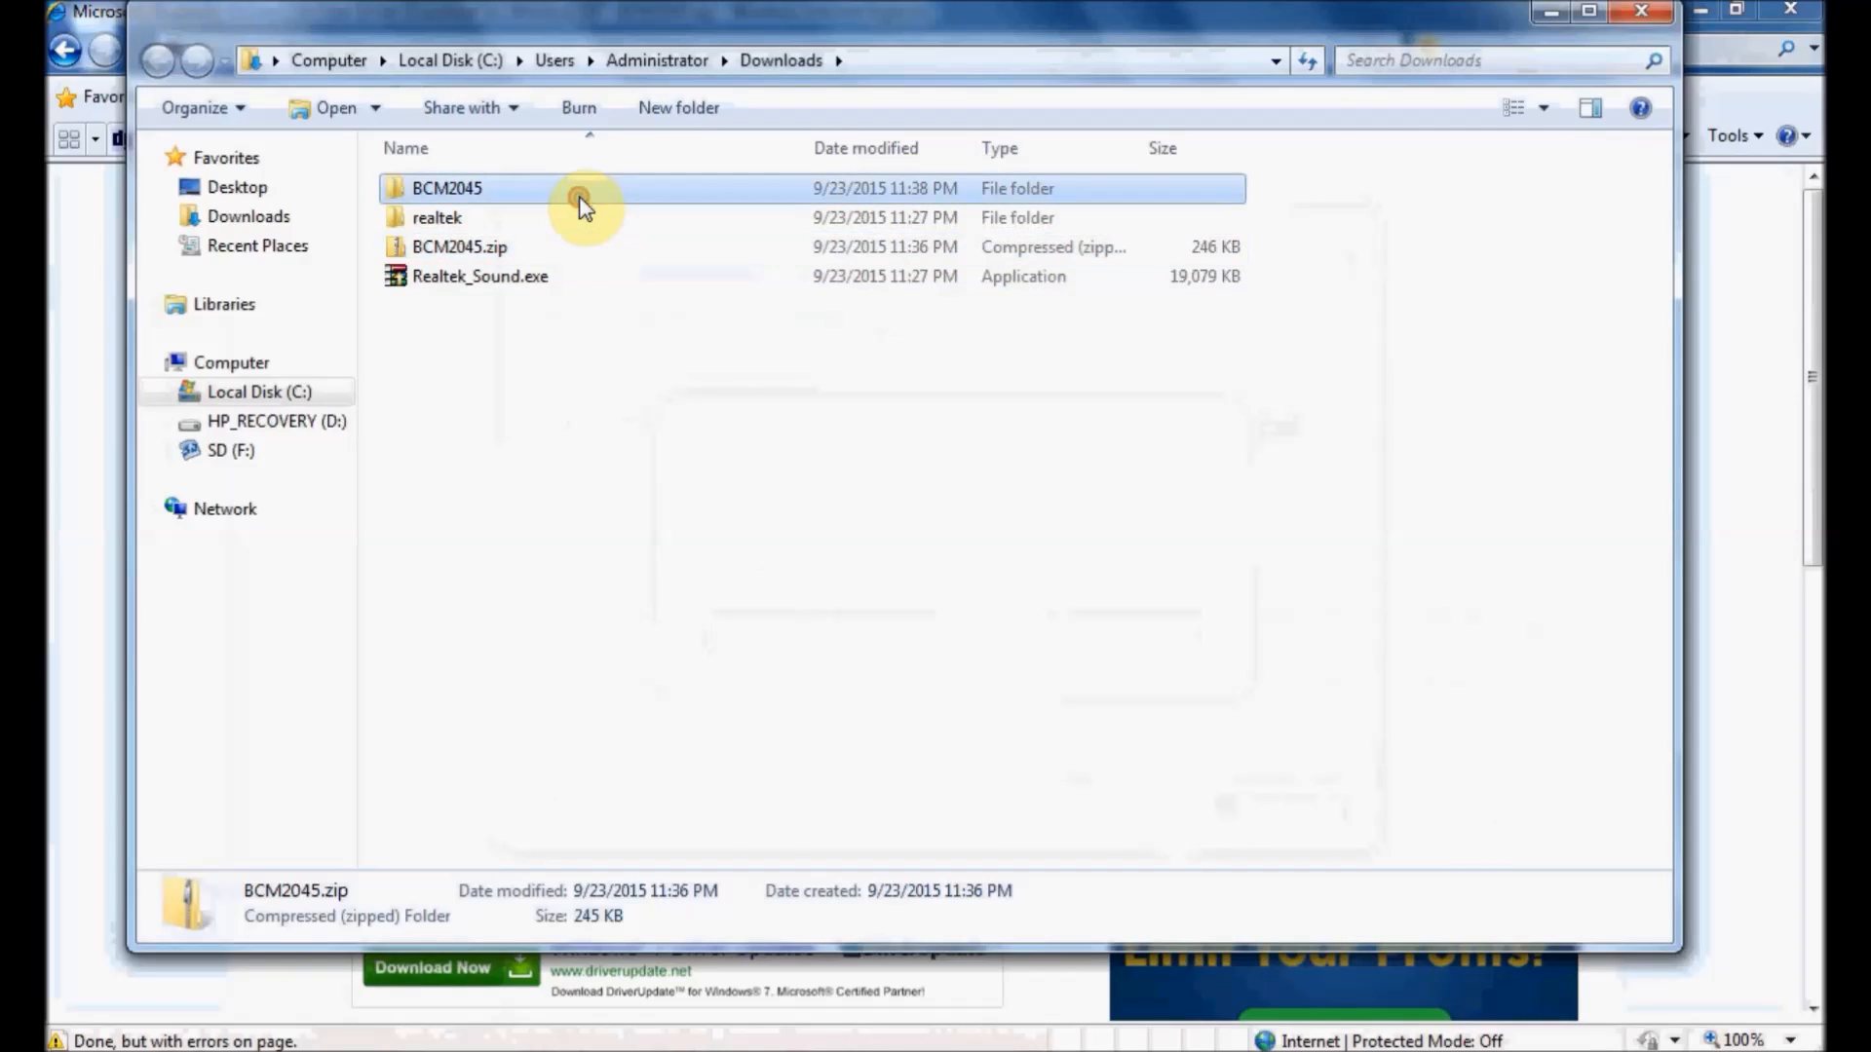
{"action": "double_click", "coordinate": [446, 187]}
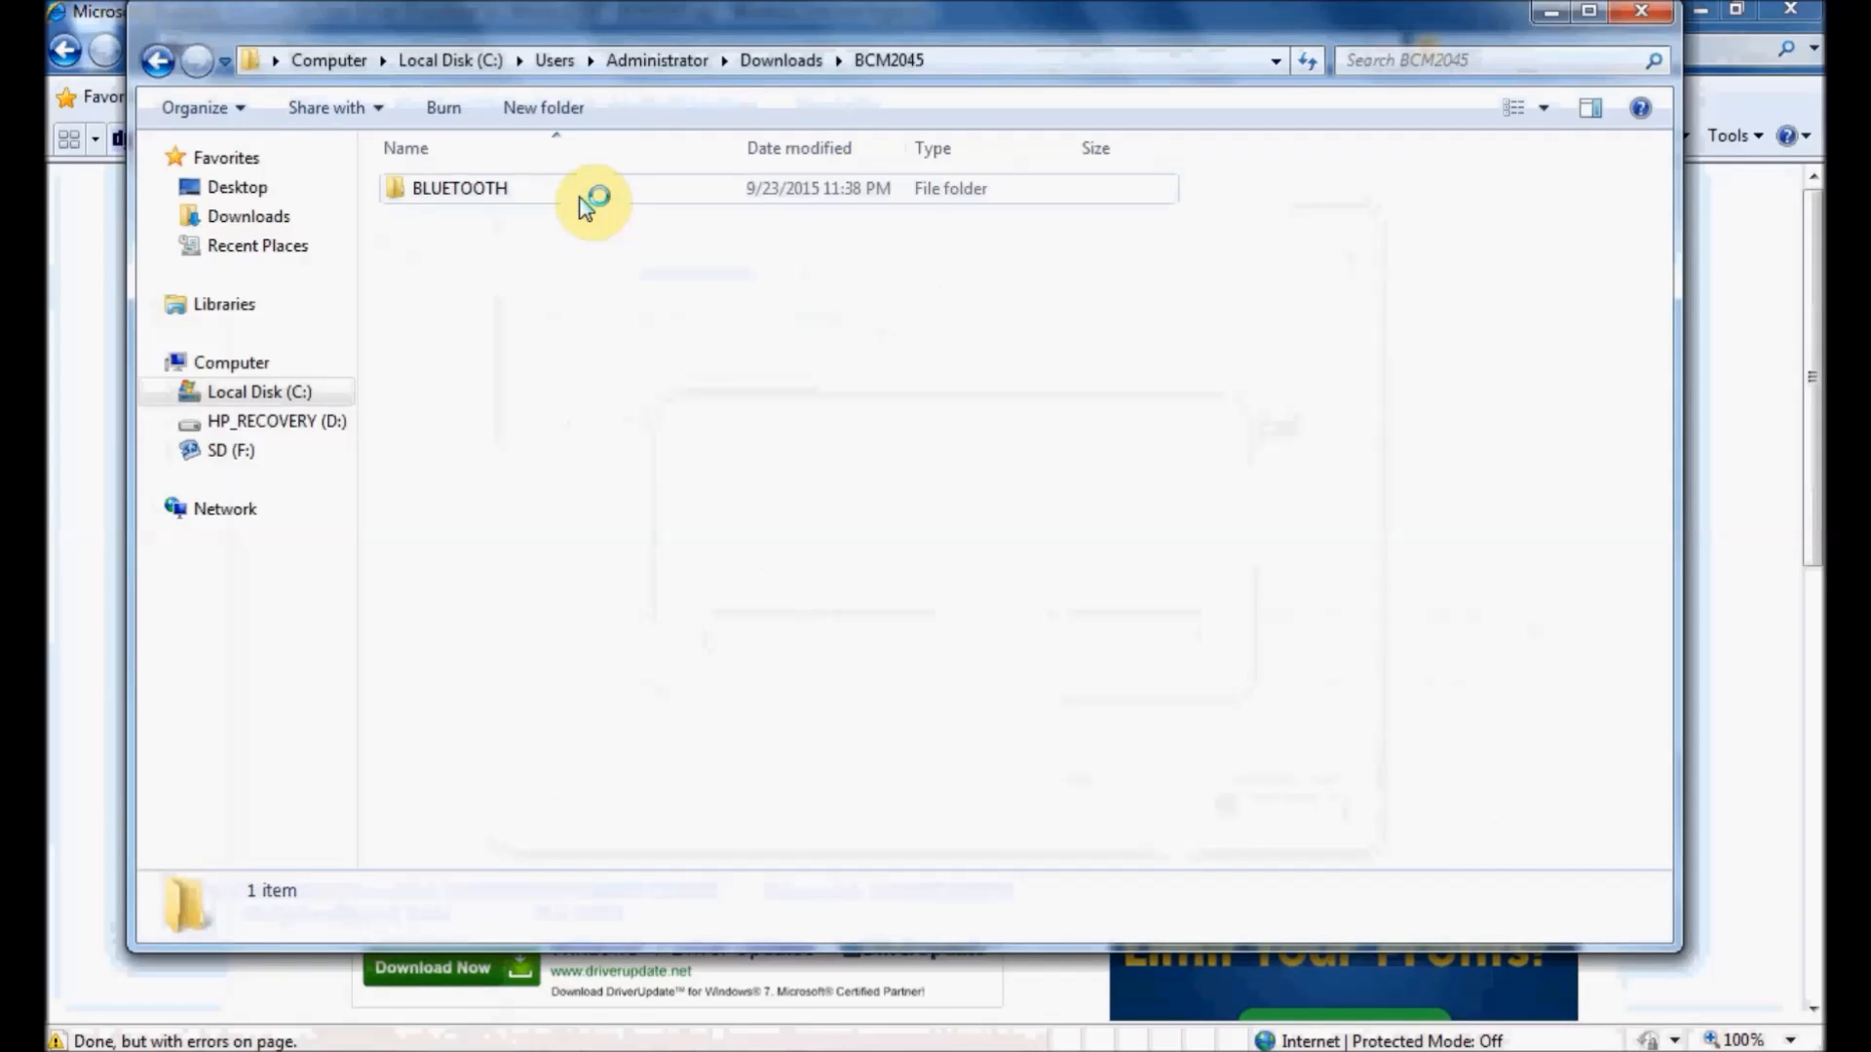
{"action": "double_click", "coordinate": [460, 187]}
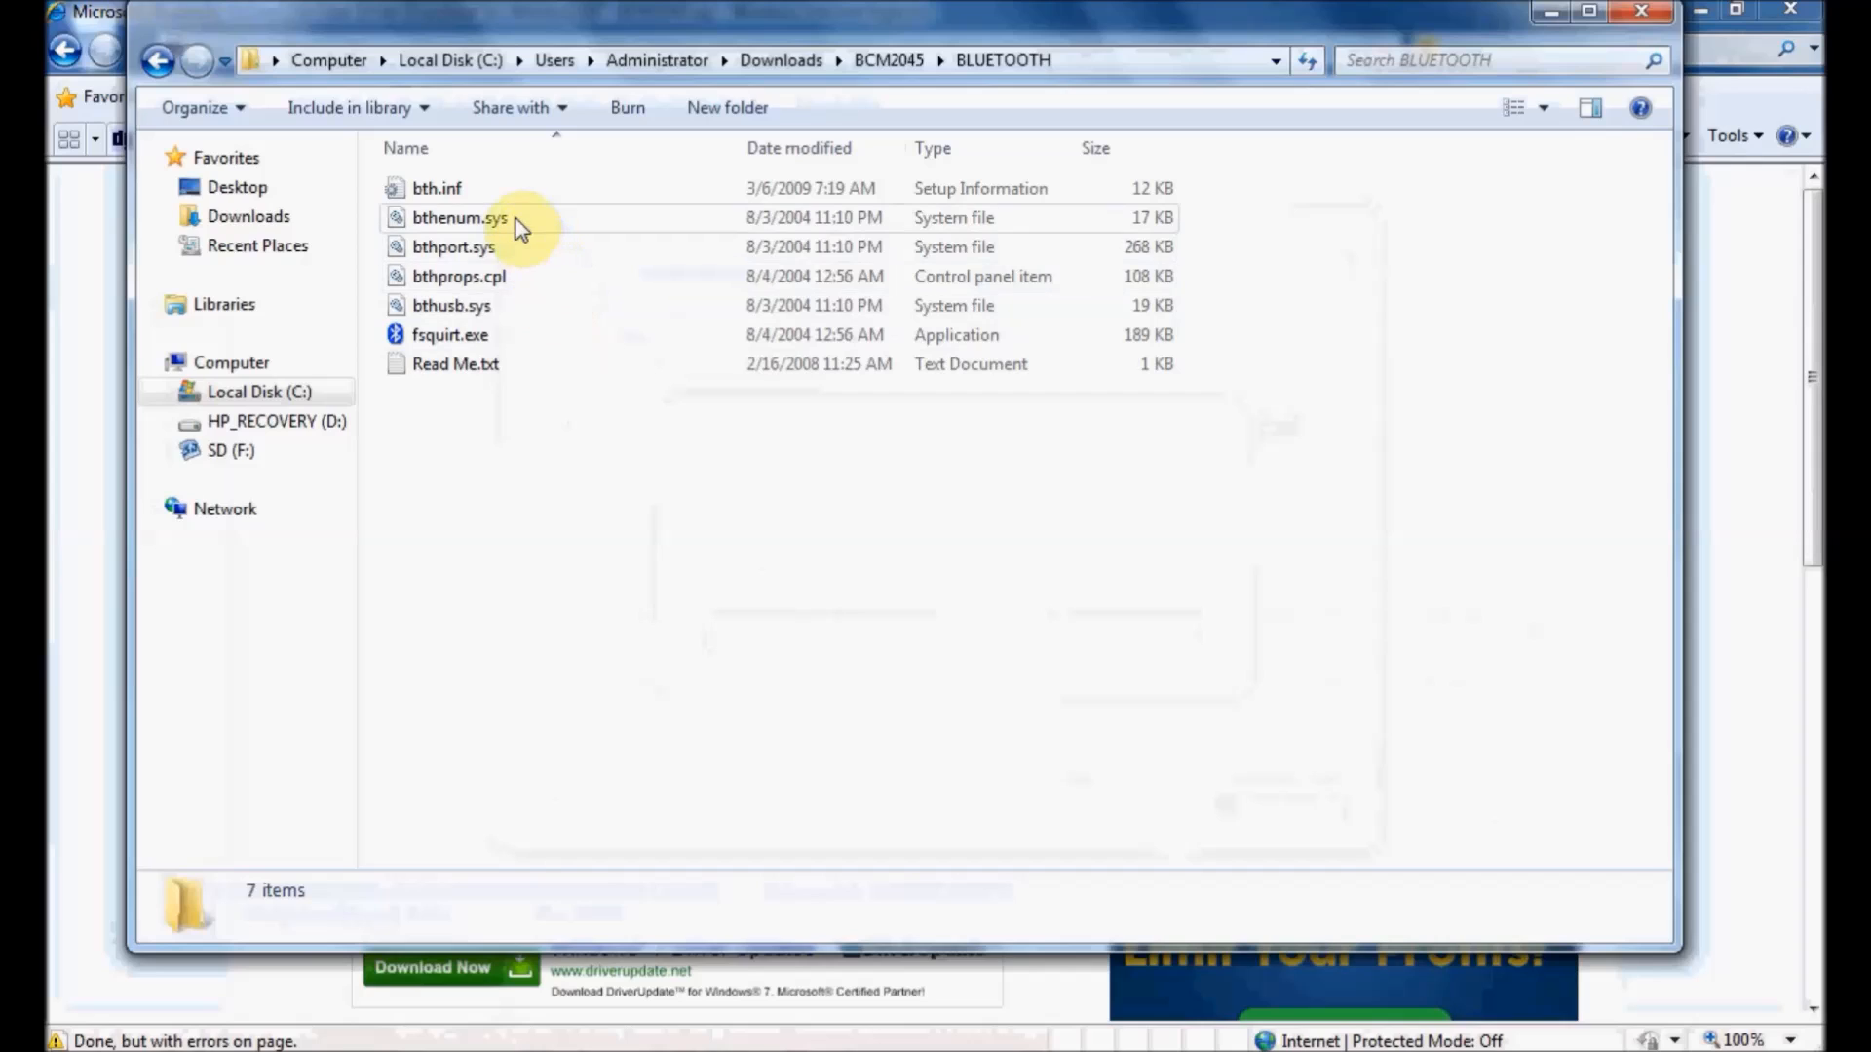
{"action": "left_click", "coordinate": [436, 187]}
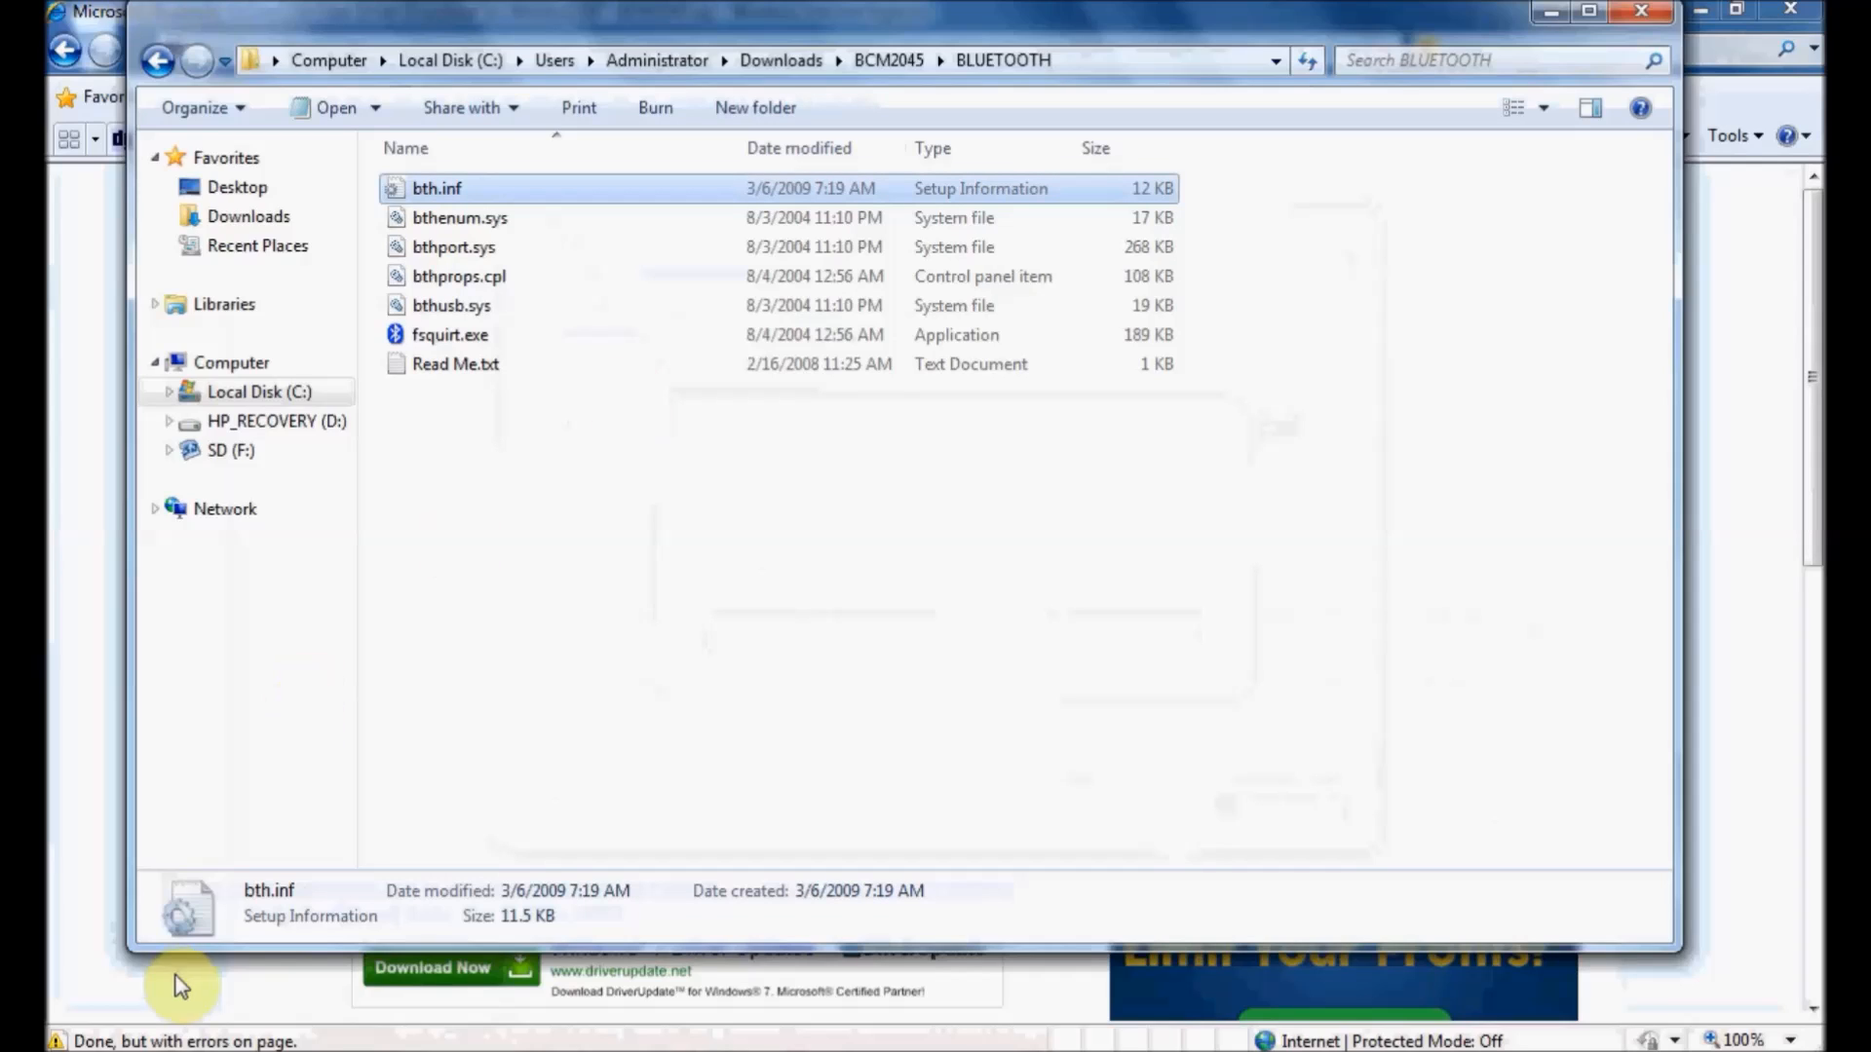
{"action": "left_click", "coordinate": [179, 984]}
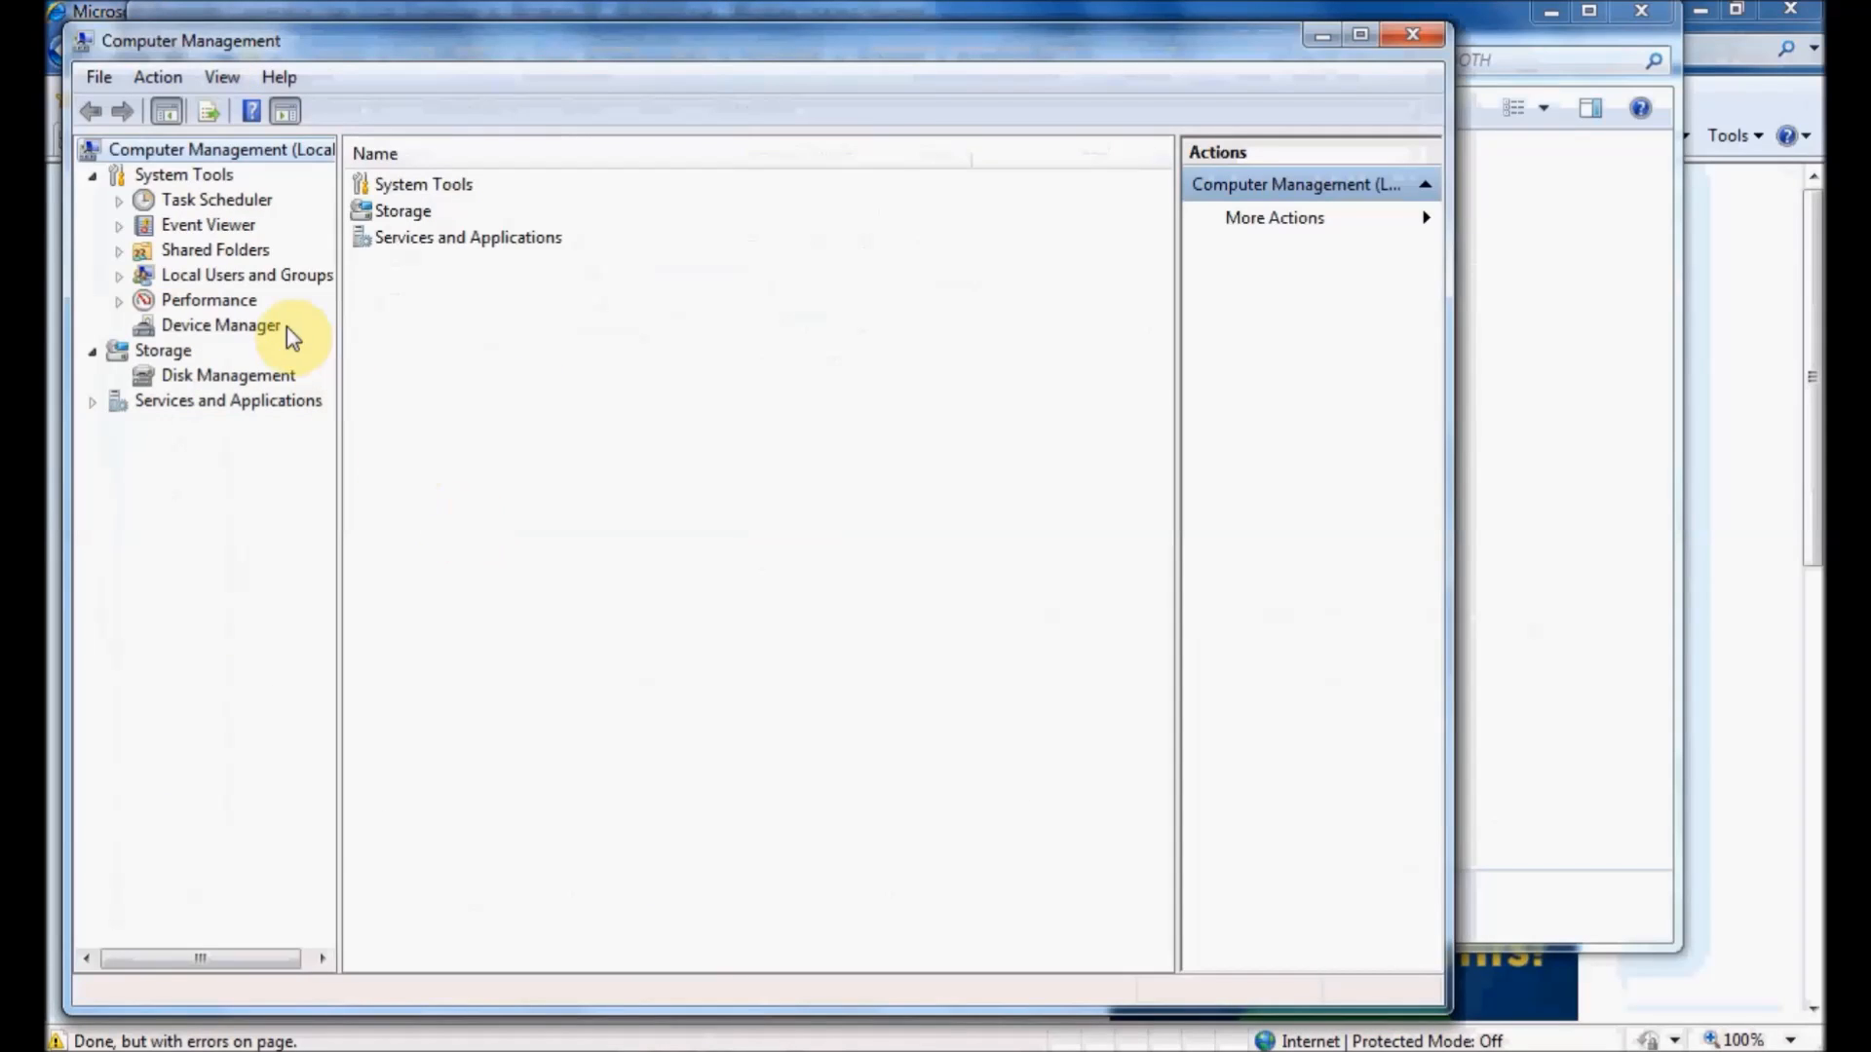
- Show Device Manager's hardware list and select the HP Integrated Bluetooth module under Bluetooth Radios
{"action": "left_click", "coordinate": [220, 326]}
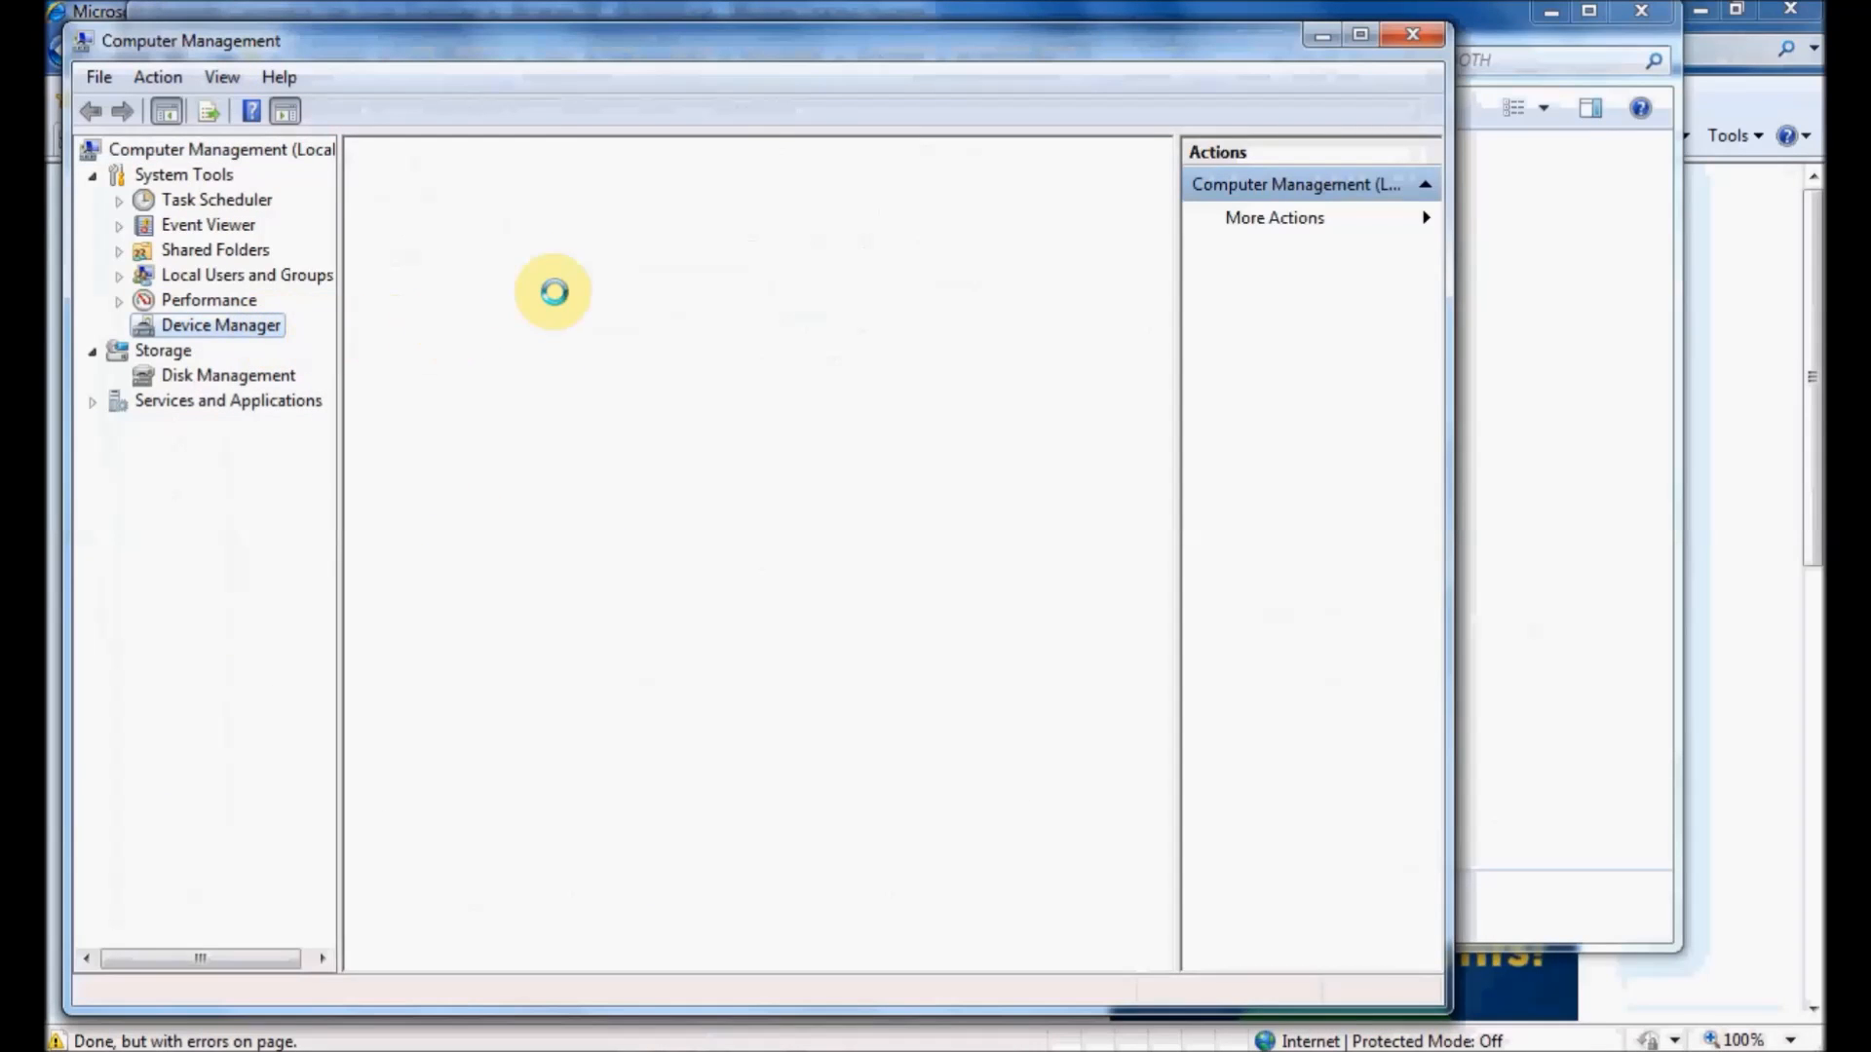
{"action": "left_click", "coordinate": [220, 325]}
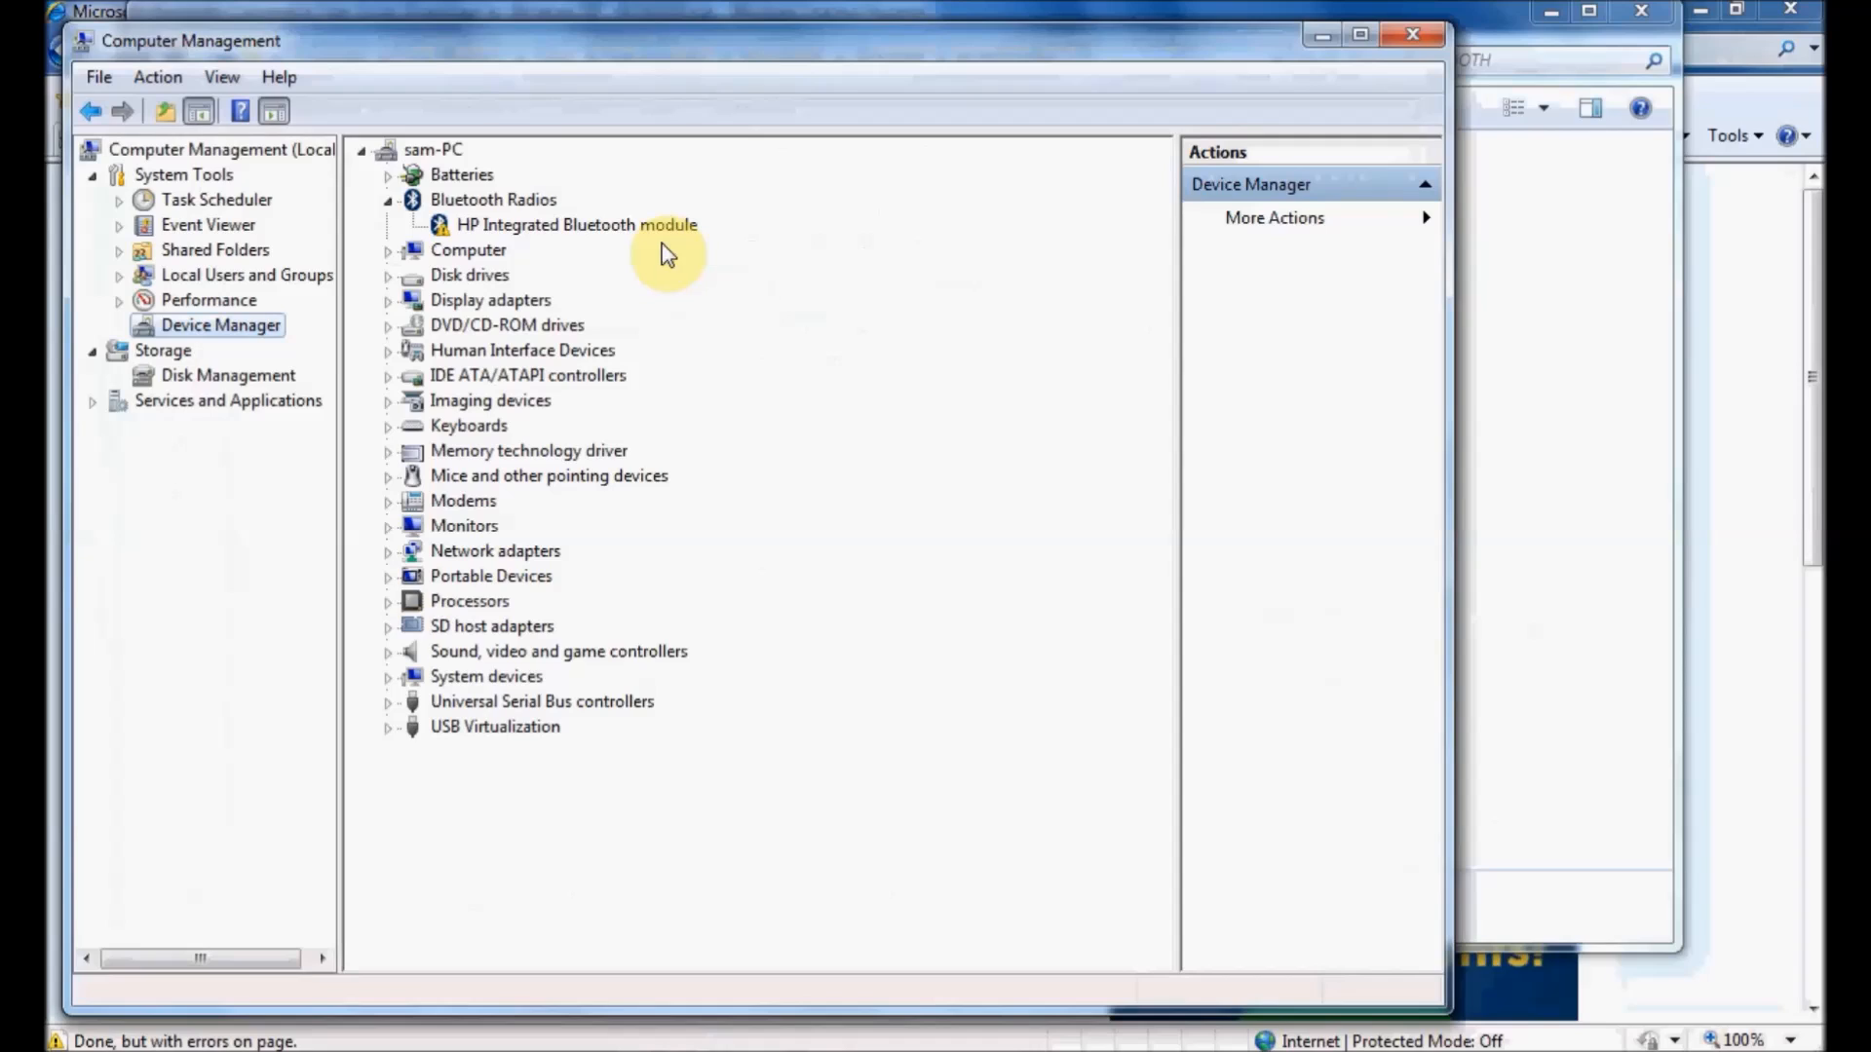
{"action": "mouse_move", "coordinate": [647, 231]}
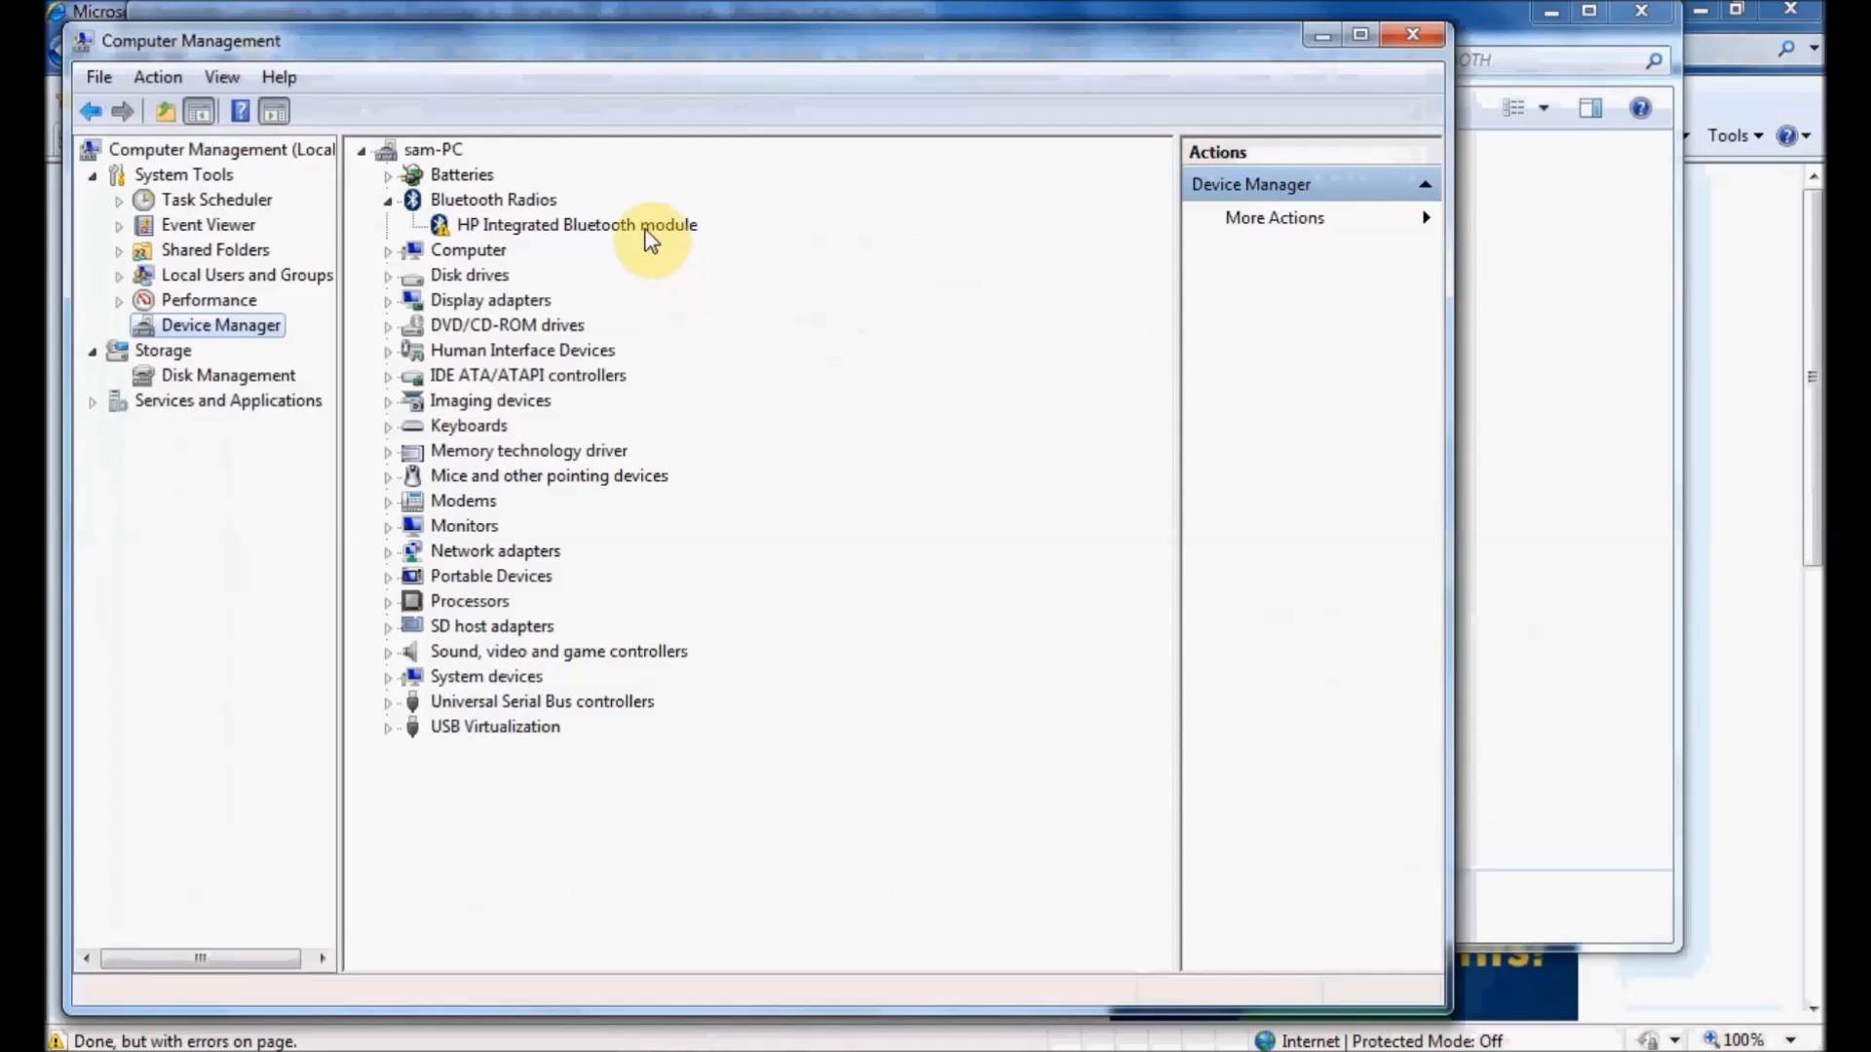
{"action": "left_click", "coordinate": [575, 225]}
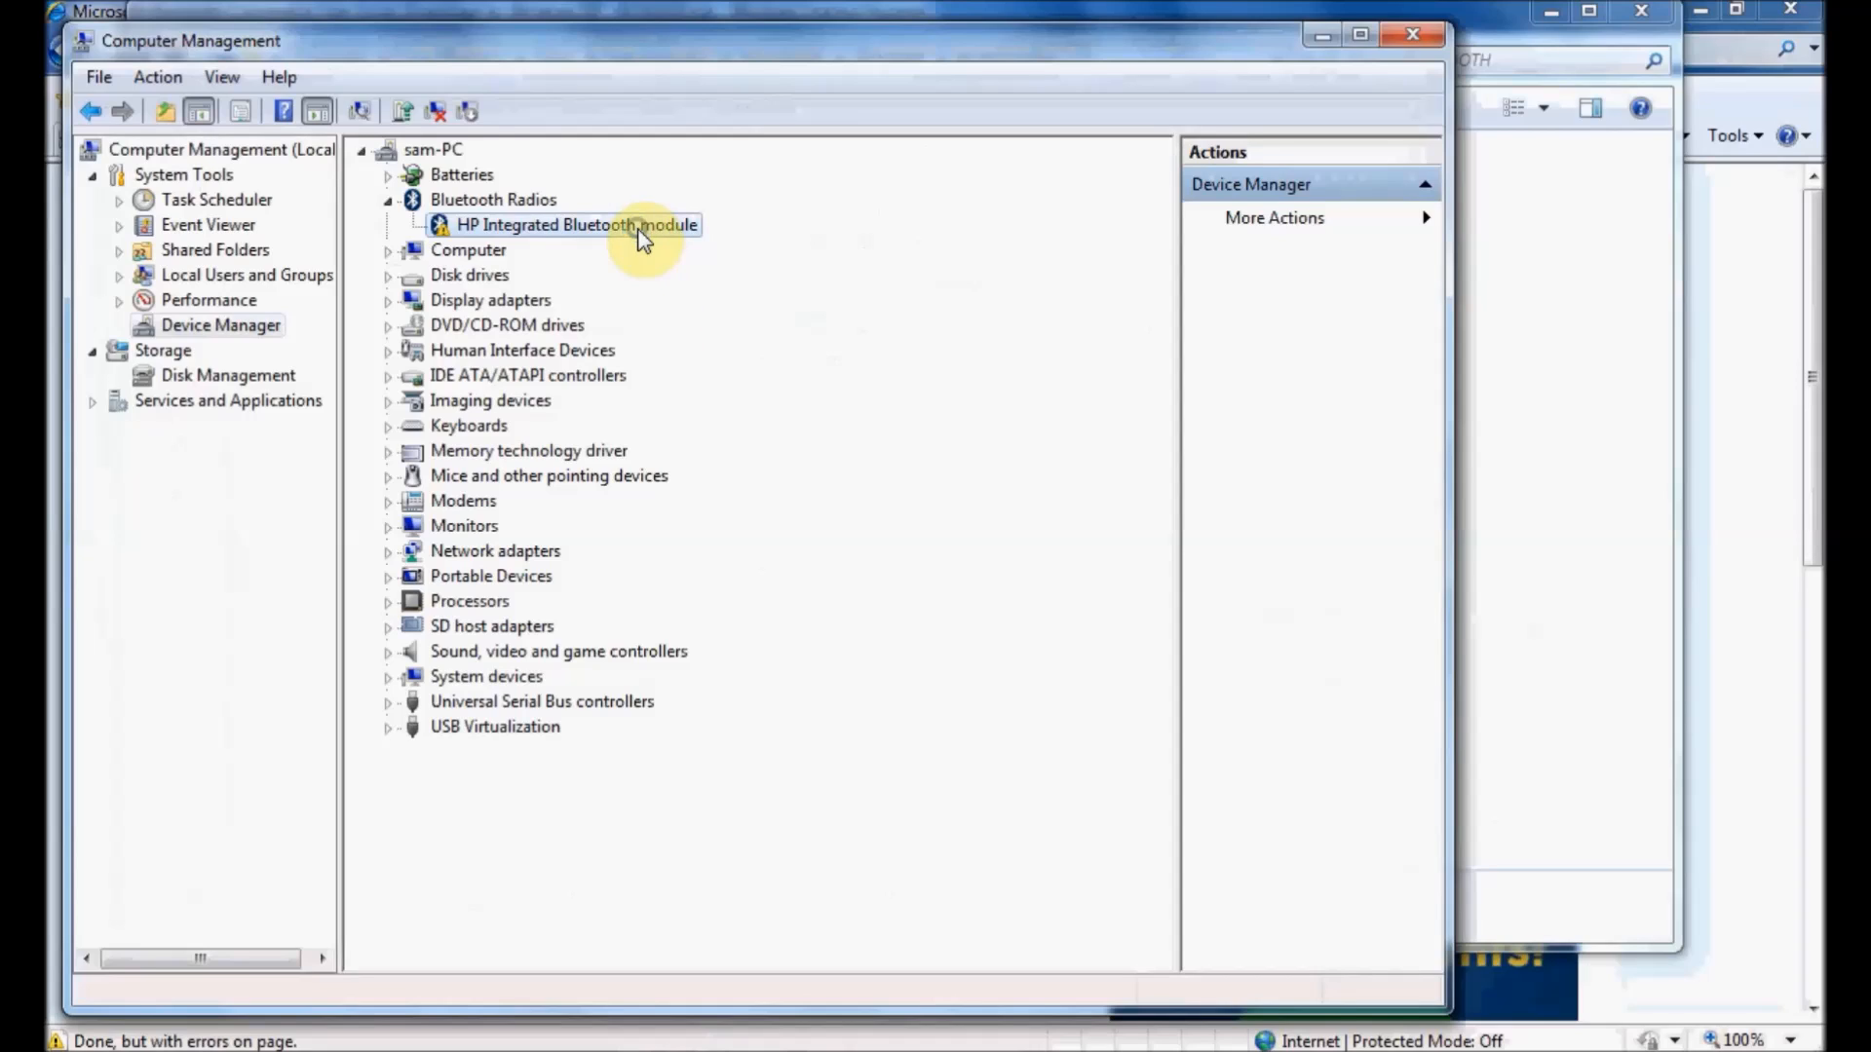
- Start Update Driver Software for the module, choosing to pick manually from a list of drivers
{"action": "right_click", "coordinate": [577, 224]}
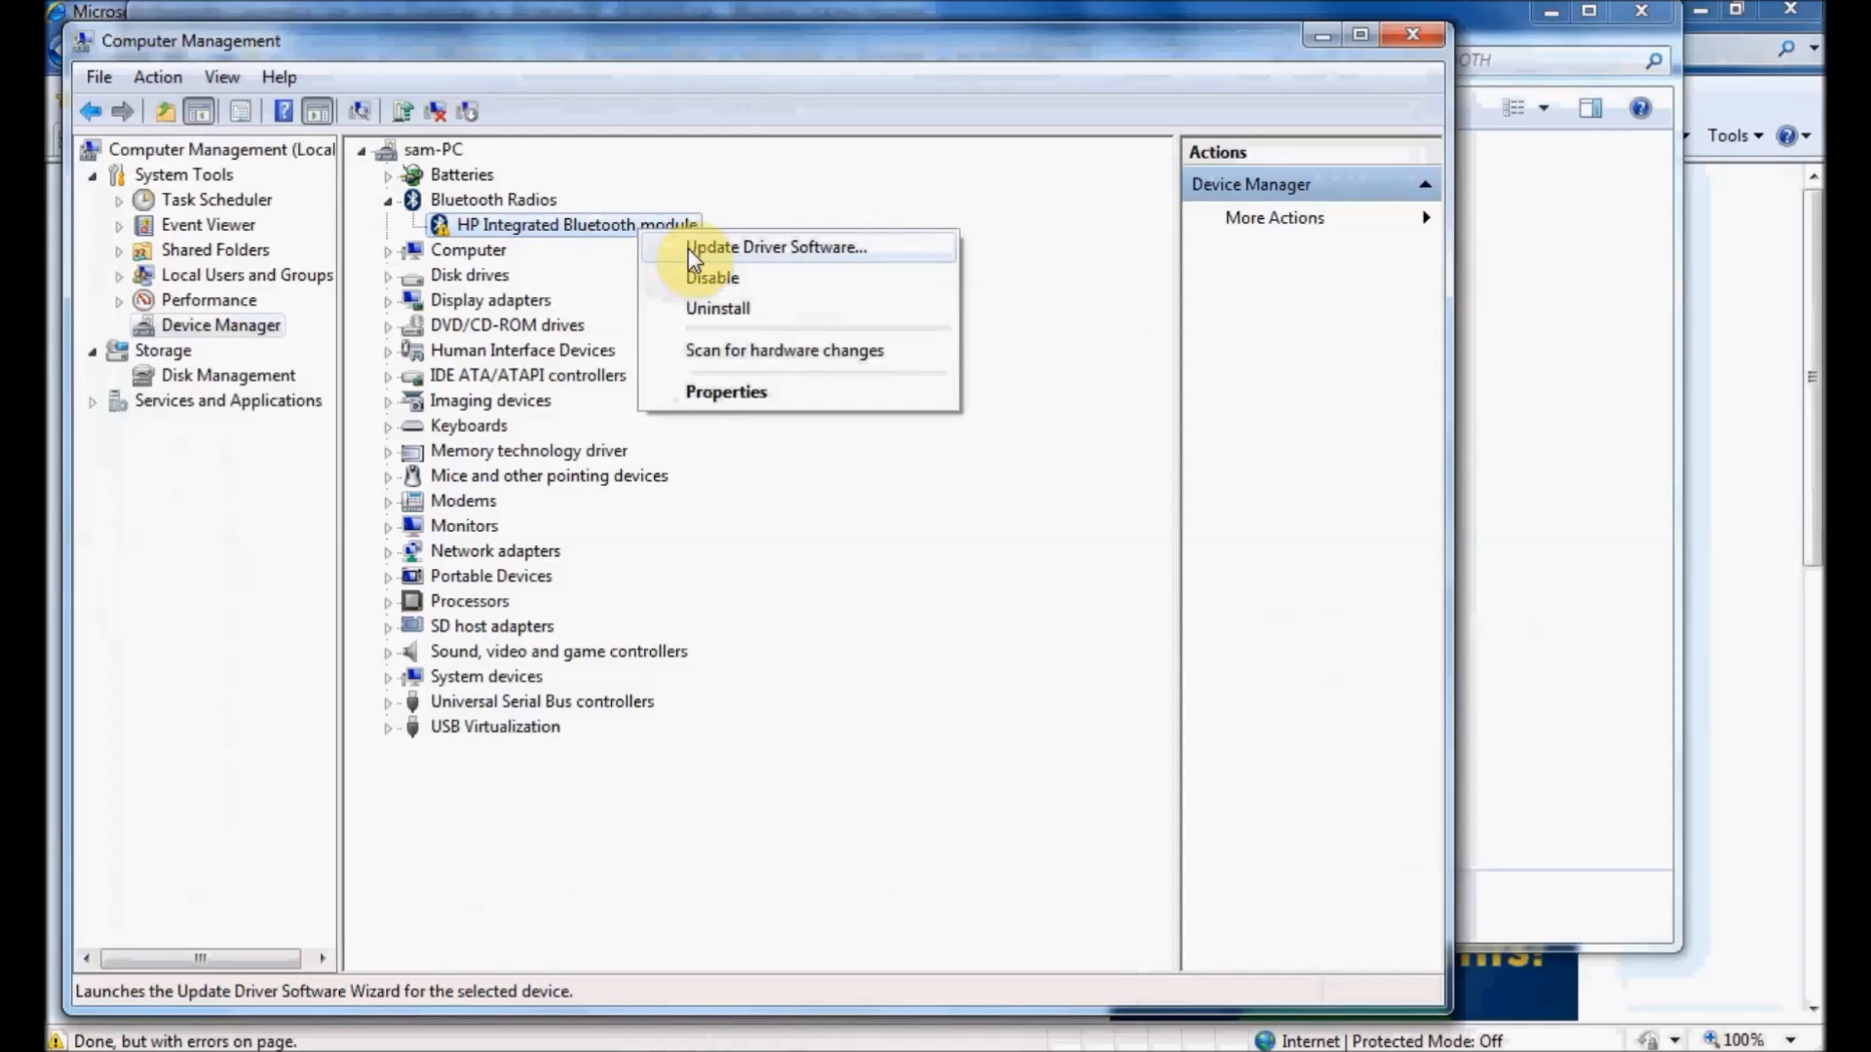
{"action": "left_click", "coordinate": [774, 247]}
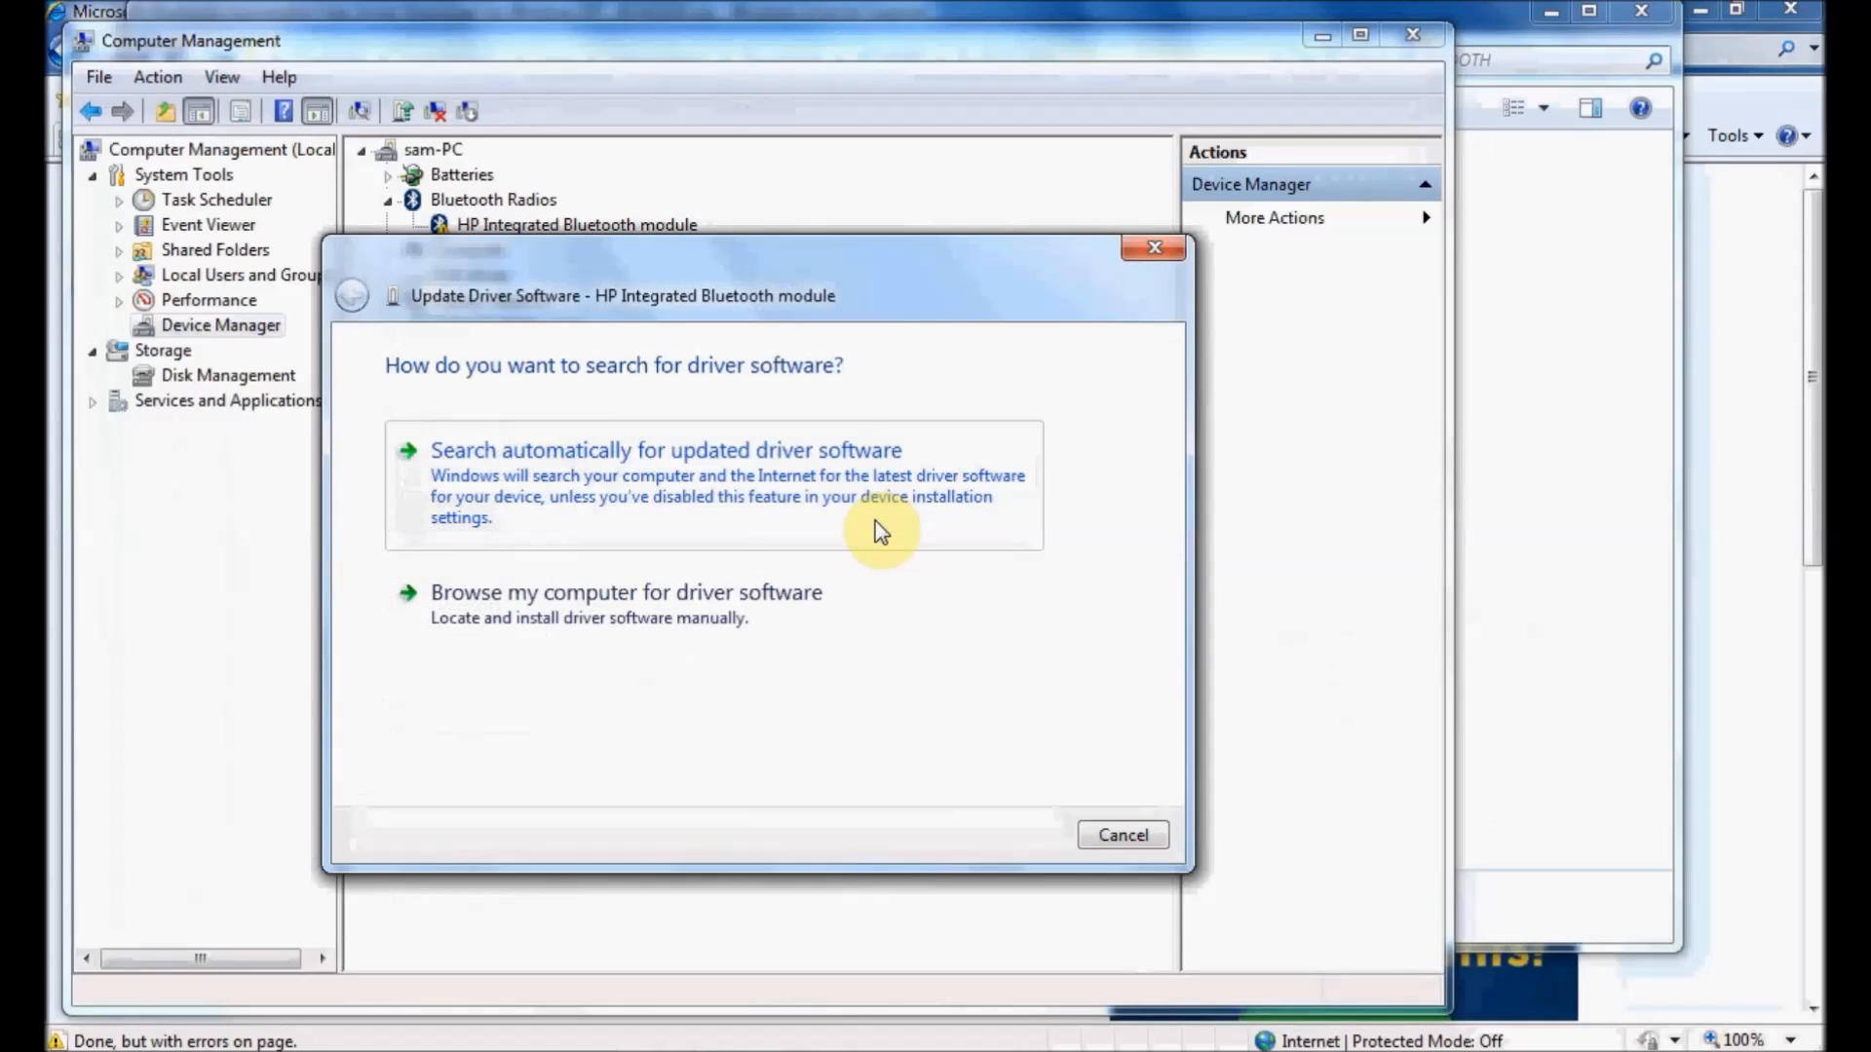
{"action": "mouse_move", "coordinate": [733, 630]}
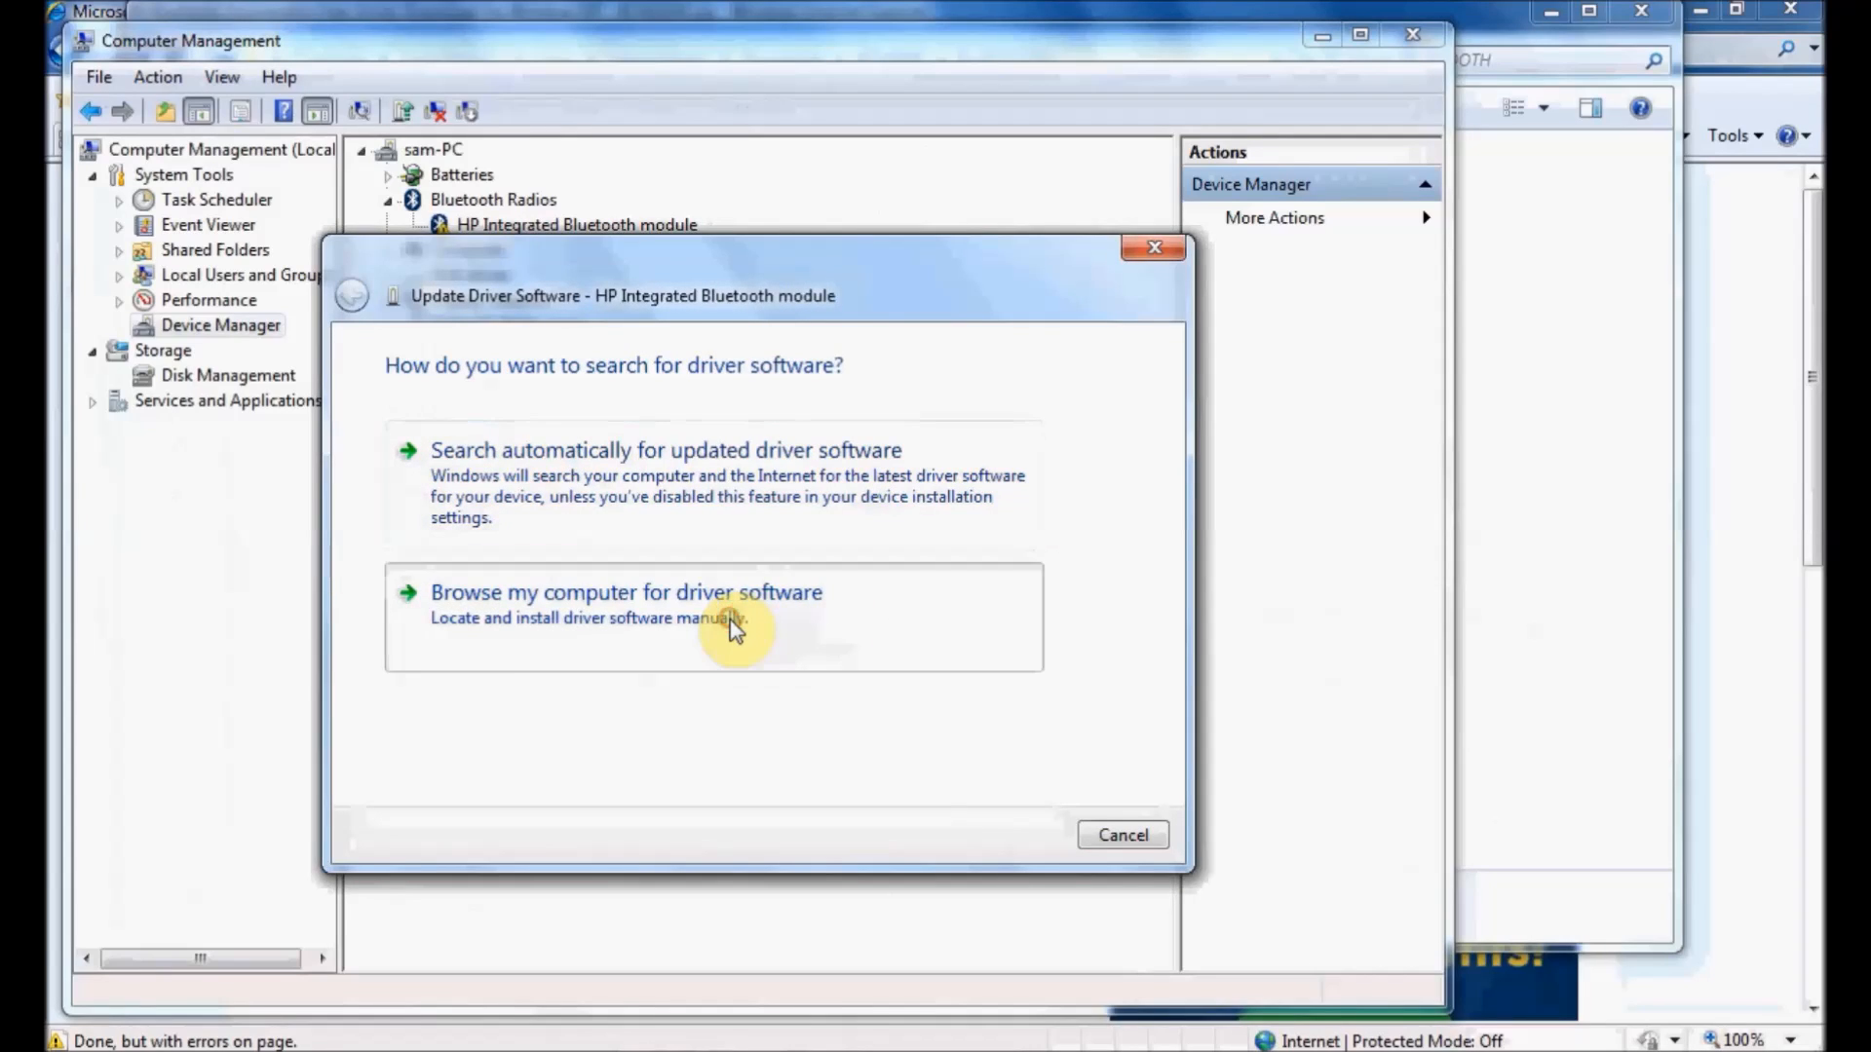
{"action": "left_click", "coordinate": [623, 592]}
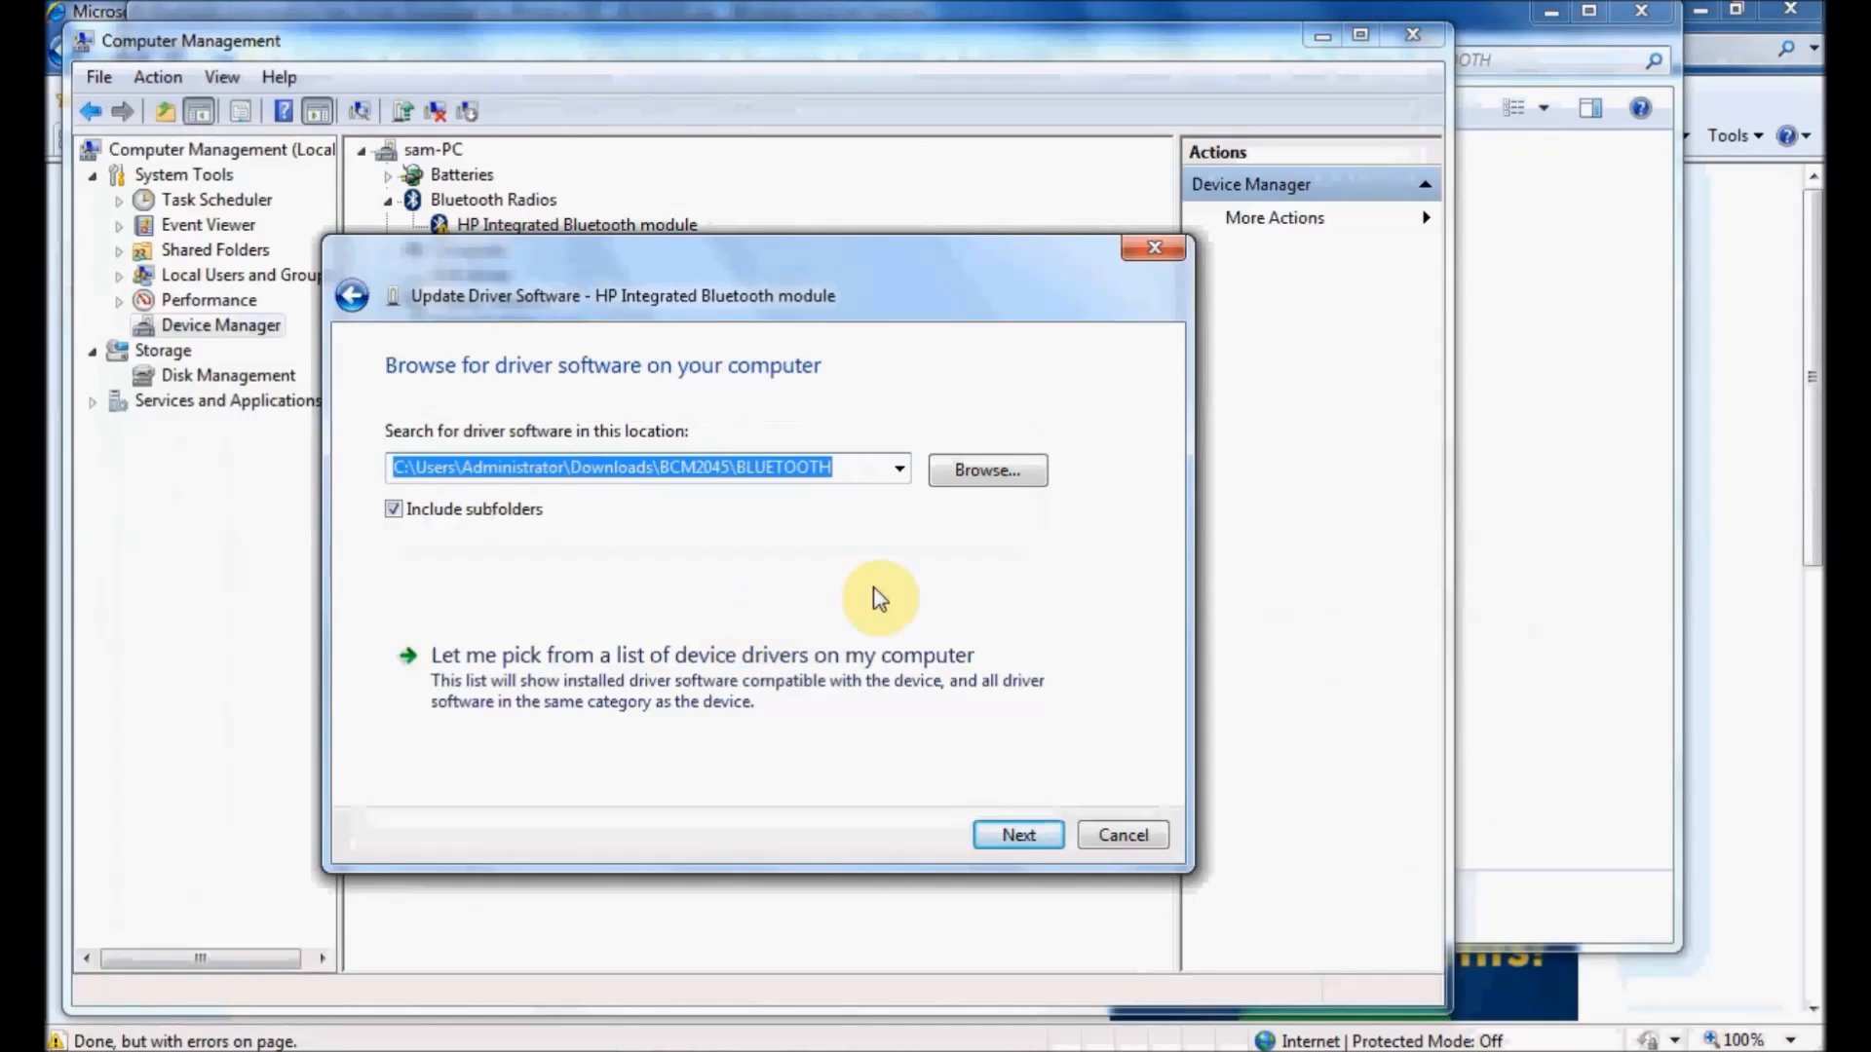
{"action": "mouse_move", "coordinate": [735, 686]}
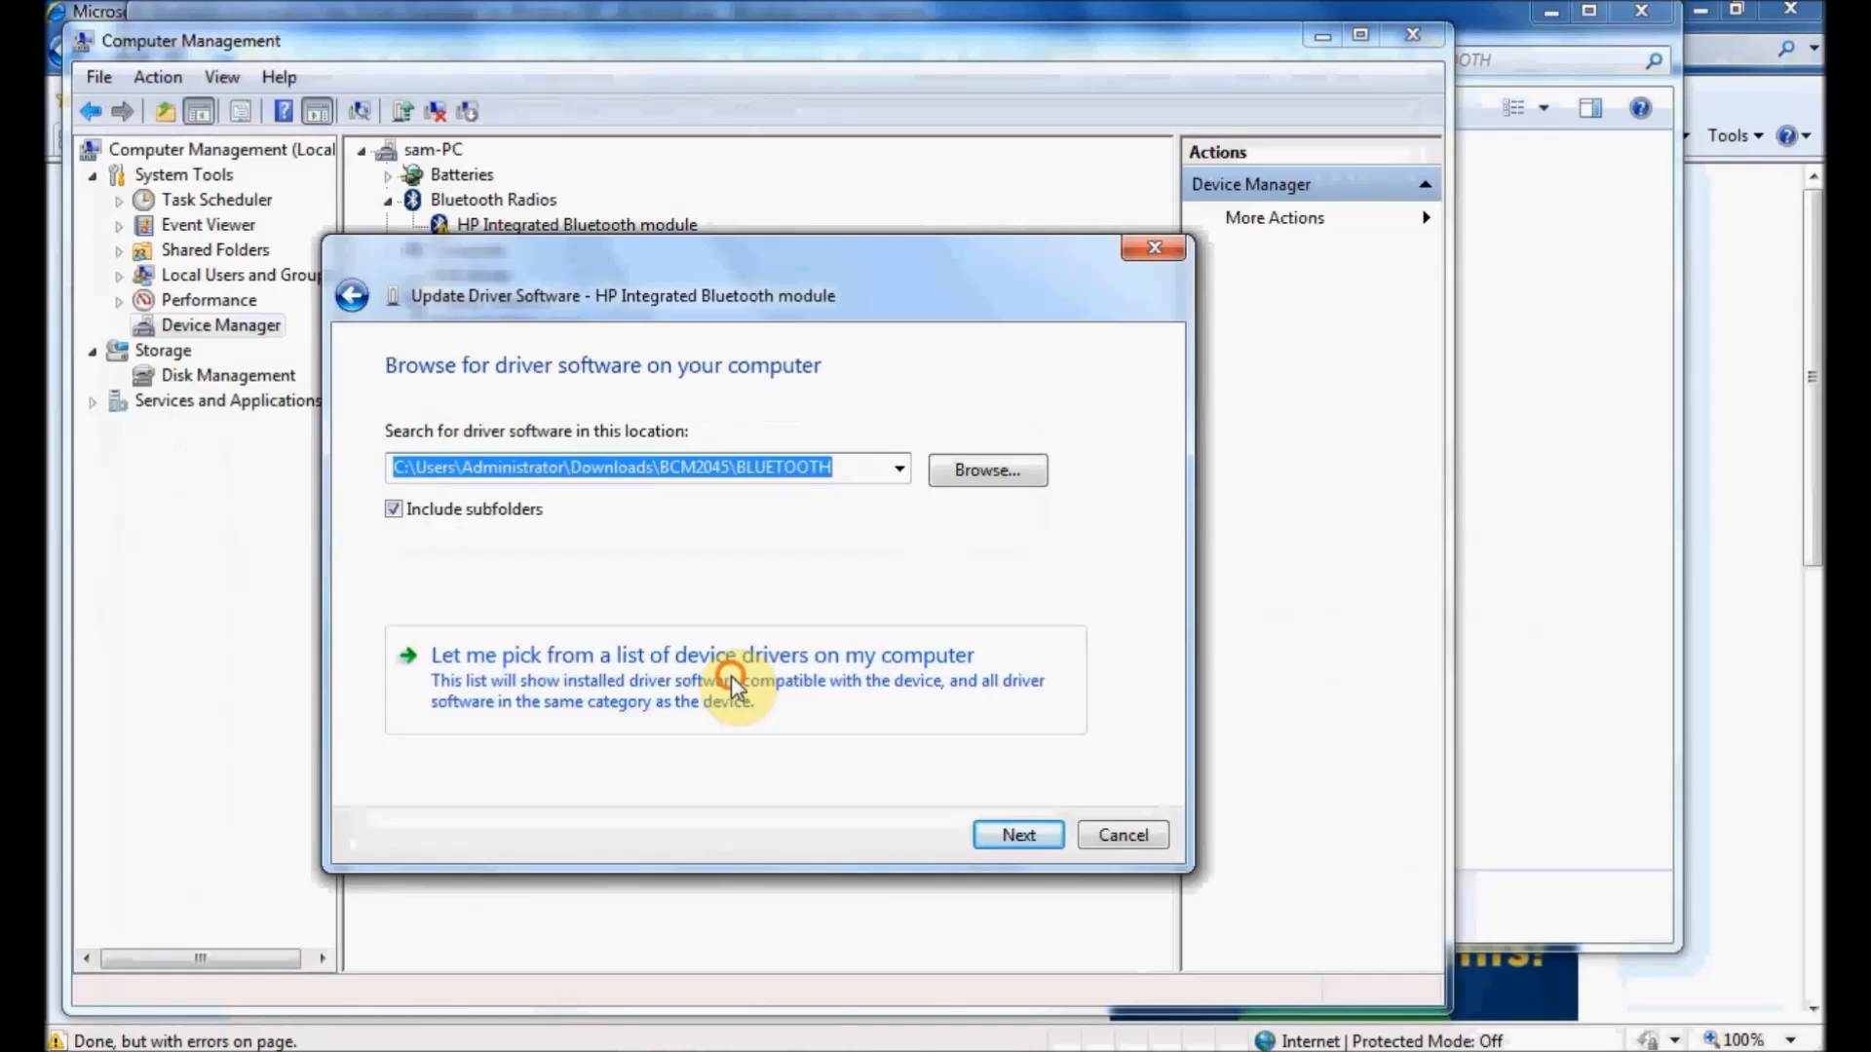
{"action": "left_click", "coordinate": [702, 655]}
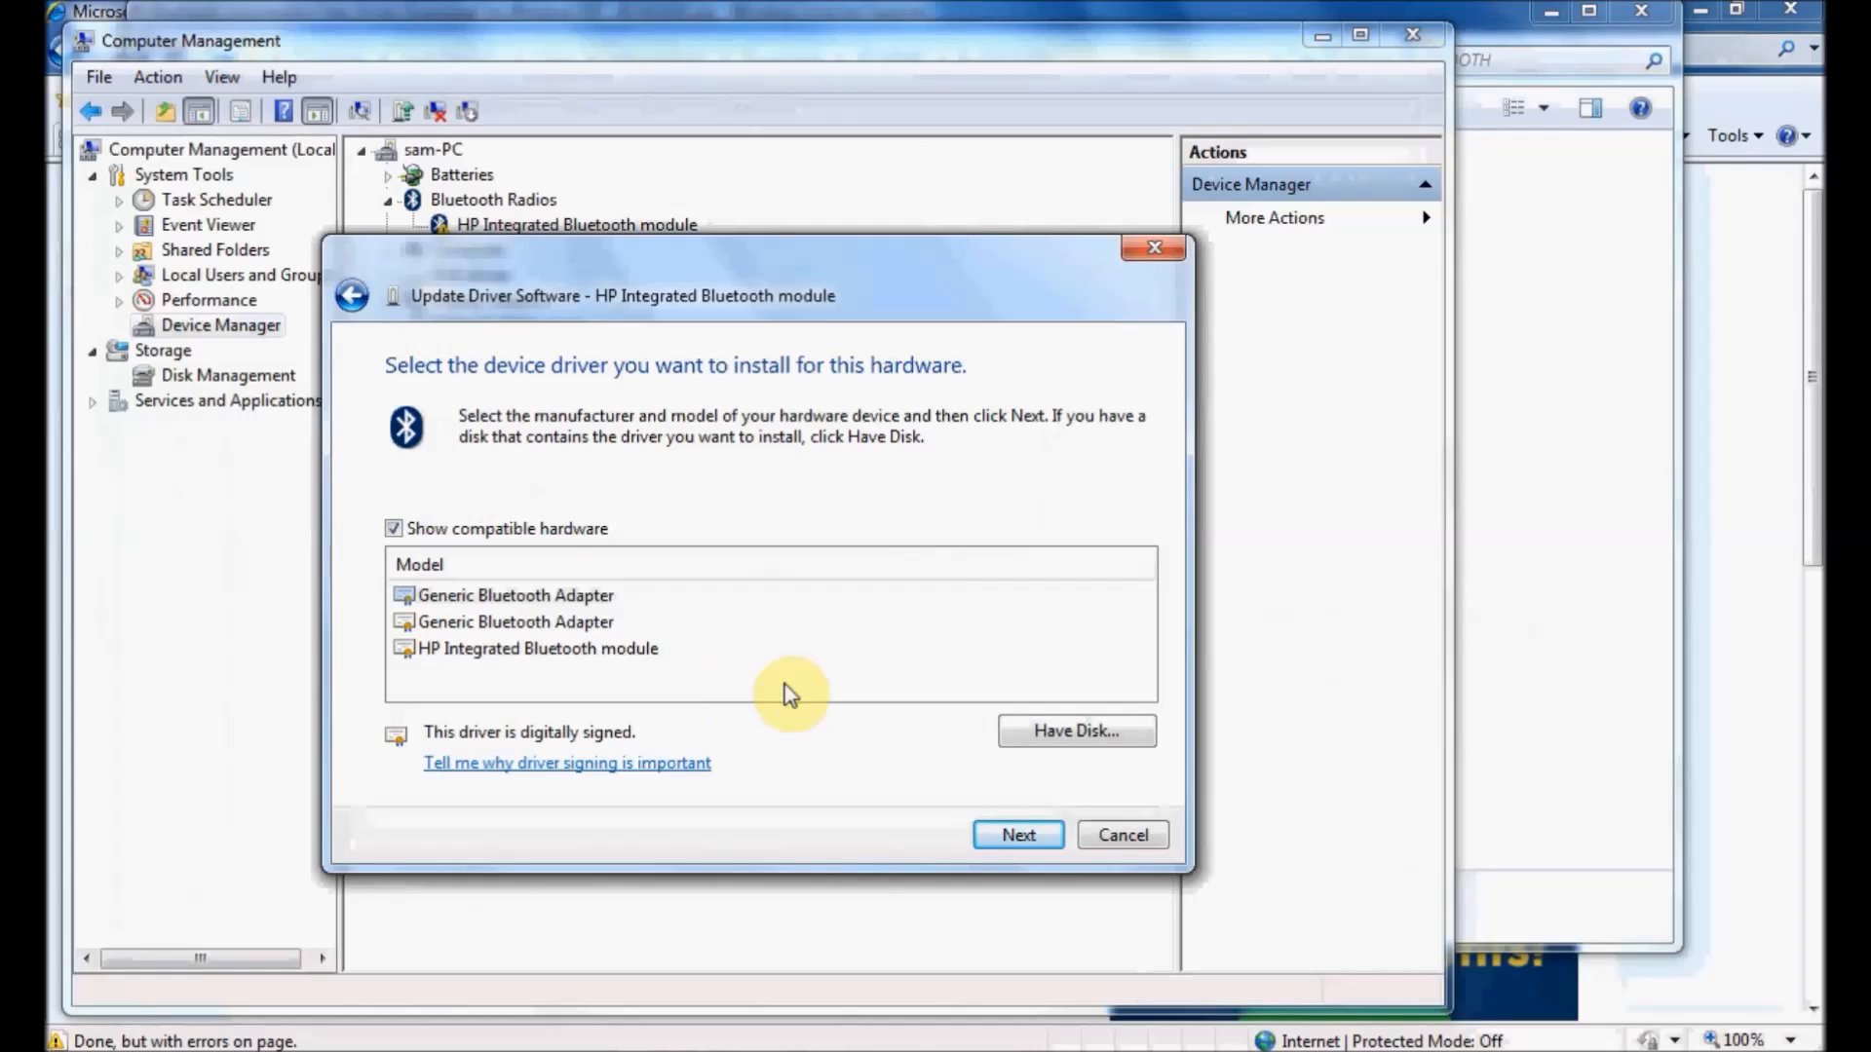
{"action": "mouse_move", "coordinate": [1078, 731]}
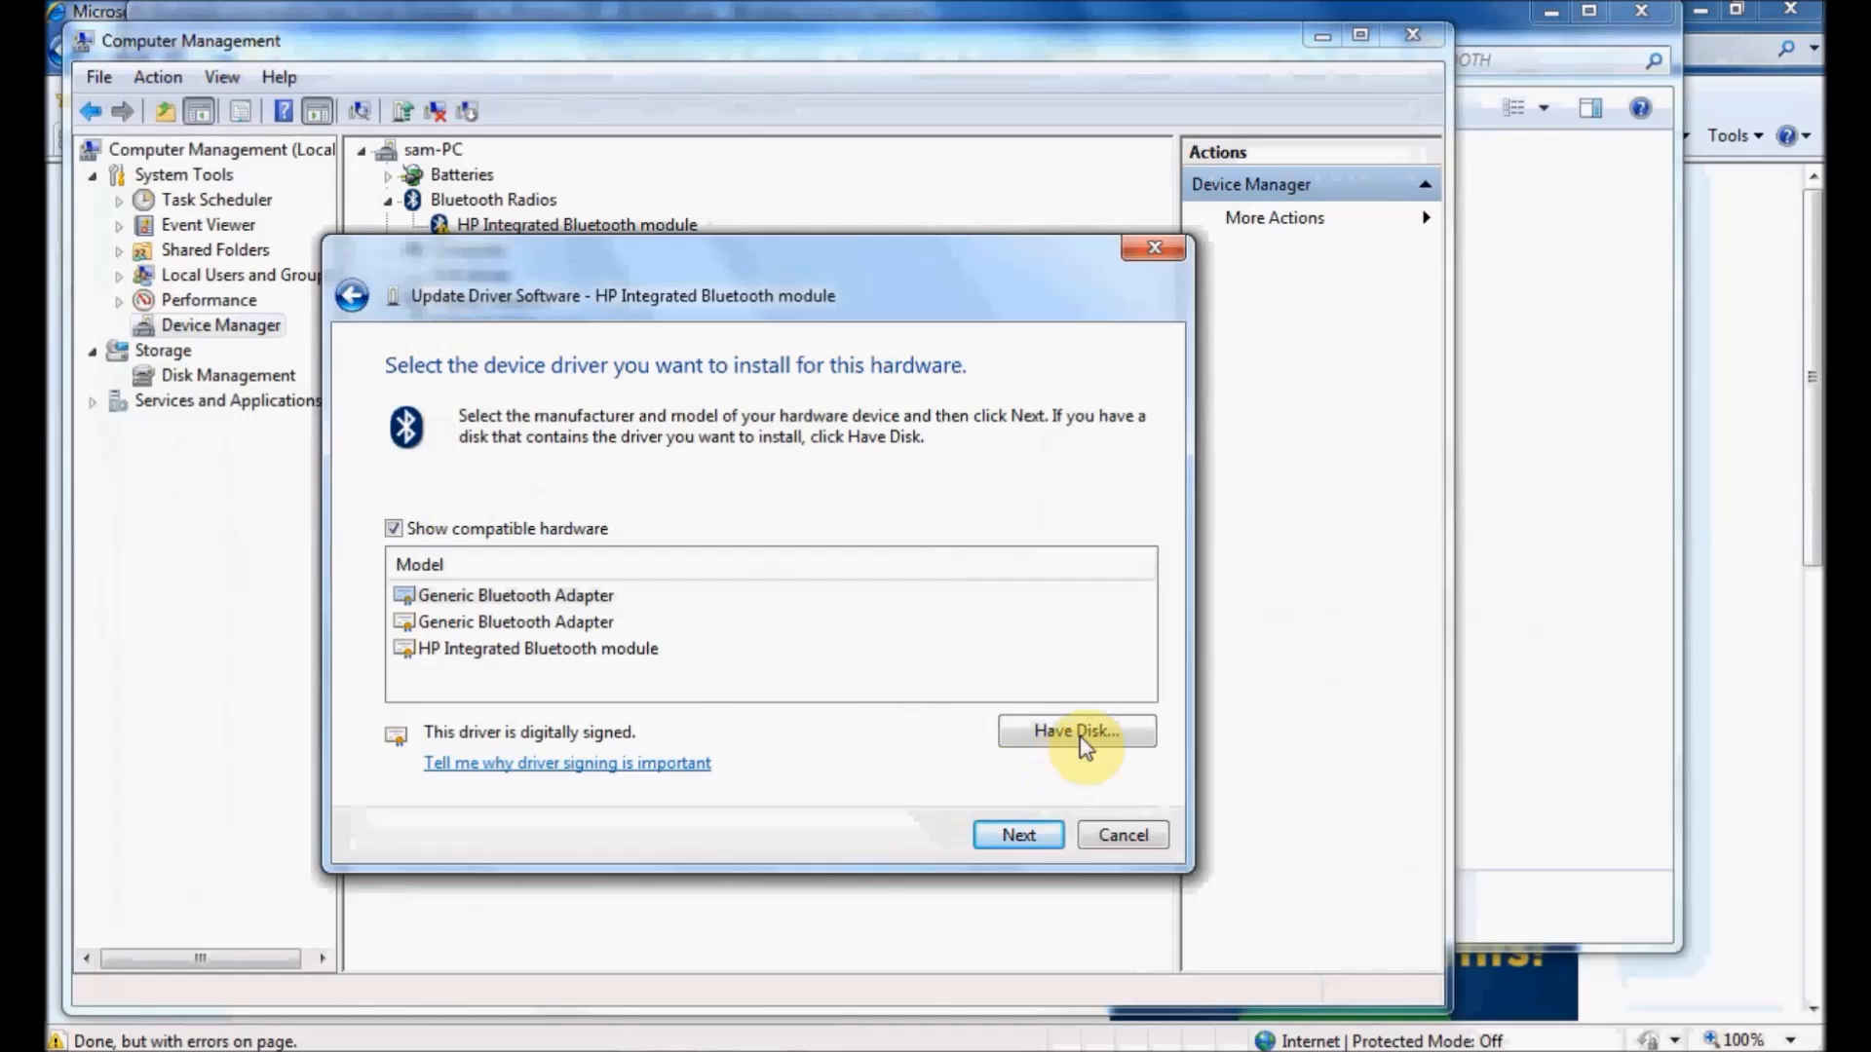
- Via Have Disk, load bth.inf from the BCM2045 BLUETOOTH folder as the driver source
{"action": "left_click", "coordinate": [1074, 731]}
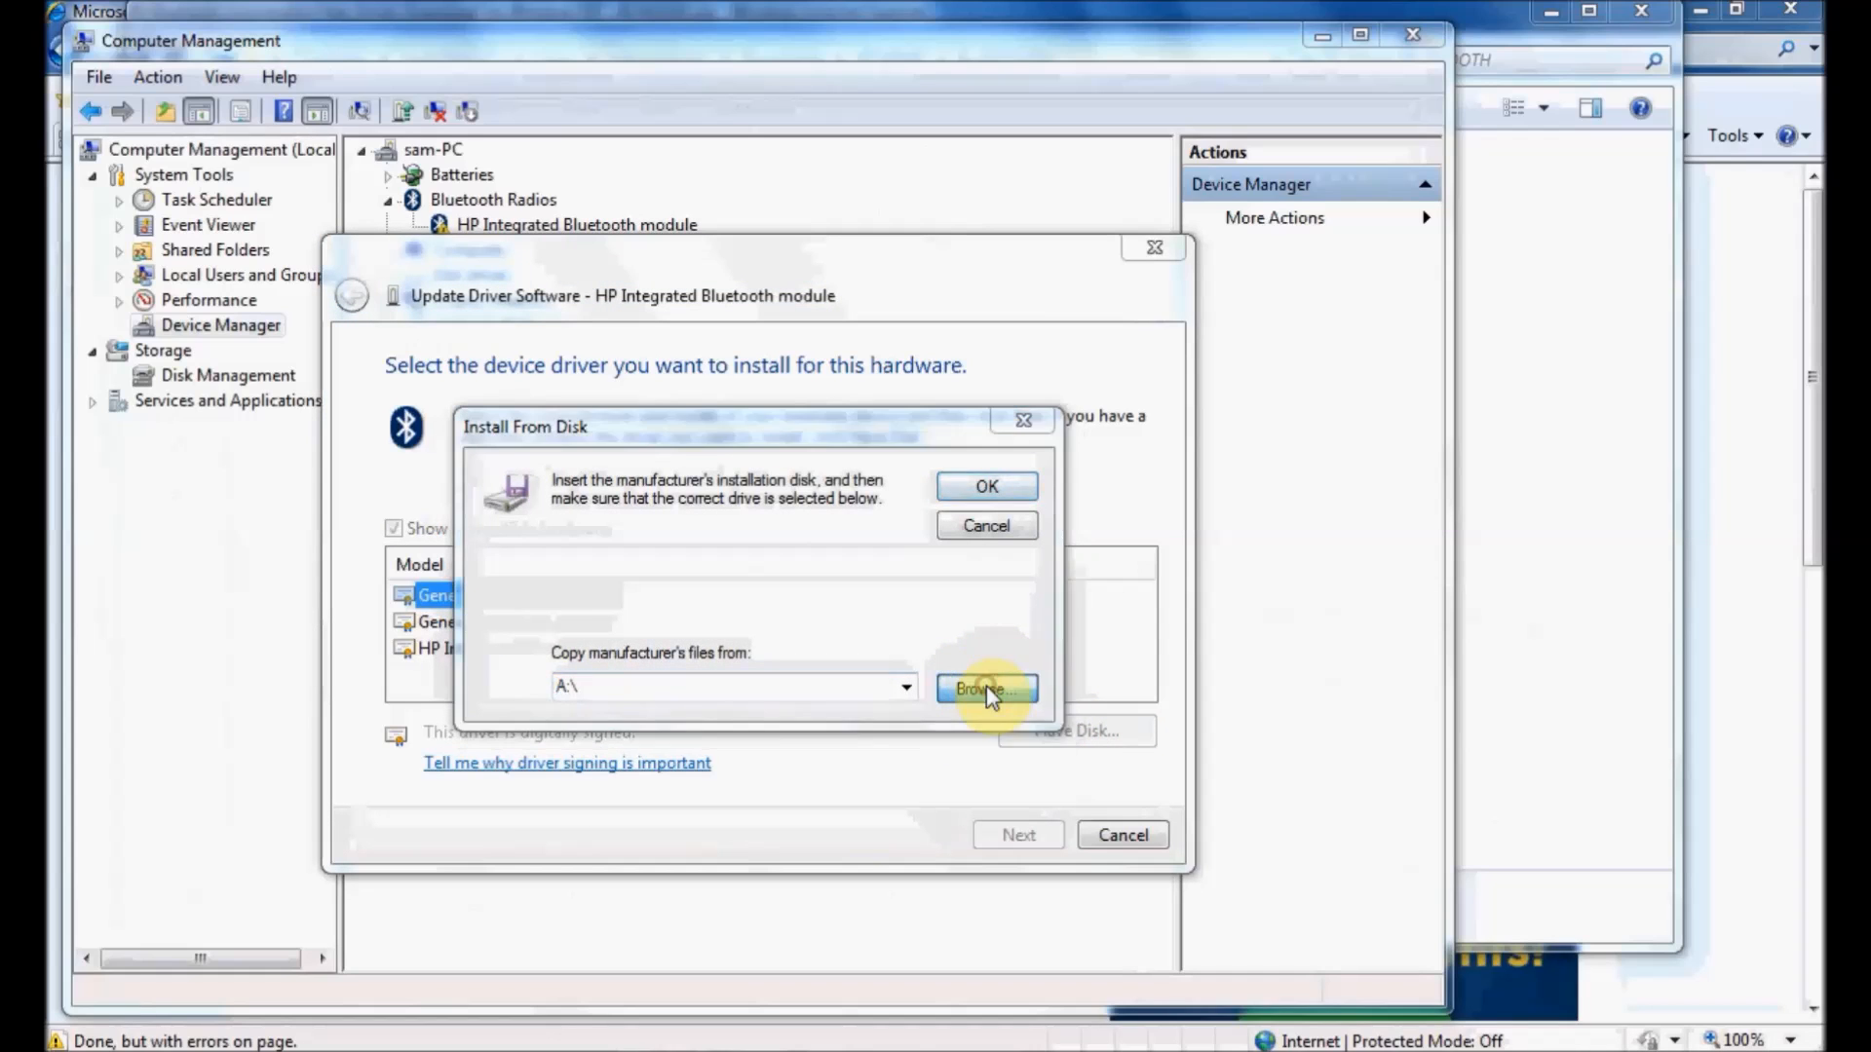
{"action": "left_click", "coordinate": [986, 688]}
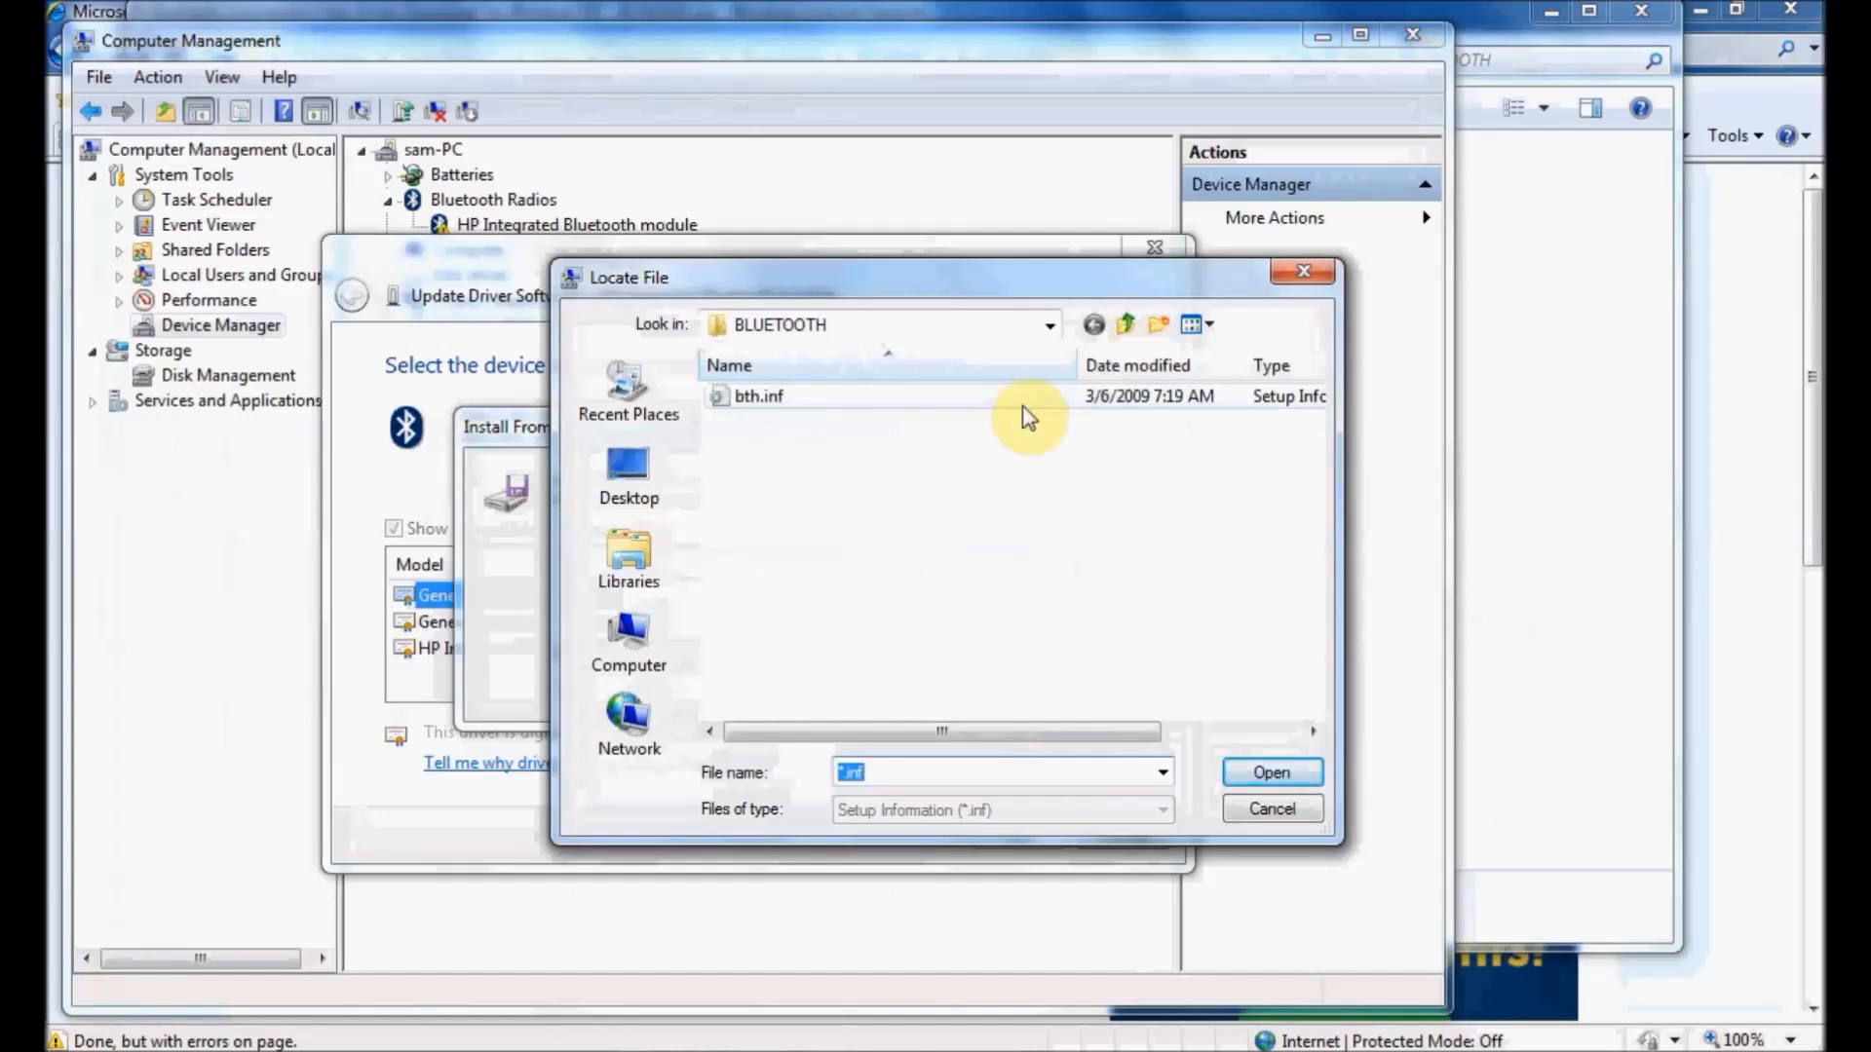
{"action": "left_click", "coordinate": [1048, 325]}
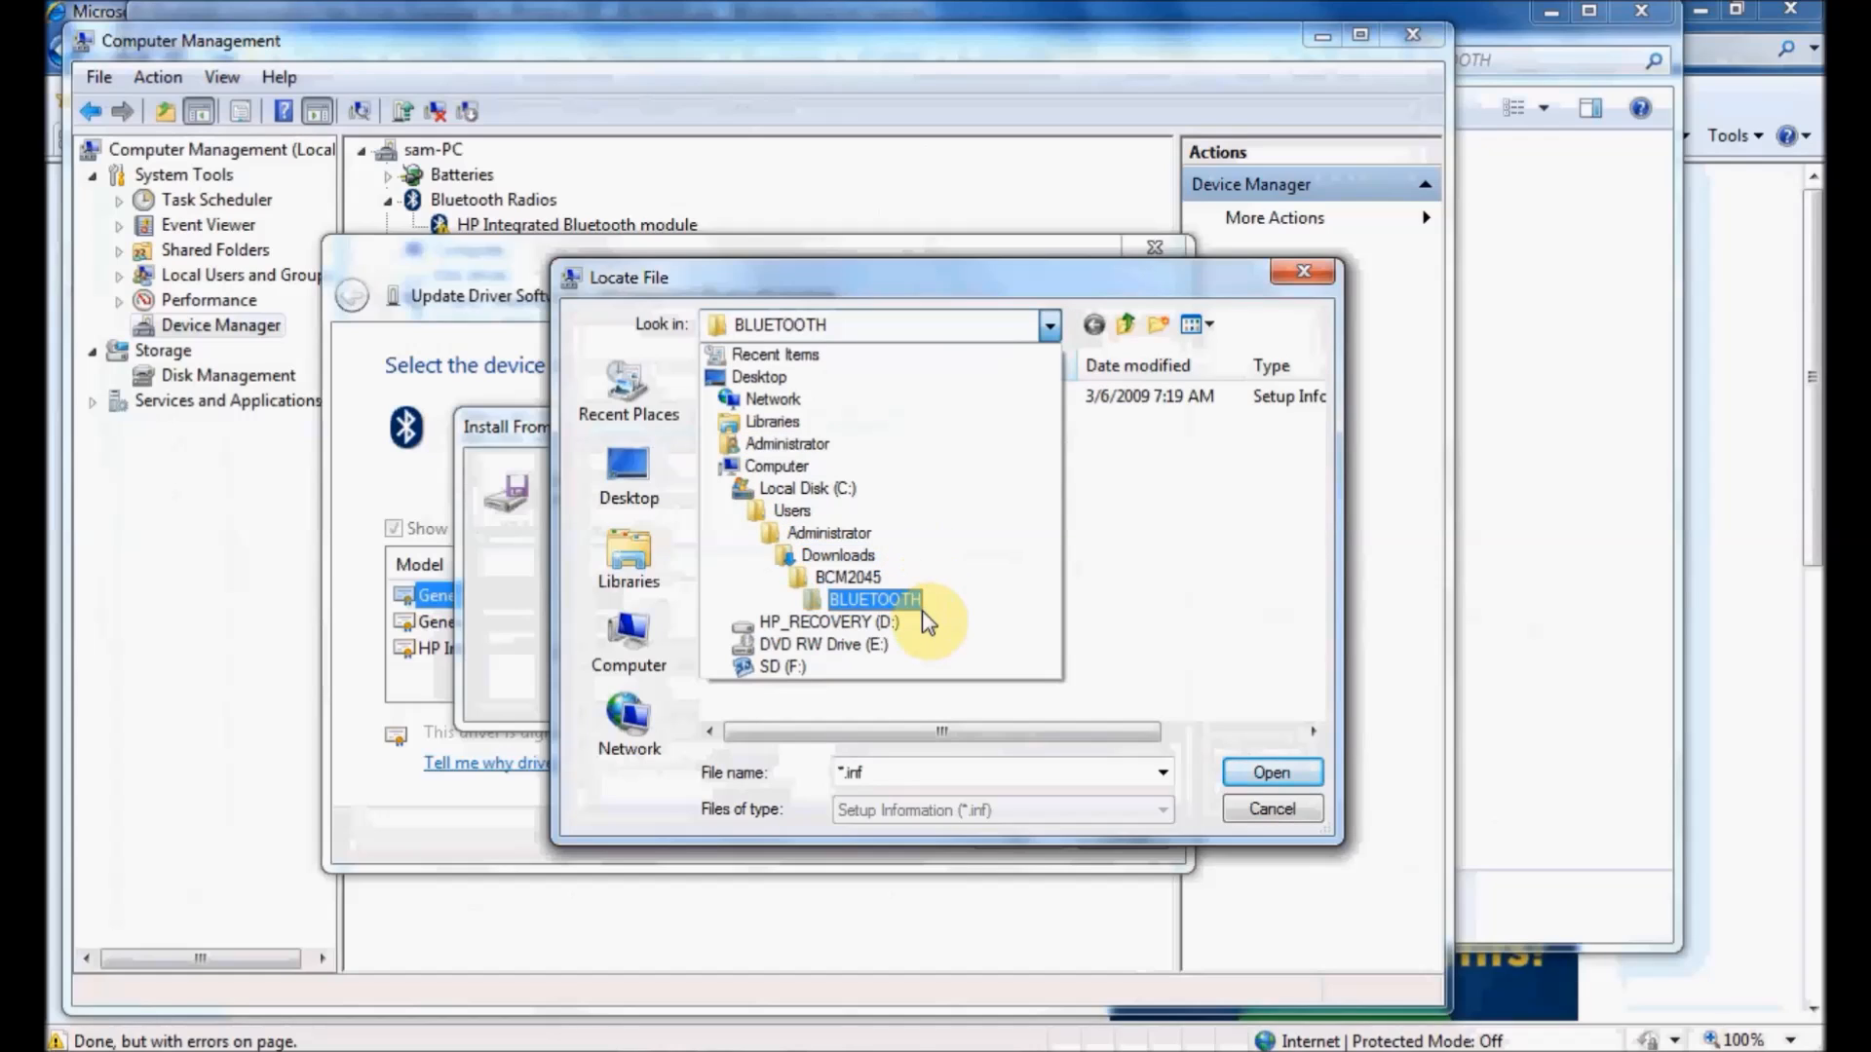
{"action": "left_click", "coordinate": [875, 598]}
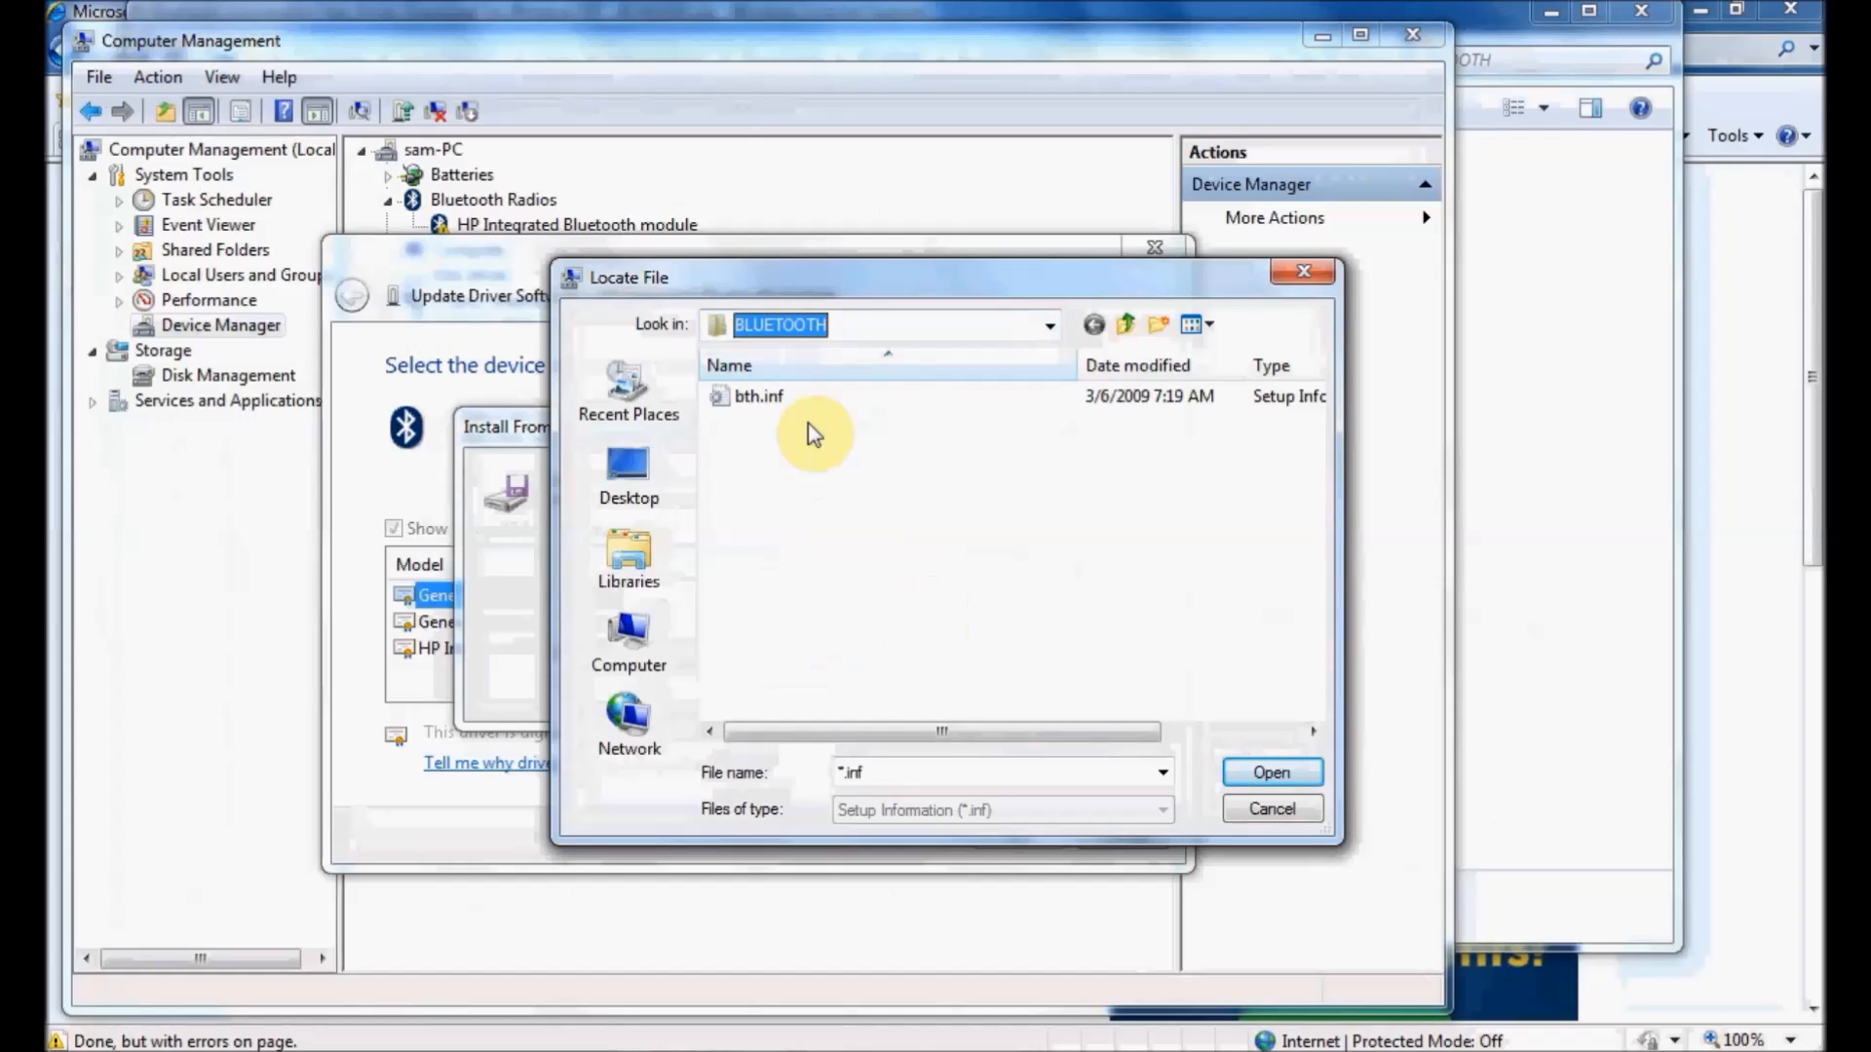
{"action": "left_click", "coordinate": [758, 395]}
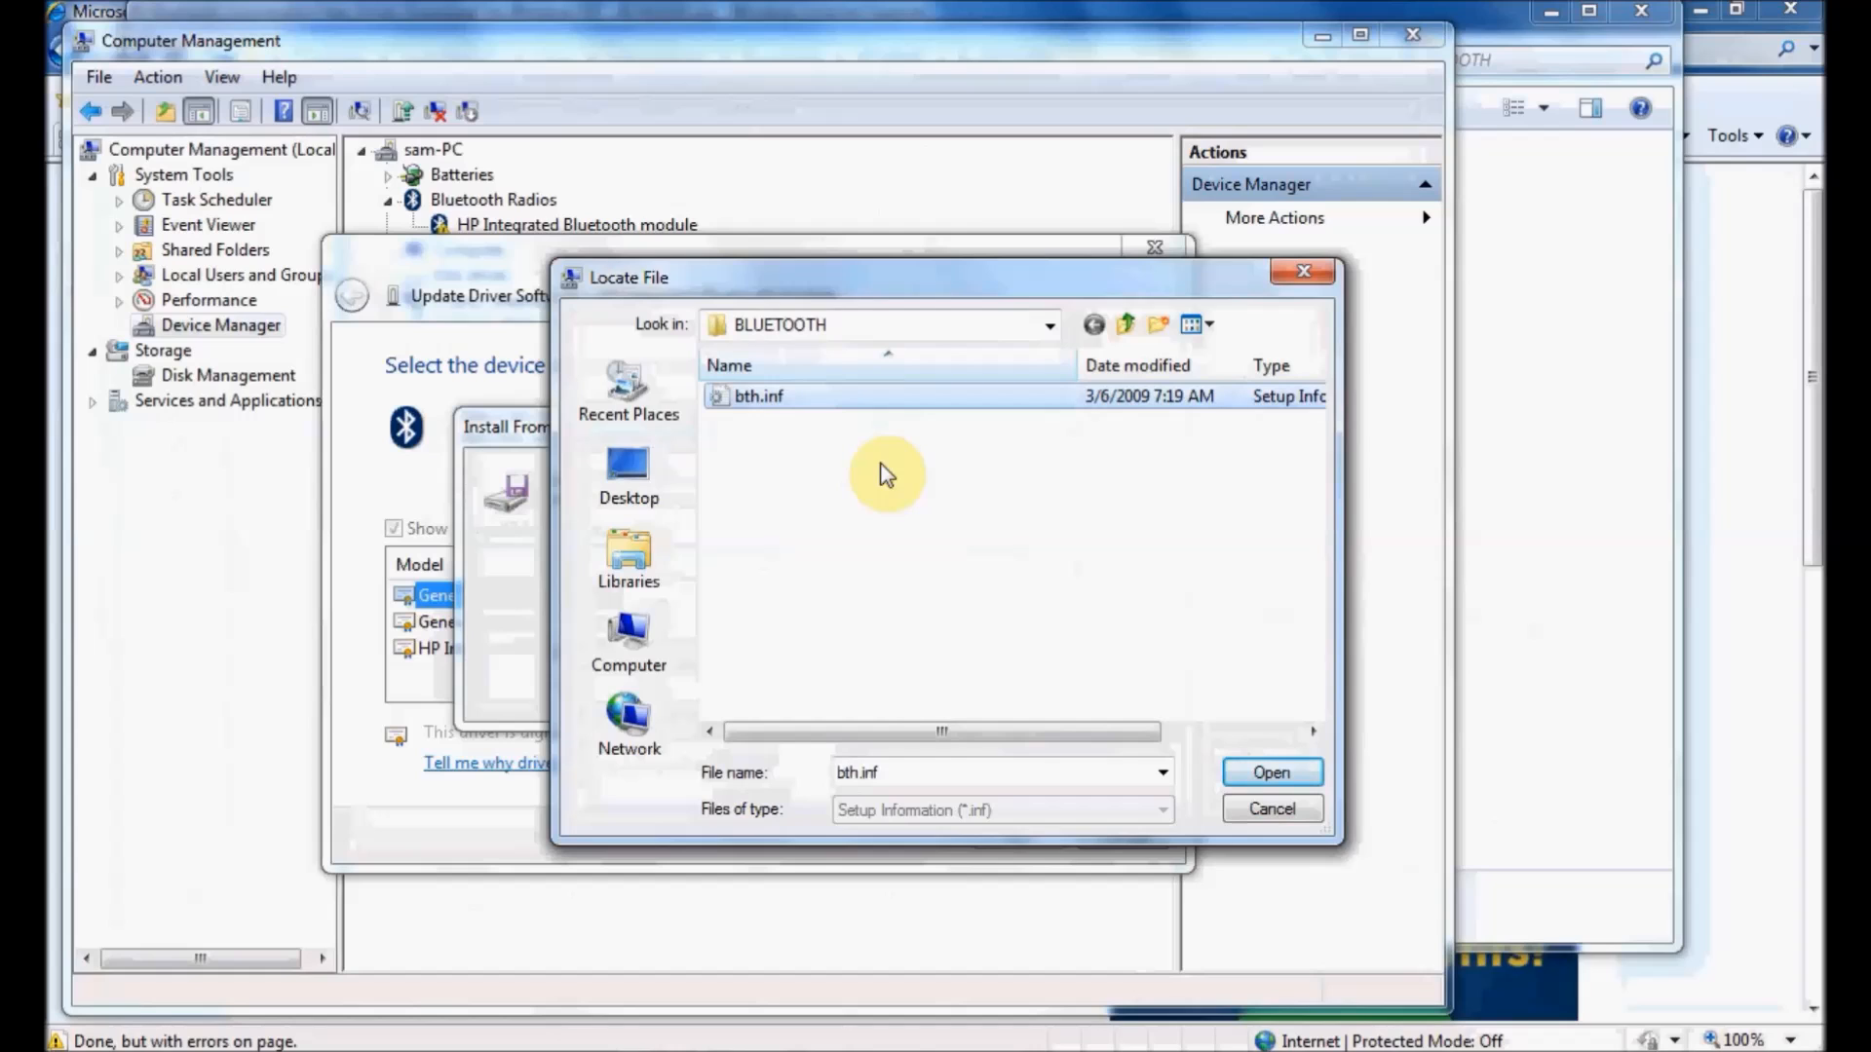
{"action": "left_click", "coordinate": [1271, 771]}
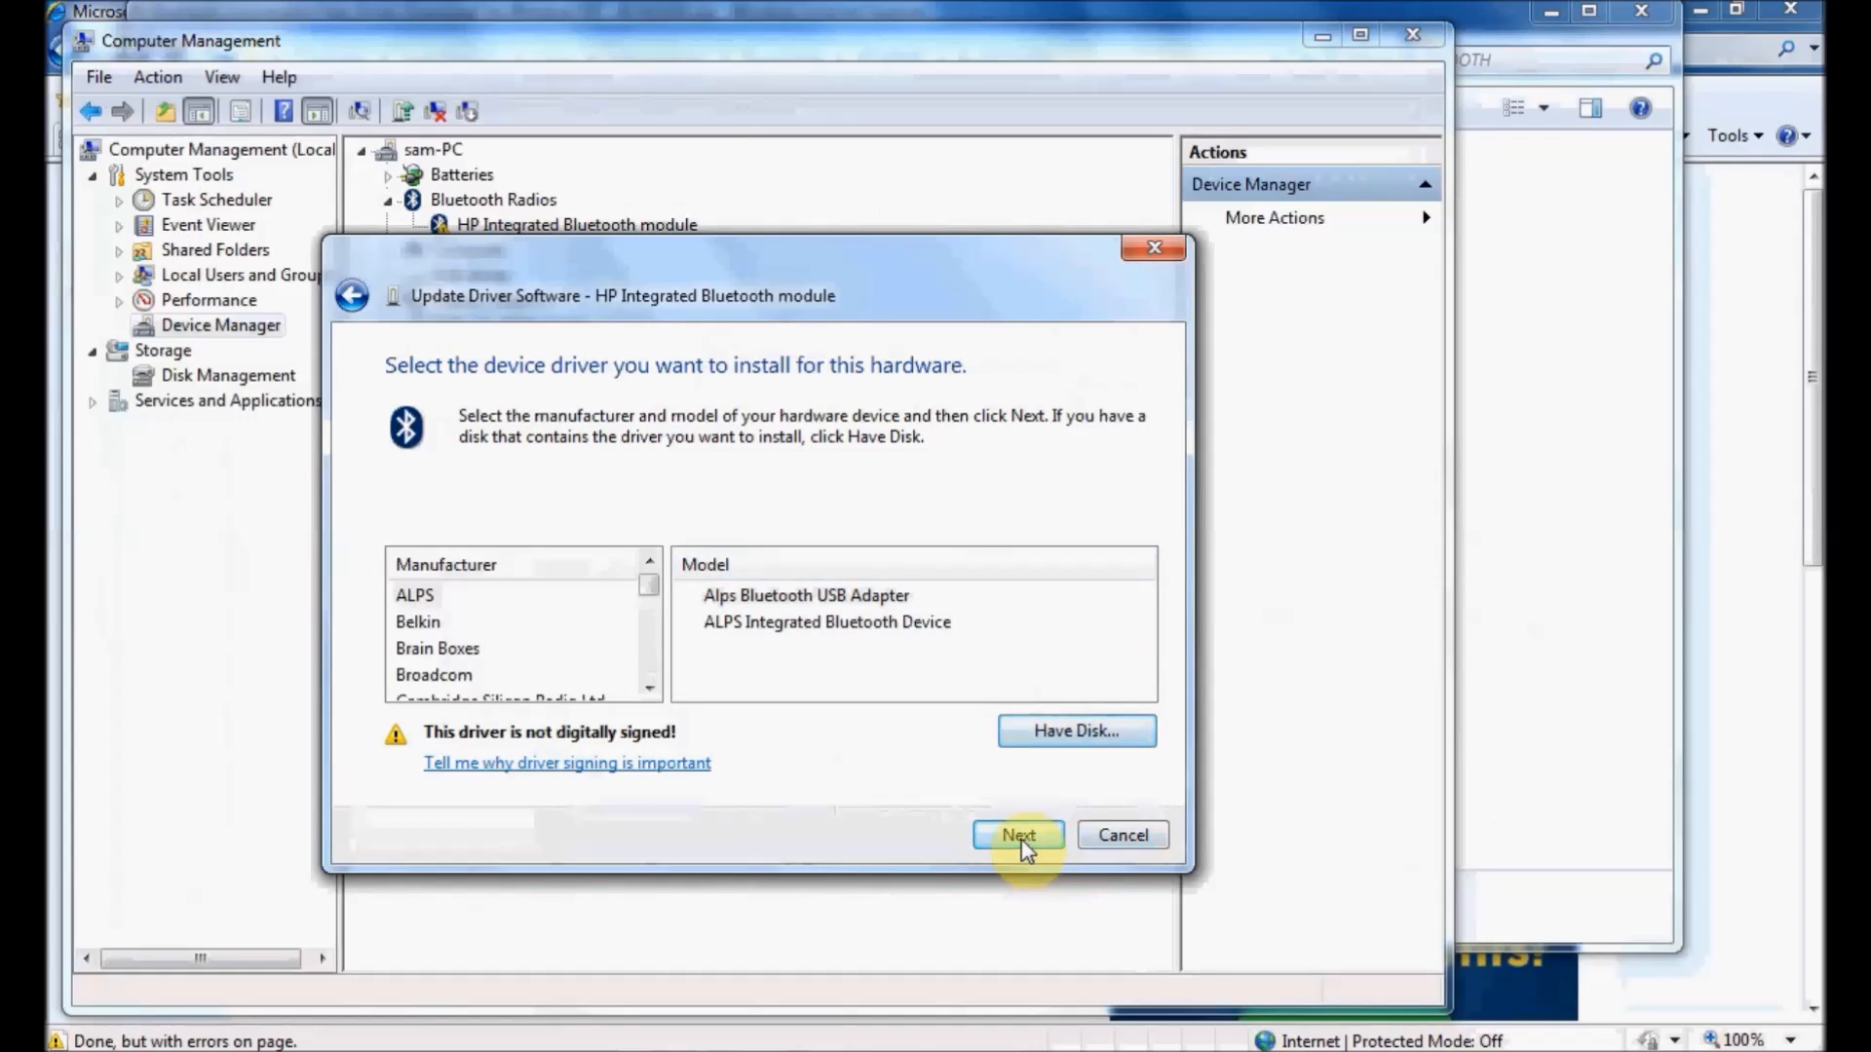
- Install the ALPS Integrated Bluetooth Device driver and close the success message
{"action": "left_click", "coordinate": [1017, 834]}
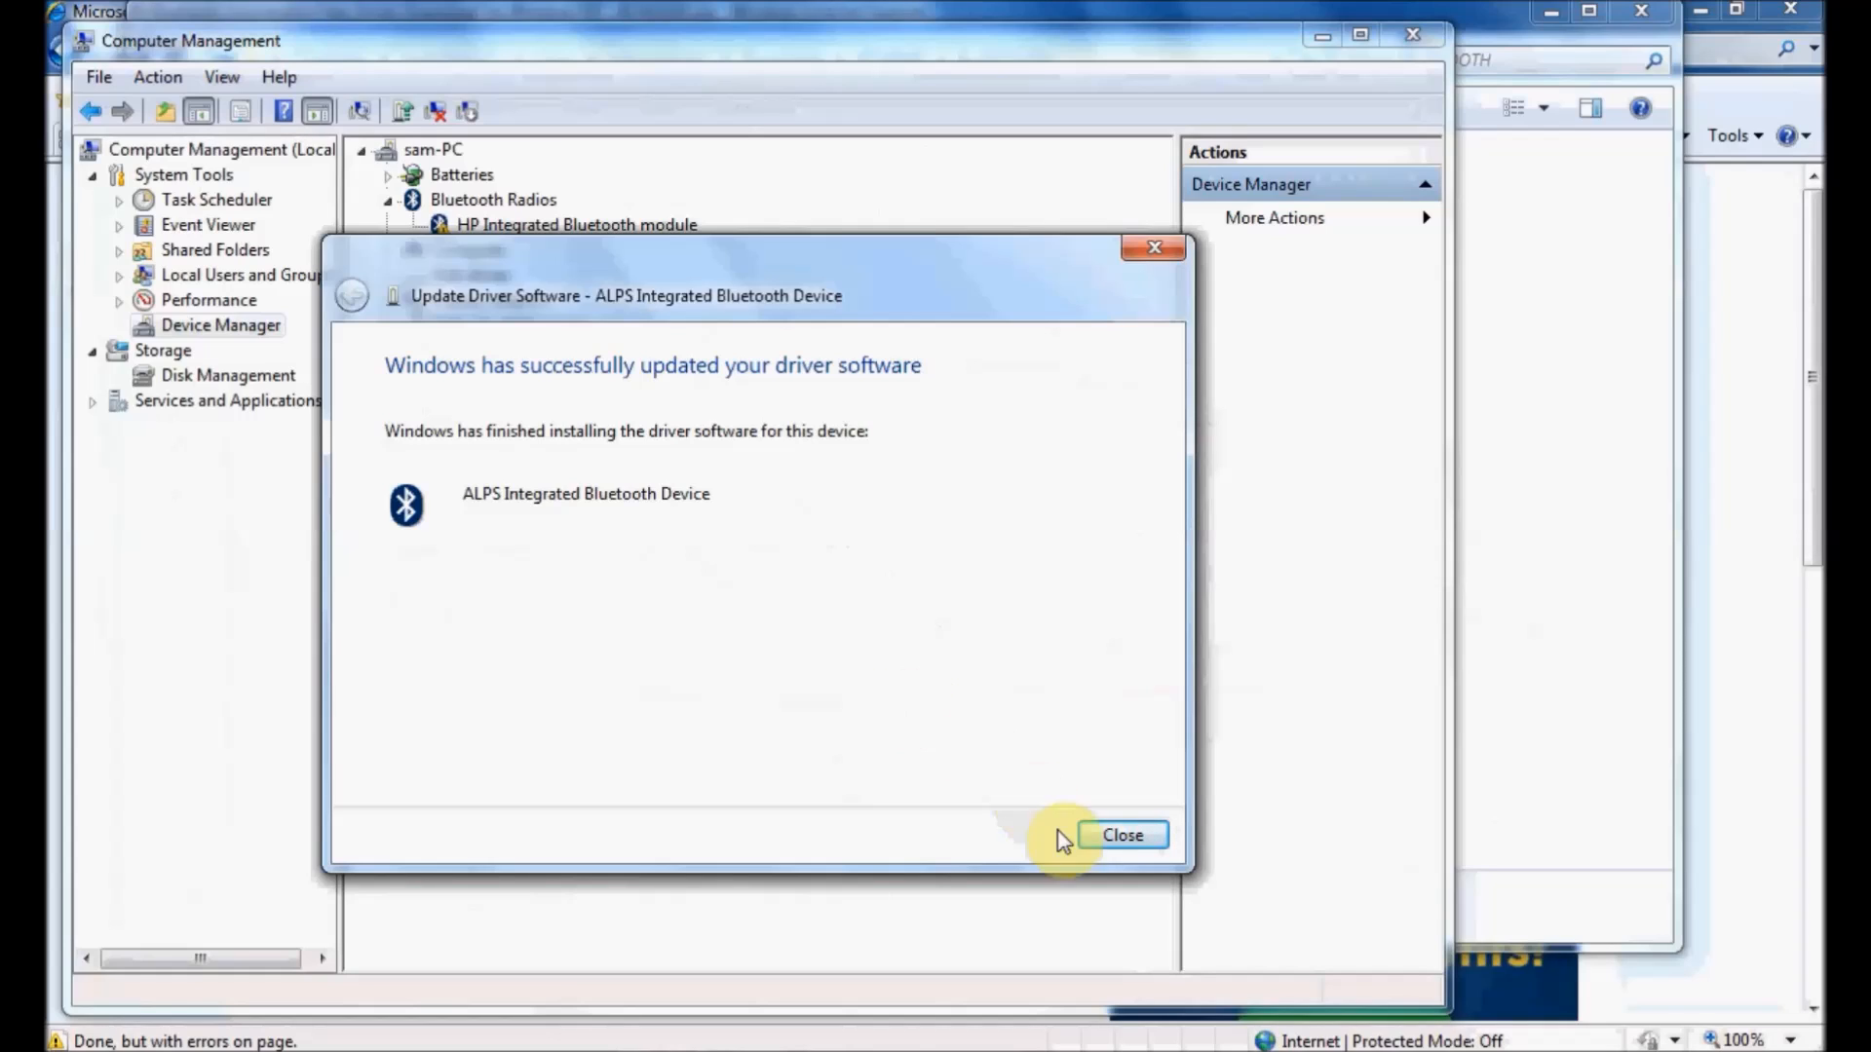
{"action": "left_click", "coordinate": [1122, 834]}
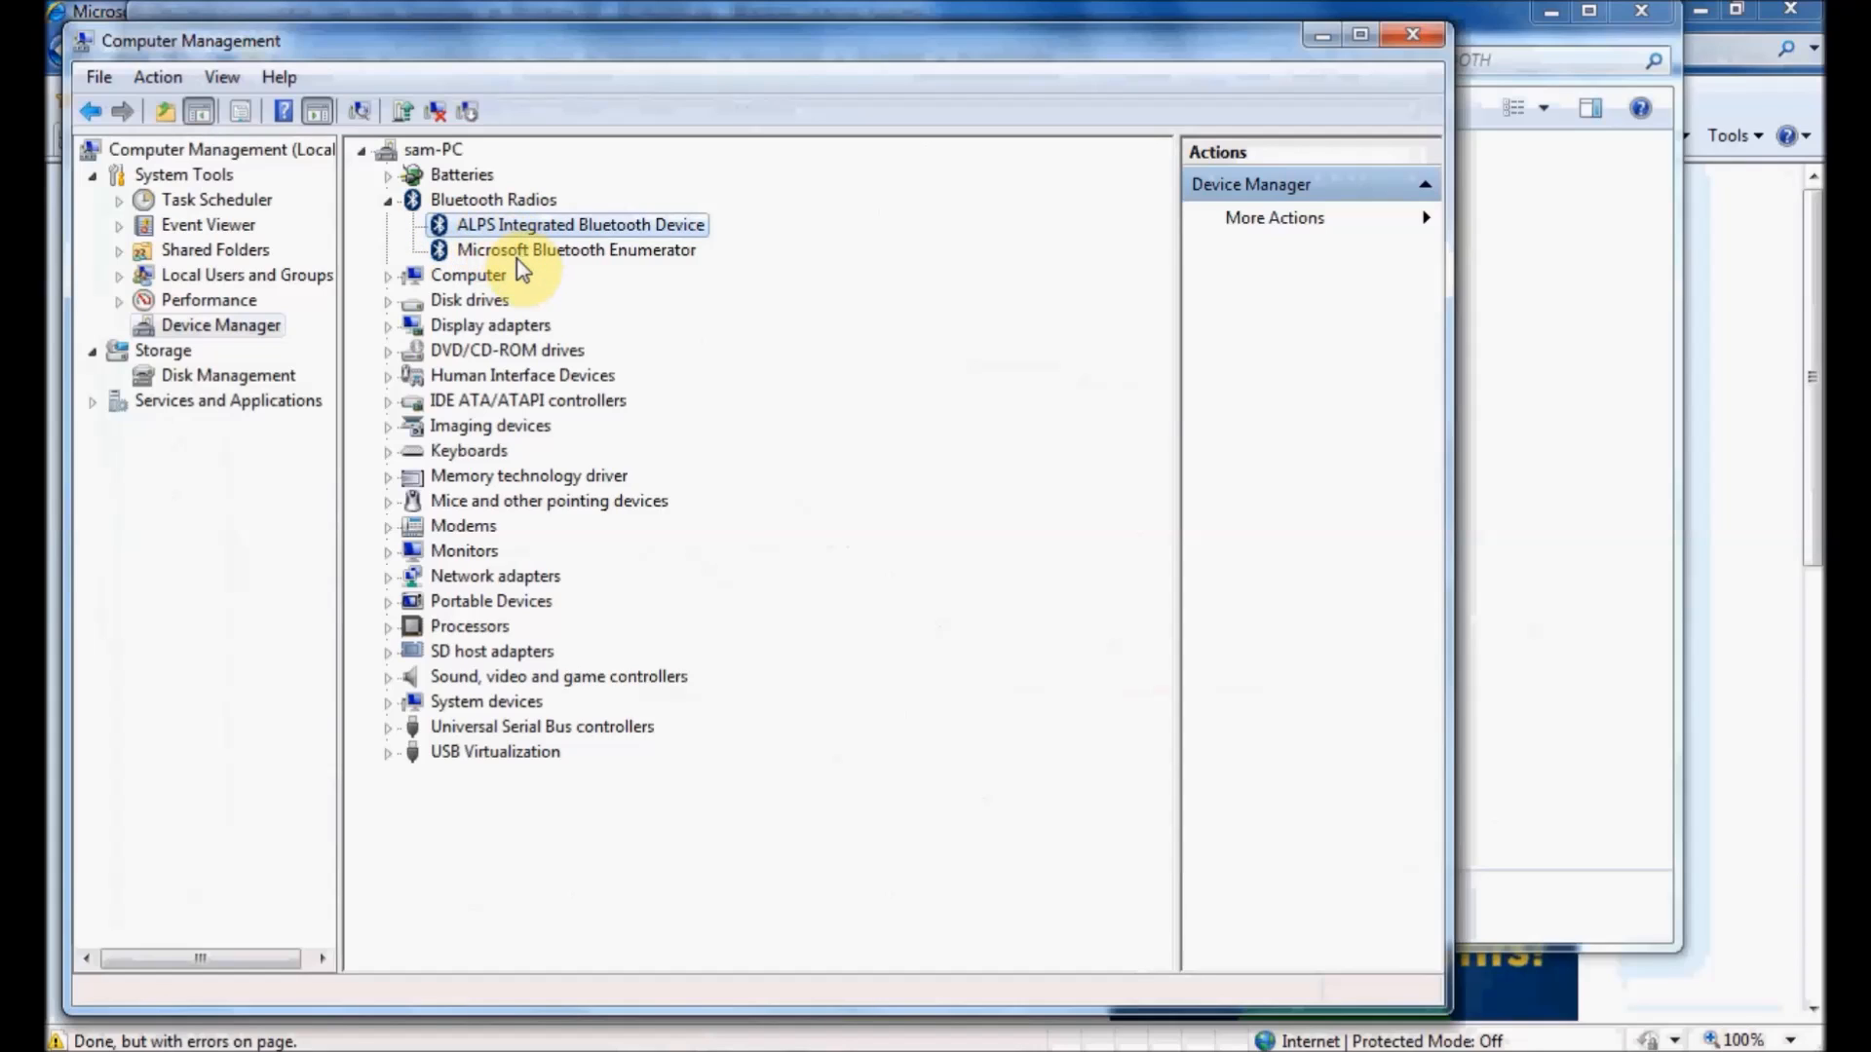
{"action": "mouse_move", "coordinate": [803, 242]}
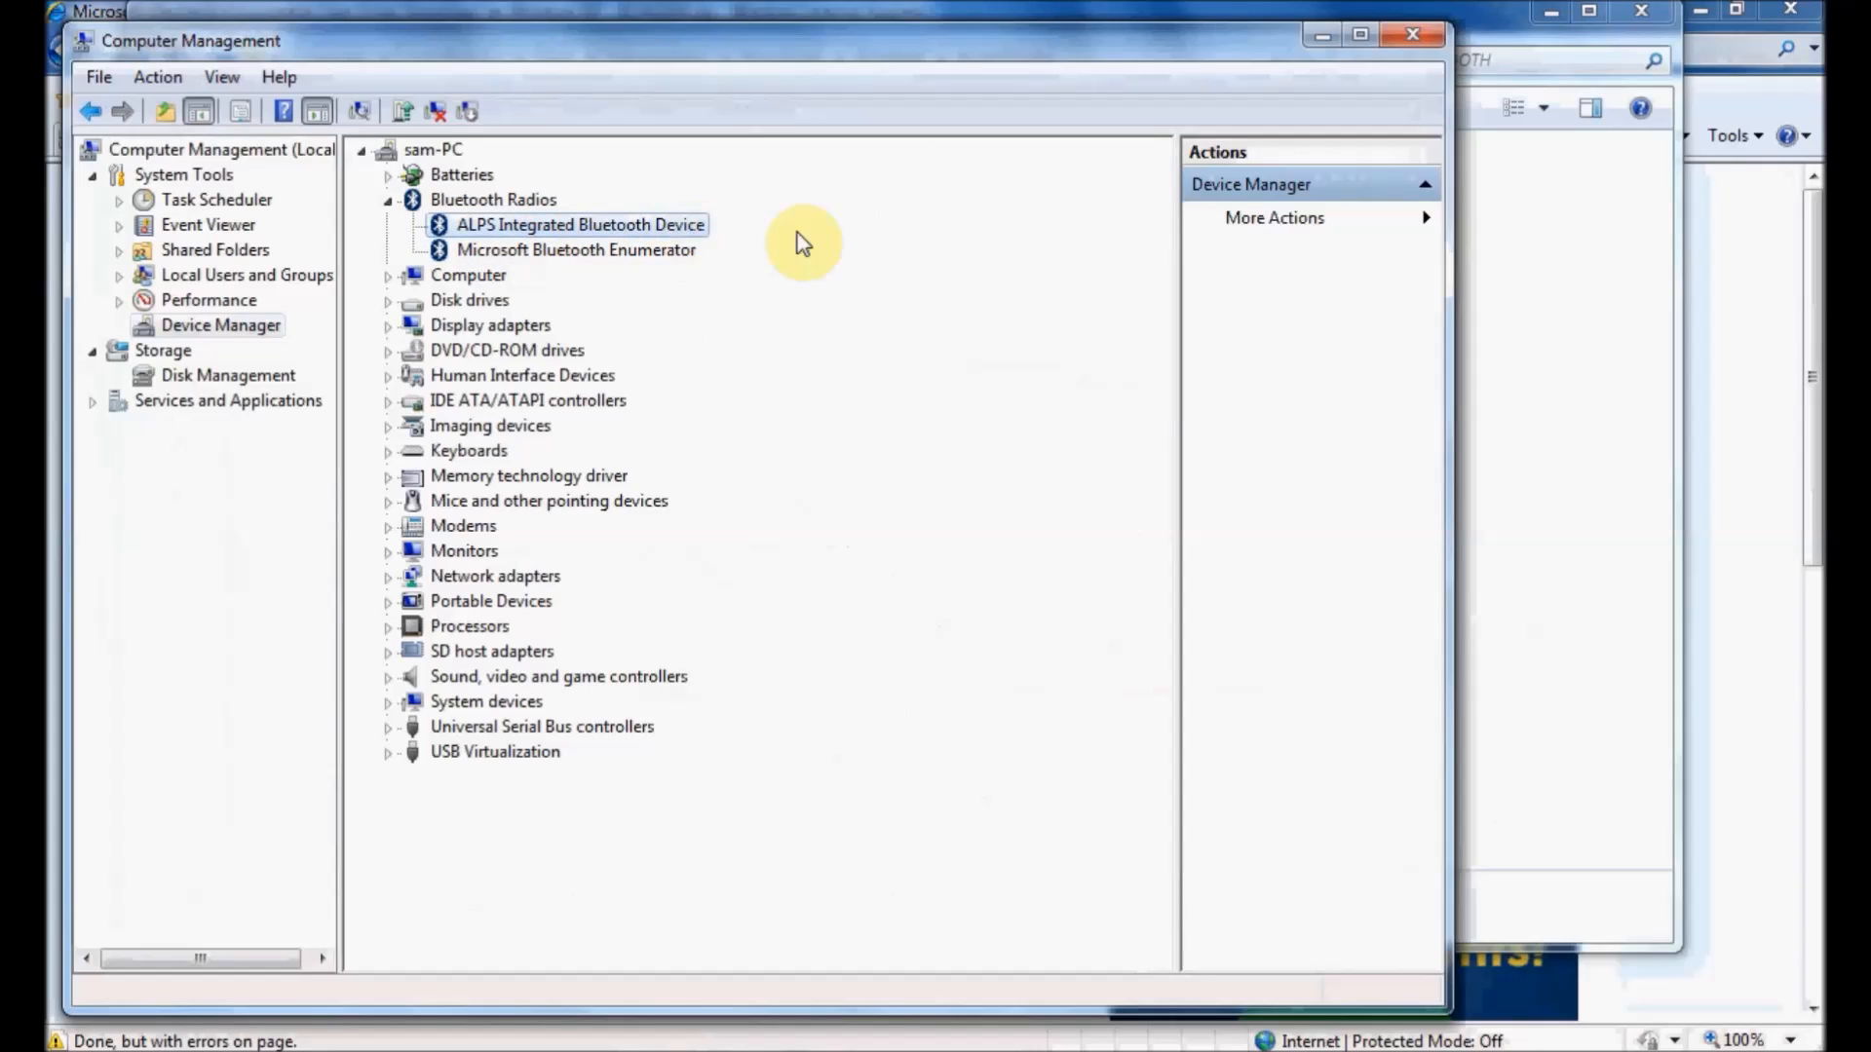